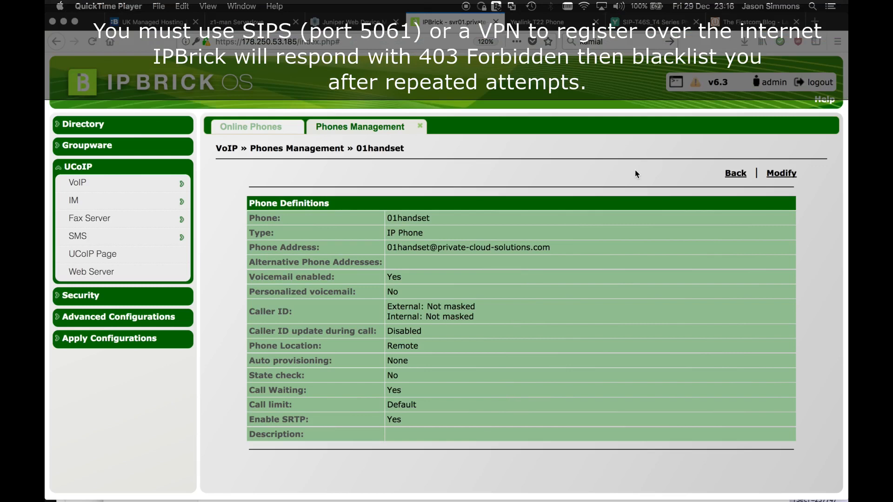
{"action": "mouse_move", "coordinate": [519, 283]}
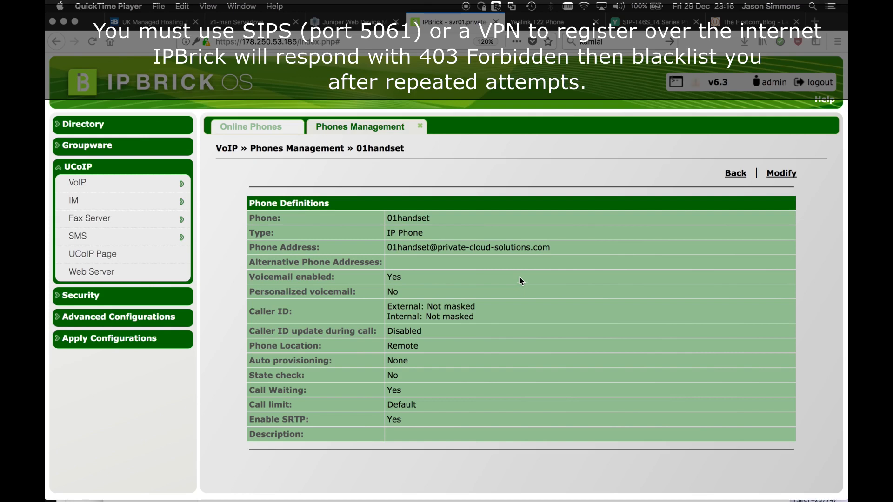
Step: Switch to the Yealink T4S series page and scroll back up to the T46S overview
{"action": "left_click", "coordinate": [648, 22]}
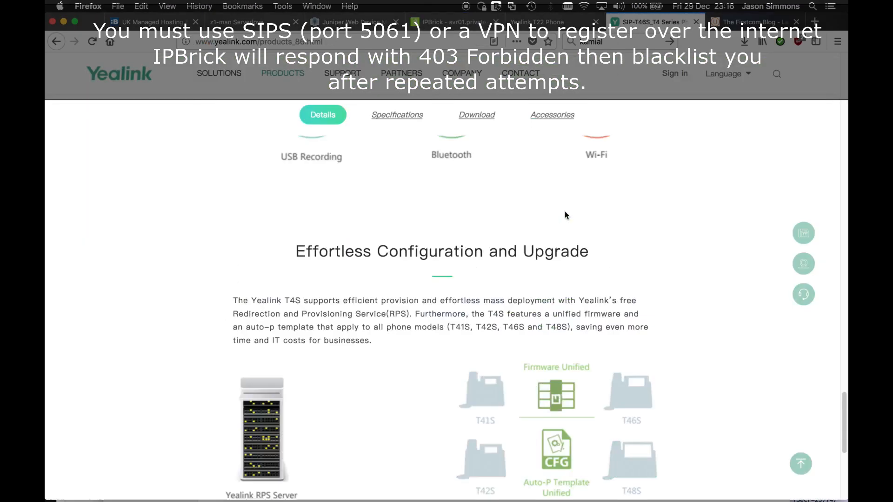
{"action": "scroll", "scroll_direction": "up", "scroll_amount": 3}
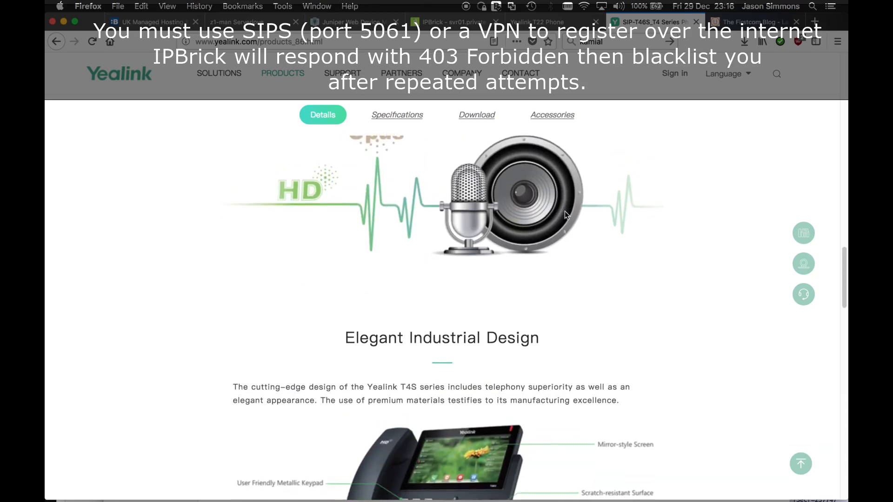
{"action": "scroll", "scroll_direction": "up", "scroll_amount": 3}
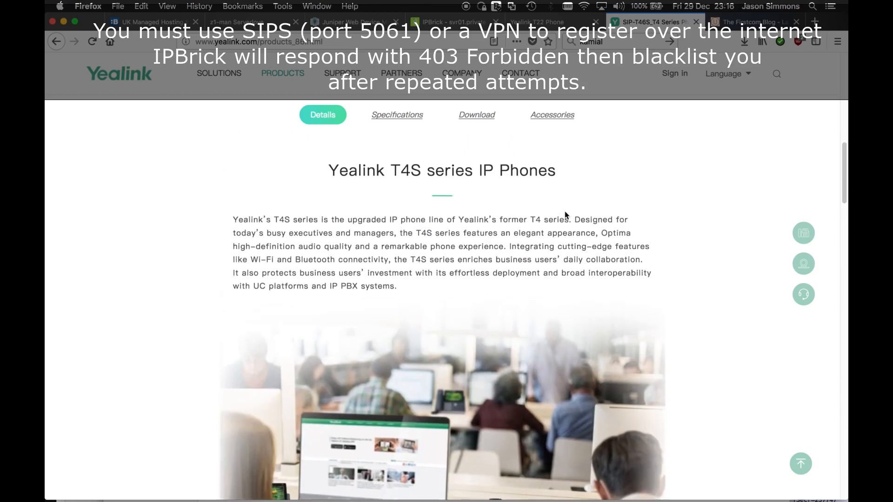
{"action": "scroll", "scroll_direction": "down", "scroll_amount": 3}
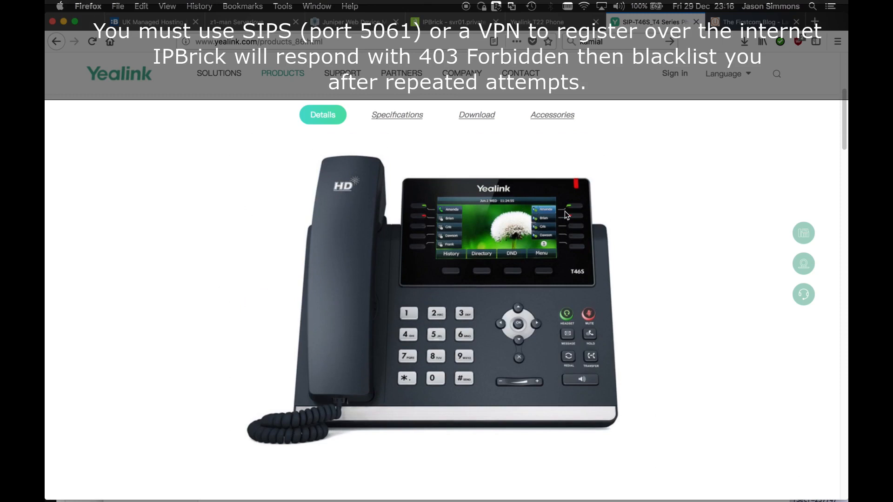
{"action": "mouse_move", "coordinate": [513, 245]}
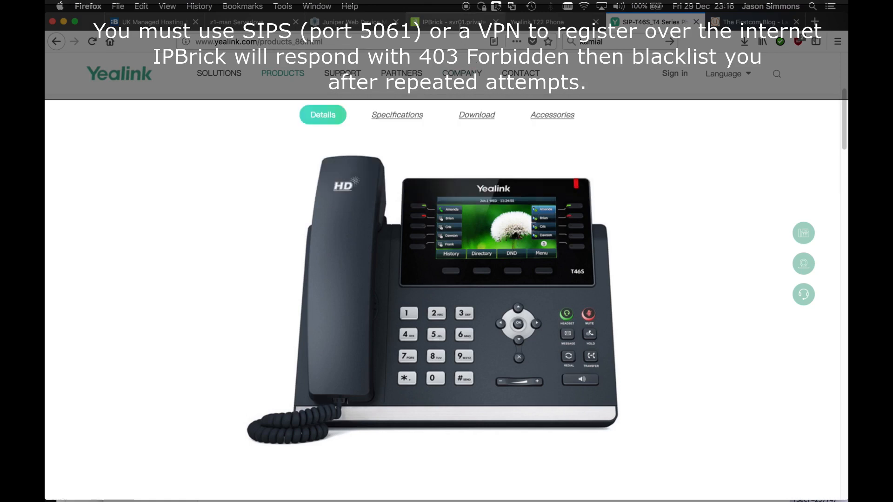
Step: Return to the IPBrick 01handset phone definitions showing Phone Location as Remote
{"action": "left_click", "coordinate": [438, 22]}
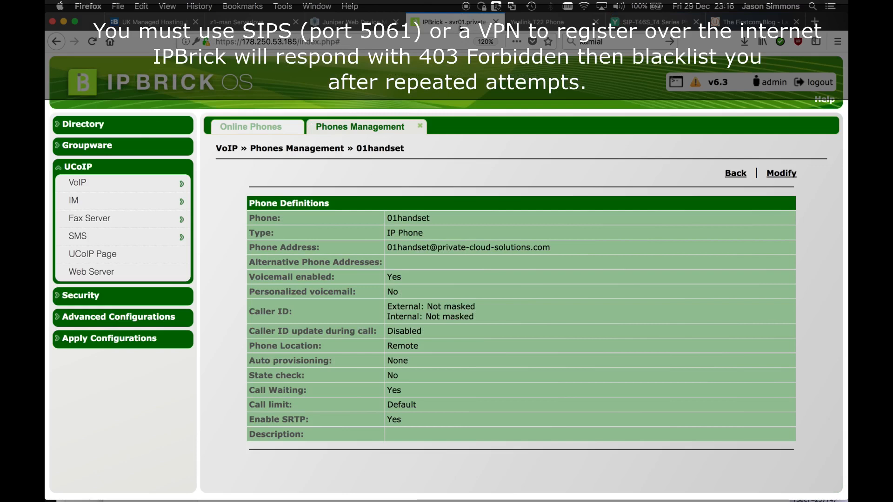
{"action": "mouse_move", "coordinate": [658, 225]}
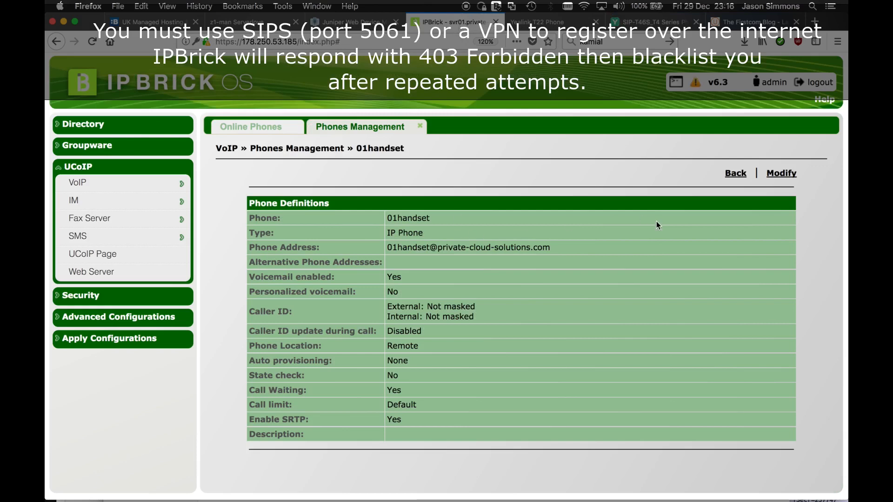
{"action": "mouse_move", "coordinate": [445, 228]}
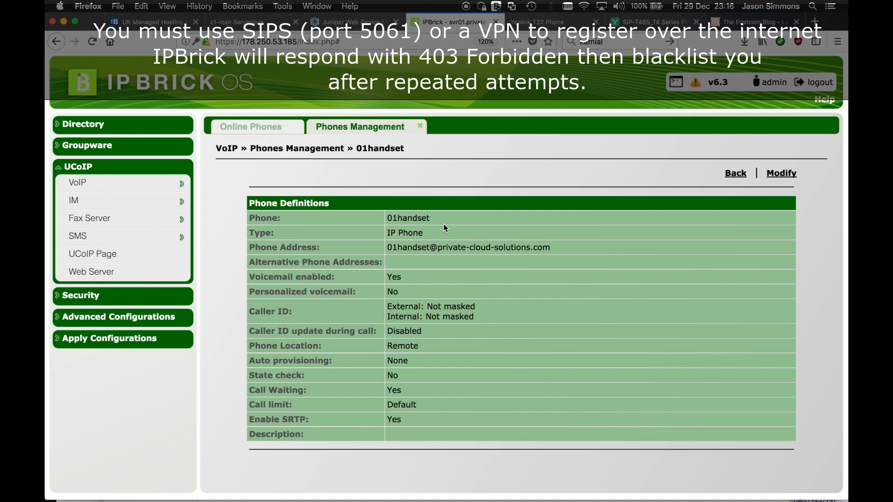
{"action": "mouse_move", "coordinate": [399, 221]}
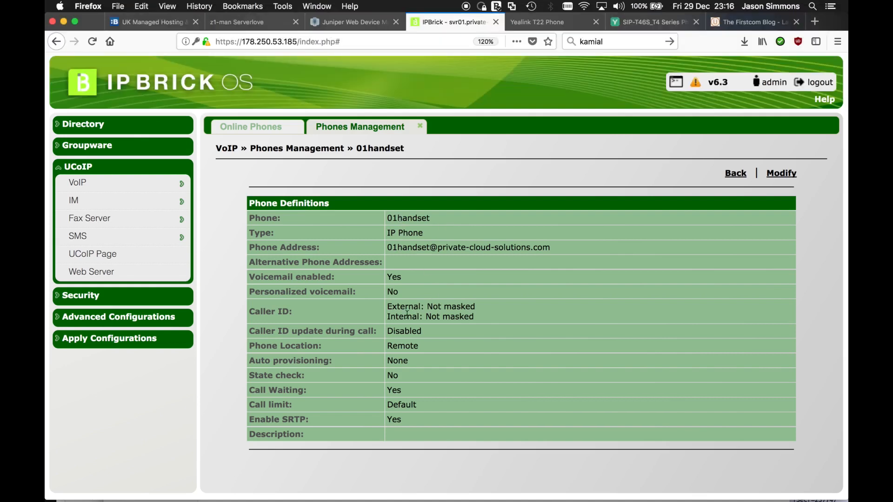
{"action": "mouse_move", "coordinate": [415, 368]}
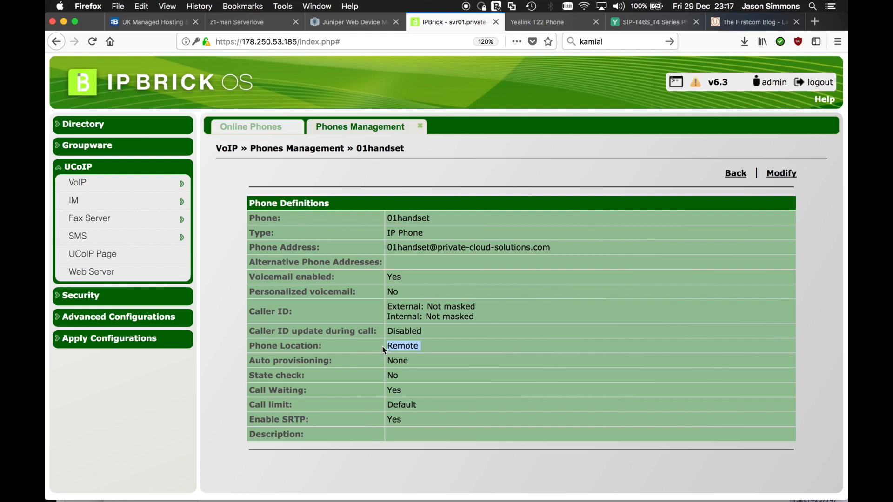
{"action": "mouse_move", "coordinate": [150, 300]}
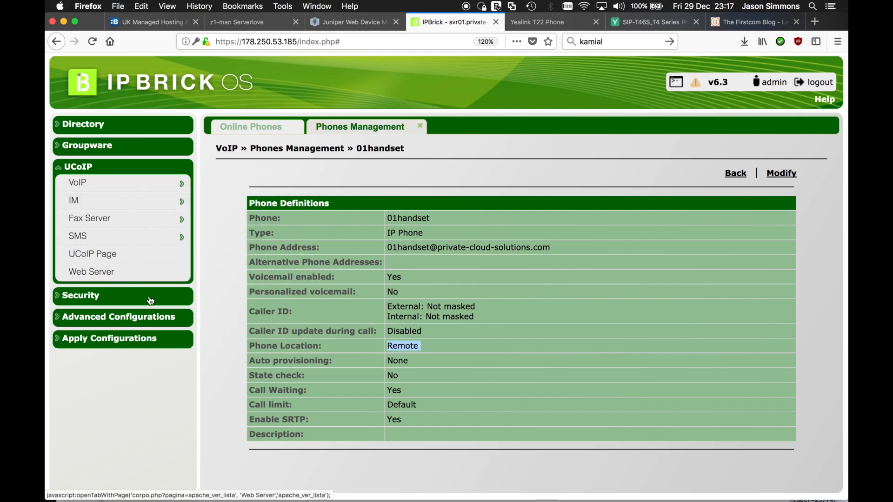
{"action": "mouse_move", "coordinate": [117, 309]}
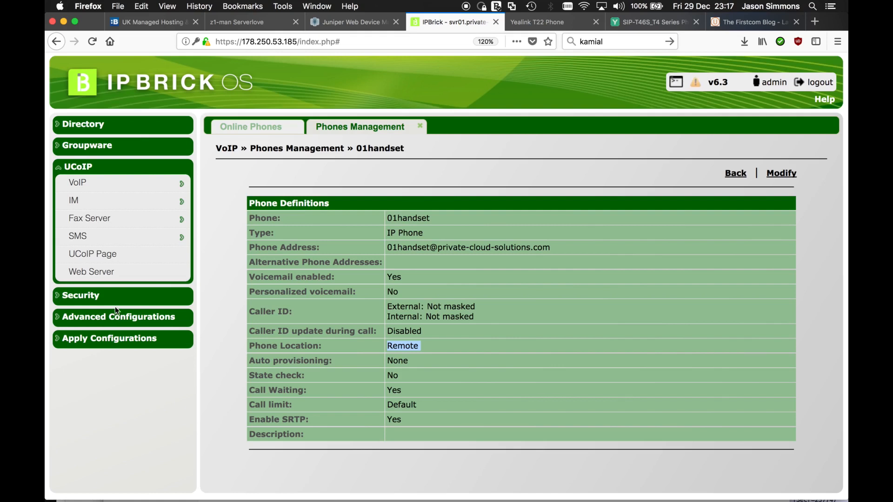
Step: Show the server Definitions page under Advanced Configurations, with ETH1 public at 178.250.53.185
{"action": "left_click", "coordinate": [118, 316]}
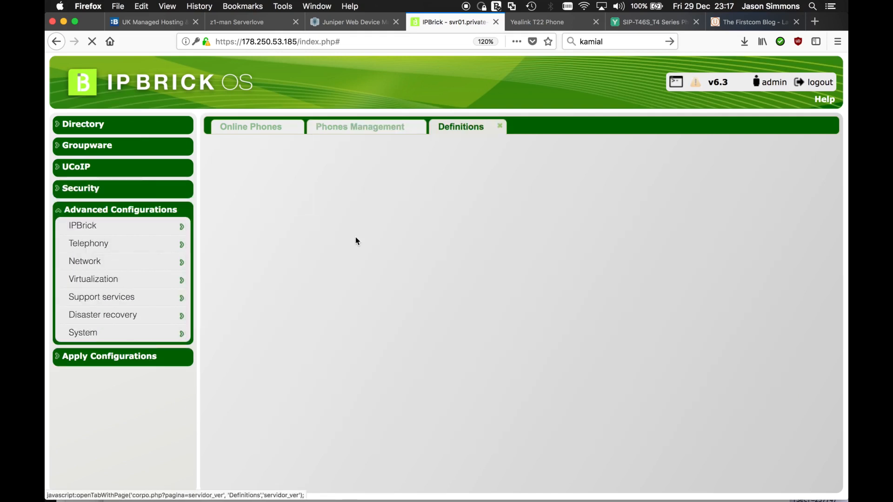
{"action": "left_click", "coordinate": [461, 127]}
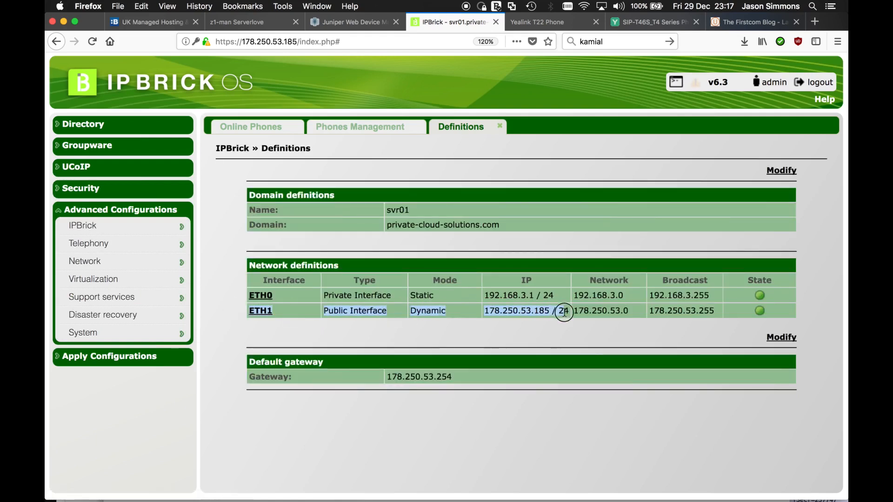
{"action": "mouse_move", "coordinate": [230, 296]}
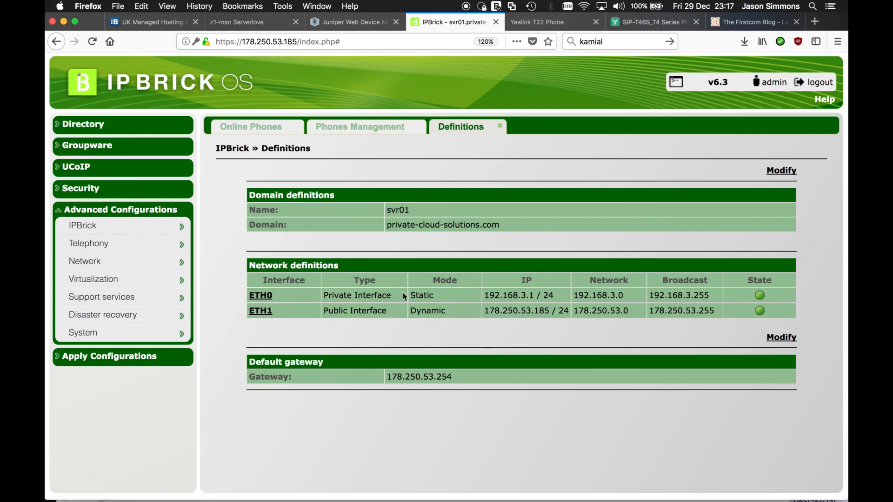
{"action": "mouse_move", "coordinate": [407, 321]}
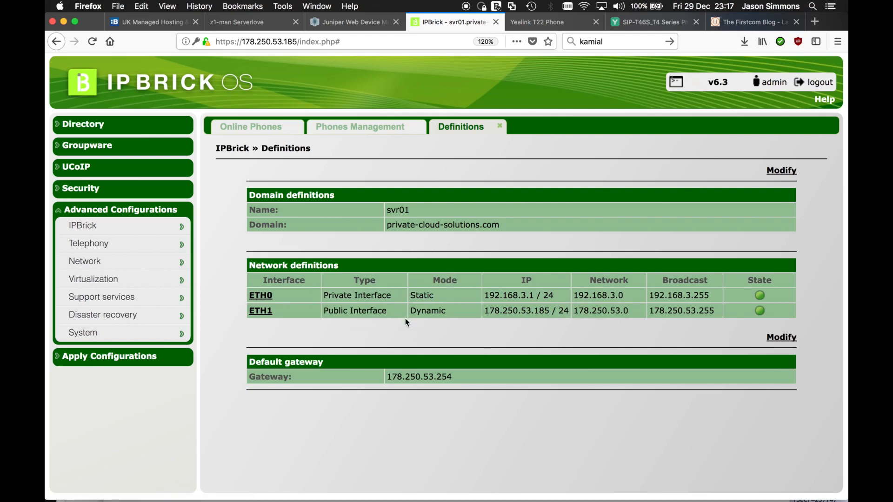
{"action": "mouse_move", "coordinate": [371, 312]}
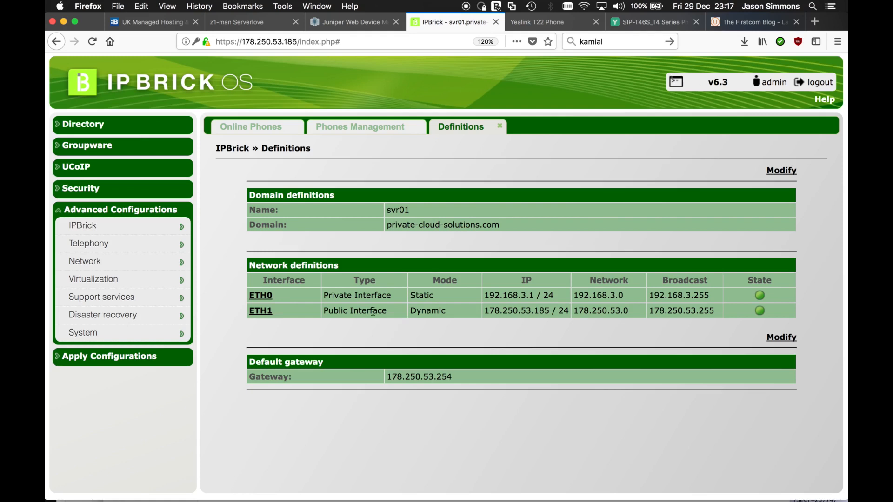
{"action": "mouse_move", "coordinate": [261, 311]}
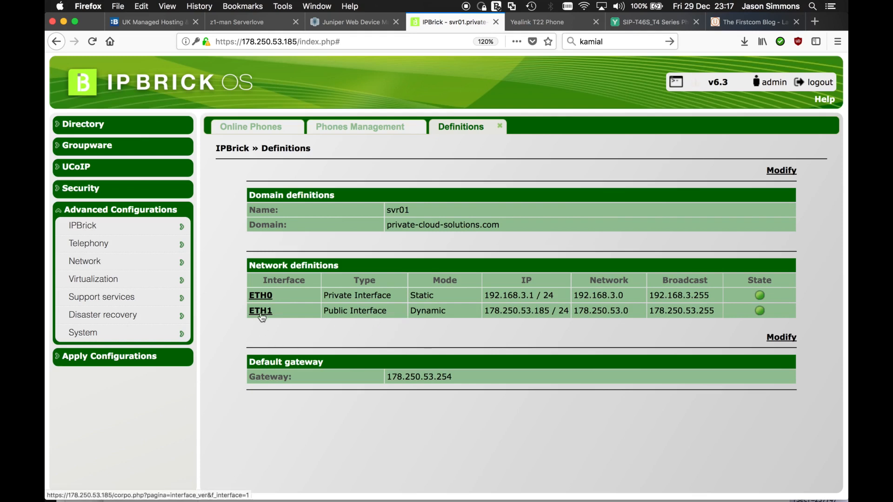
{"action": "mouse_move", "coordinate": [540, 311]}
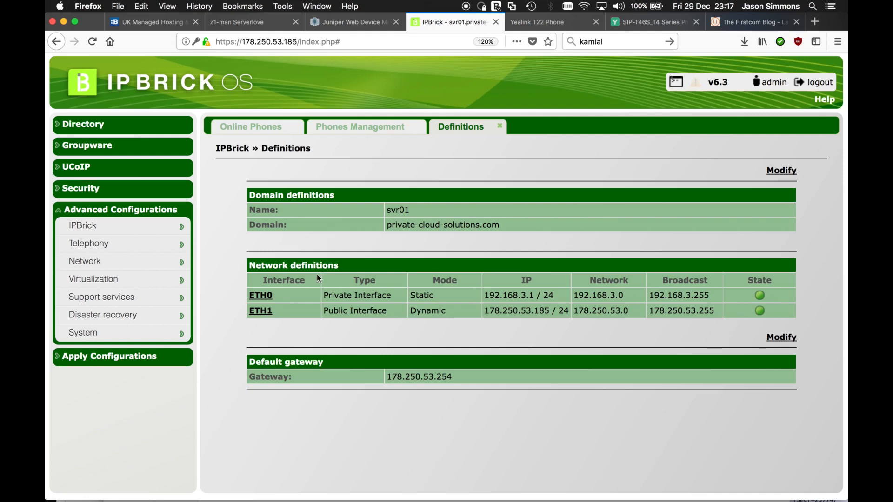
Step: Go back to the 01handset phone definitions via Phones Management
{"action": "left_click", "coordinate": [359, 126]}
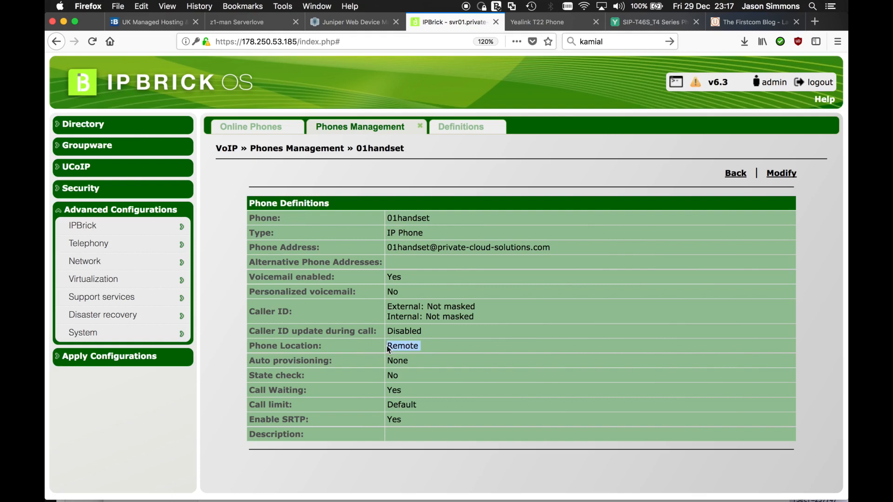
{"action": "mouse_move", "coordinate": [431, 328]}
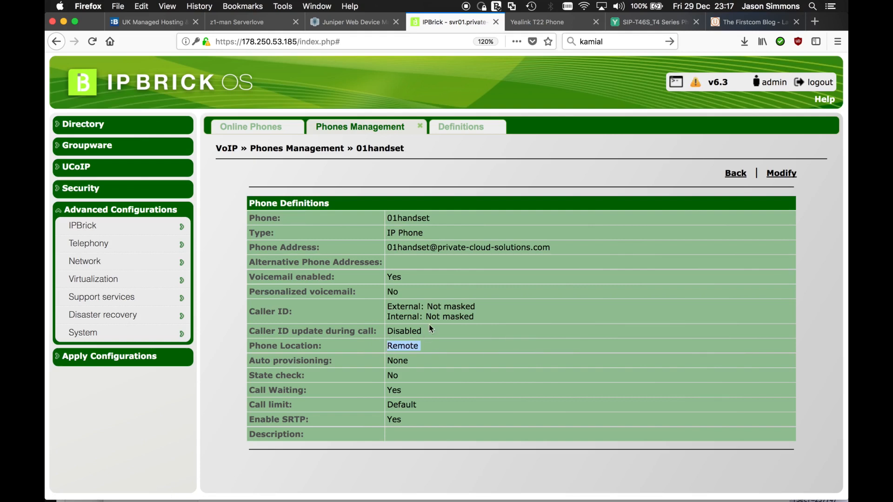
{"action": "mouse_move", "coordinate": [429, 311]}
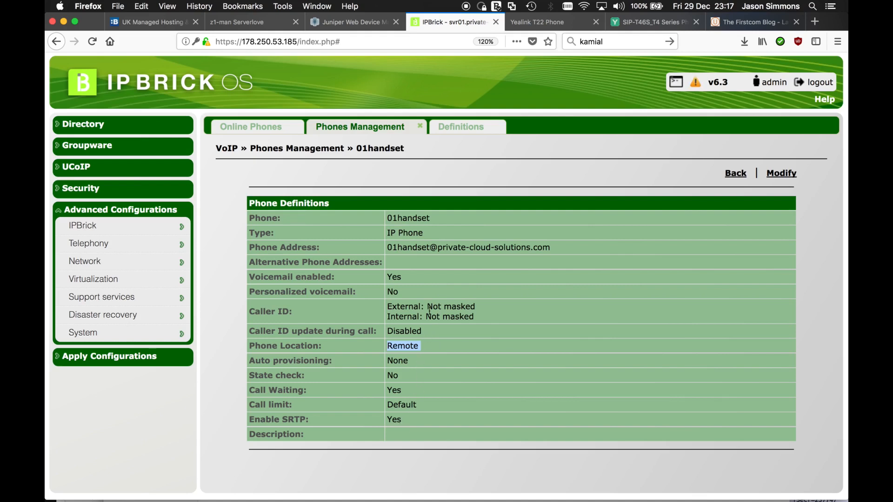
{"action": "mouse_move", "coordinate": [418, 349]}
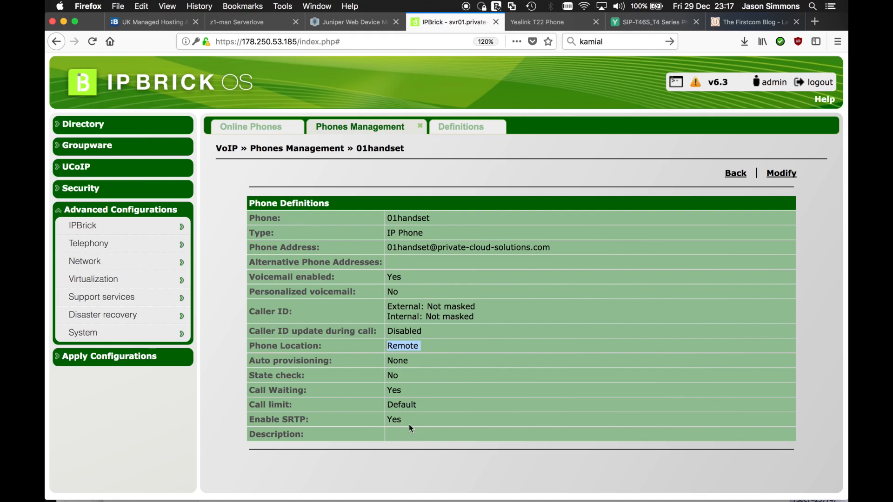
{"action": "mouse_move", "coordinate": [410, 292]}
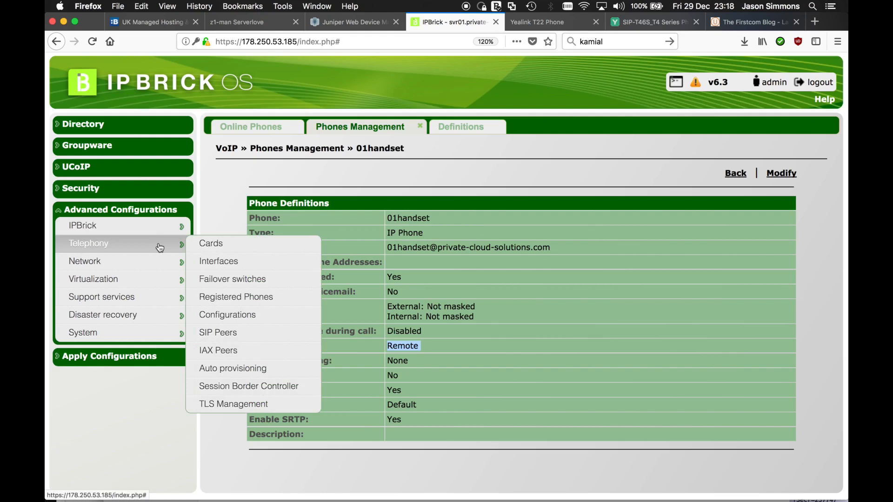
{"action": "mouse_move", "coordinate": [225, 353]}
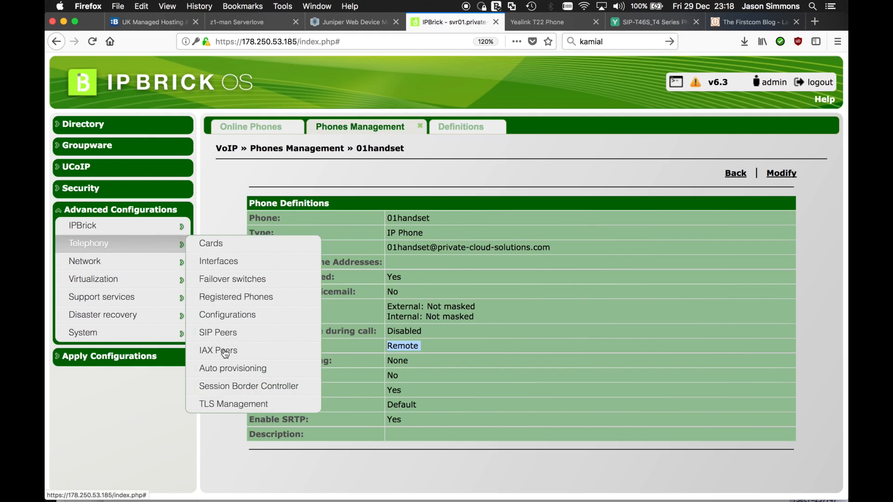
Step: Show Telephony TLS Management listing the enabled 01handset certificate
{"action": "left_click", "coordinate": [232, 403]}
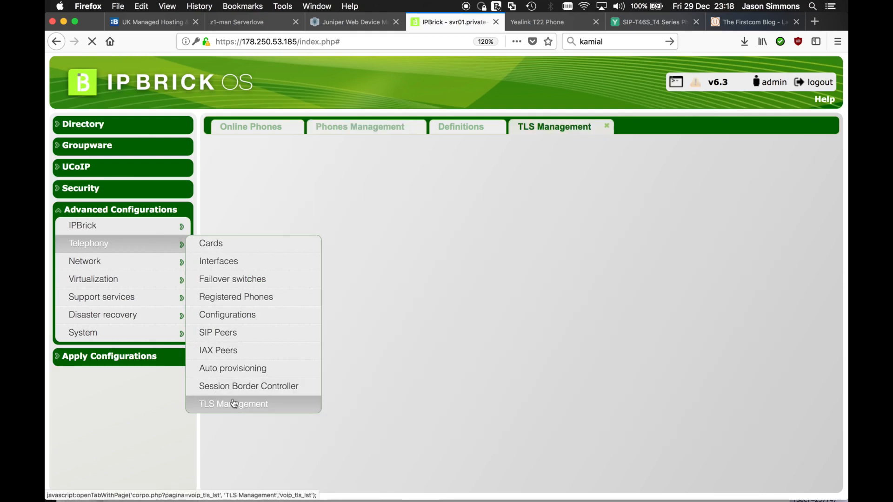
{"action": "left_click", "coordinate": [233, 404]}
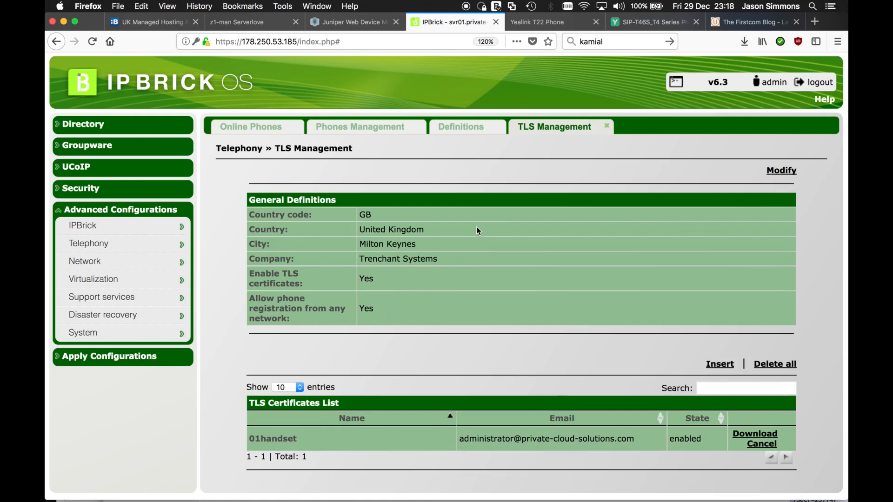
{"action": "mouse_move", "coordinate": [412, 271]}
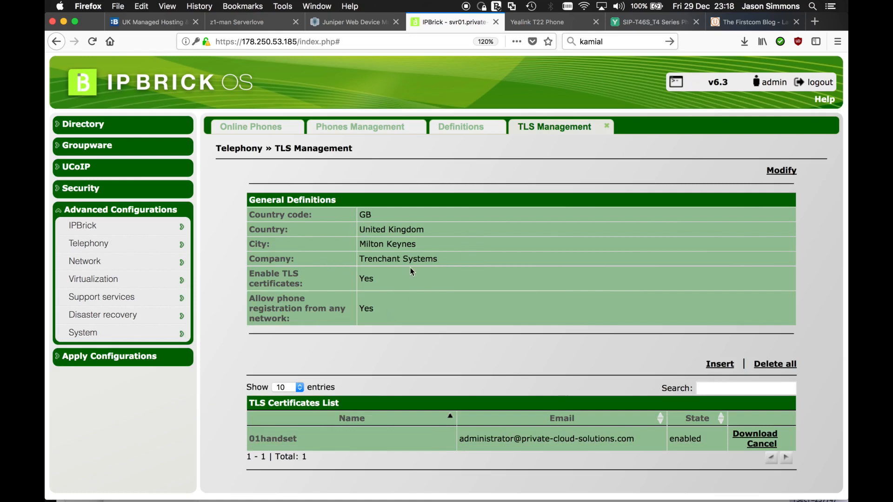
{"action": "mouse_move", "coordinate": [390, 254]}
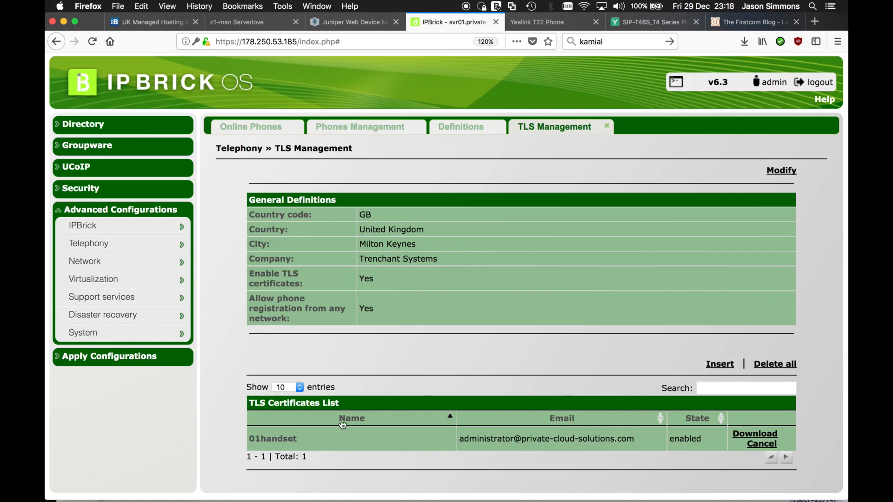
{"action": "mouse_move", "coordinate": [504, 433]}
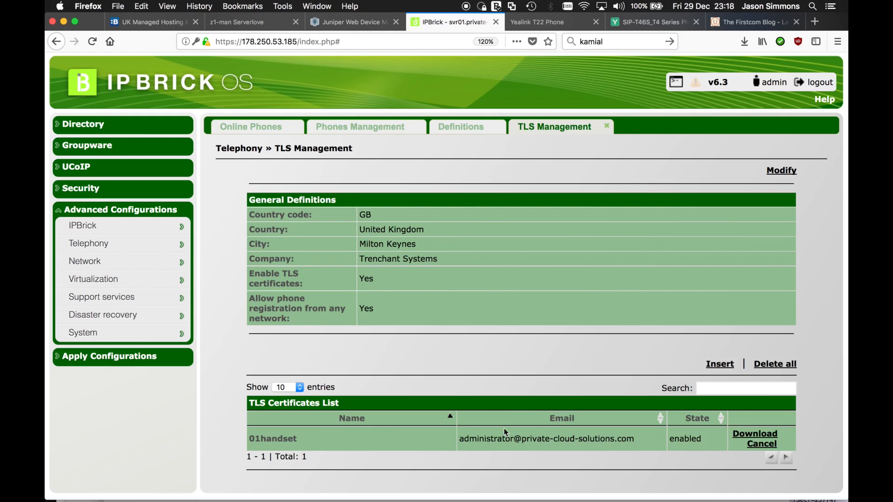
{"action": "mouse_move", "coordinate": [523, 435]}
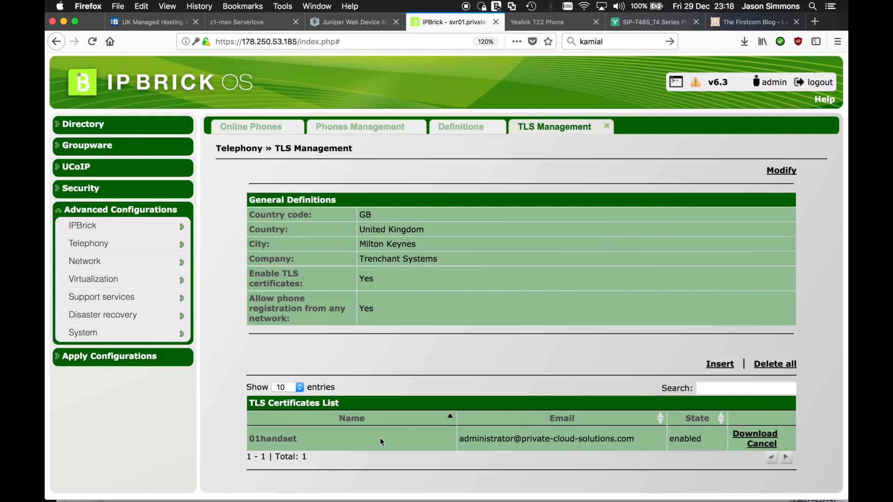
{"action": "mouse_move", "coordinate": [398, 434]}
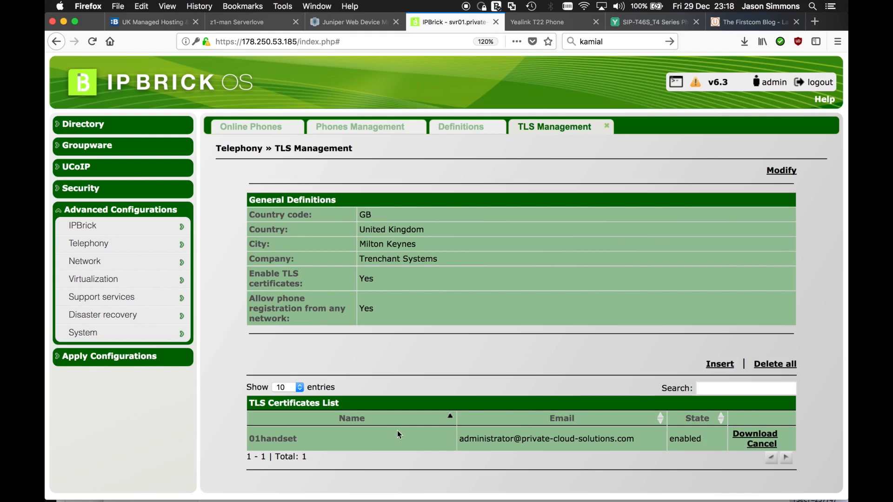
{"action": "mouse_move", "coordinate": [534, 424]}
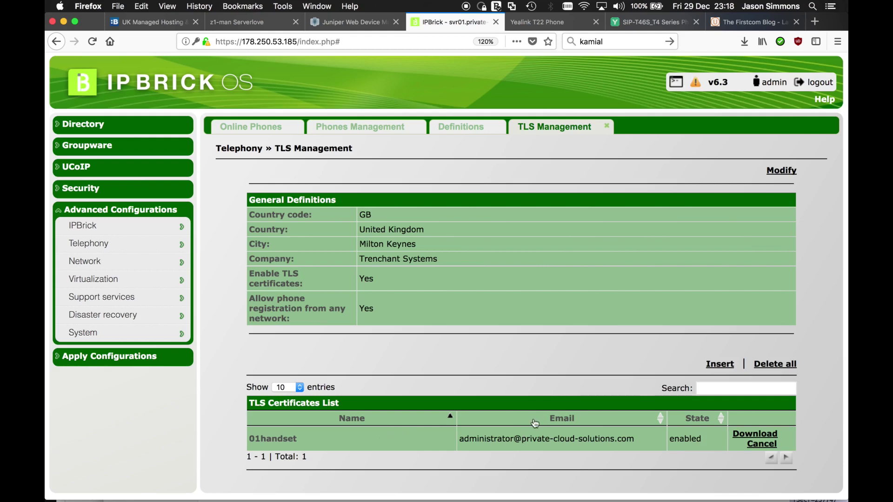
{"action": "mouse_move", "coordinate": [536, 421]}
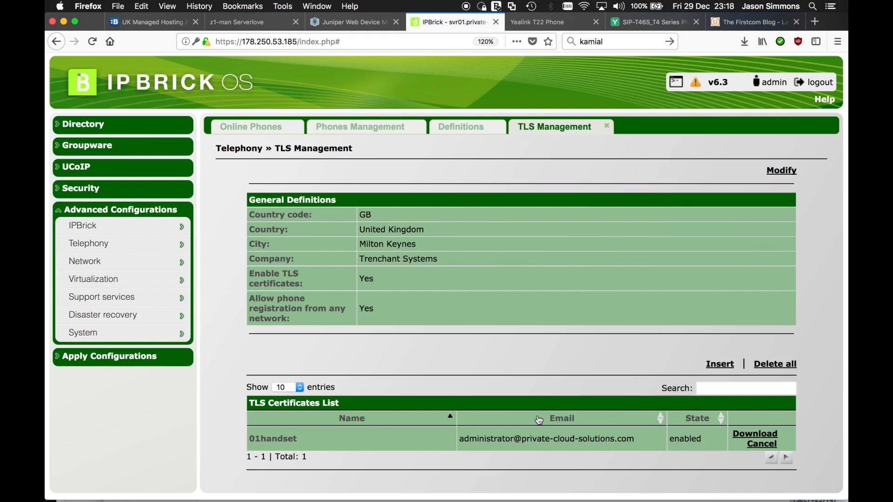
{"action": "mouse_move", "coordinate": [687, 436]}
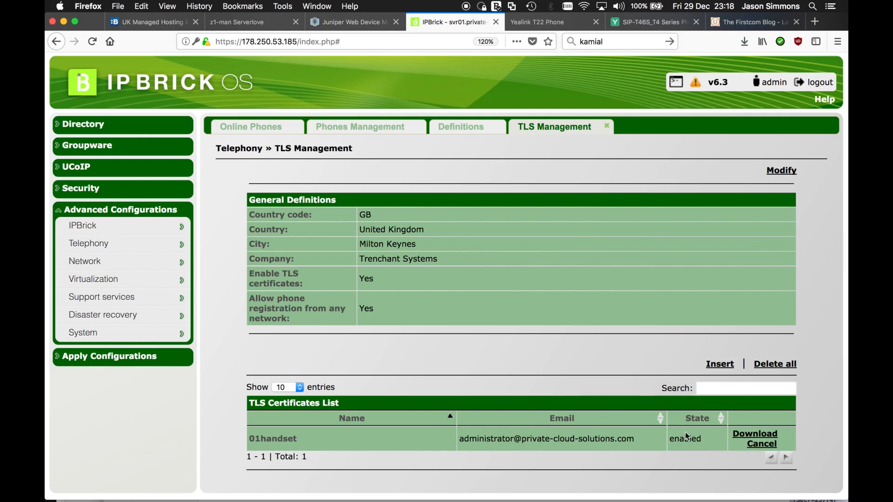
{"action": "mouse_move", "coordinate": [761, 444]}
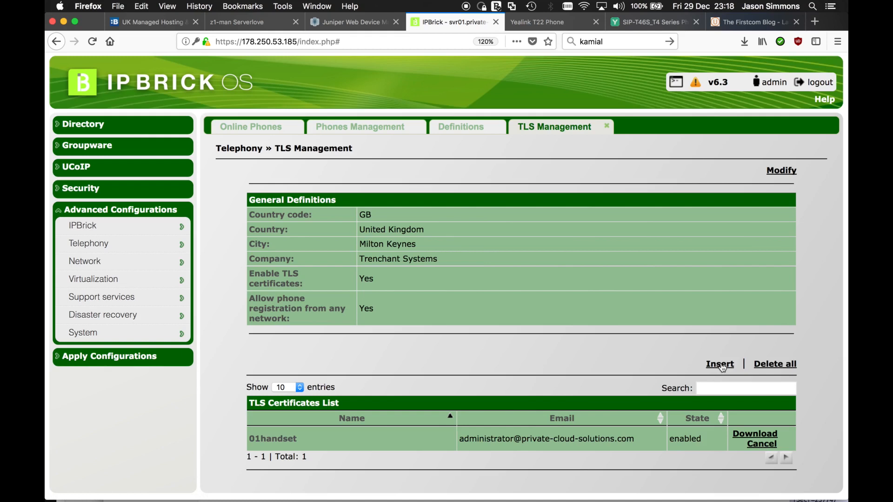
{"action": "left_click", "coordinate": [719, 364]}
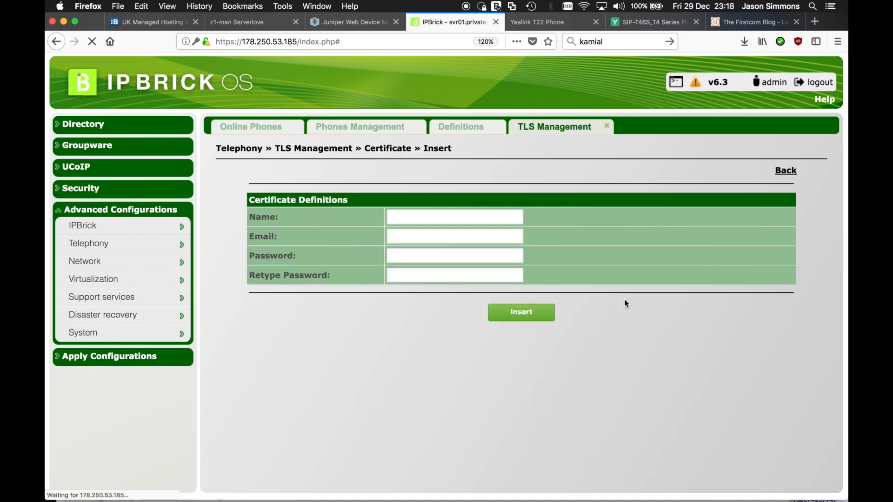
{"action": "left_click", "coordinate": [453, 217]}
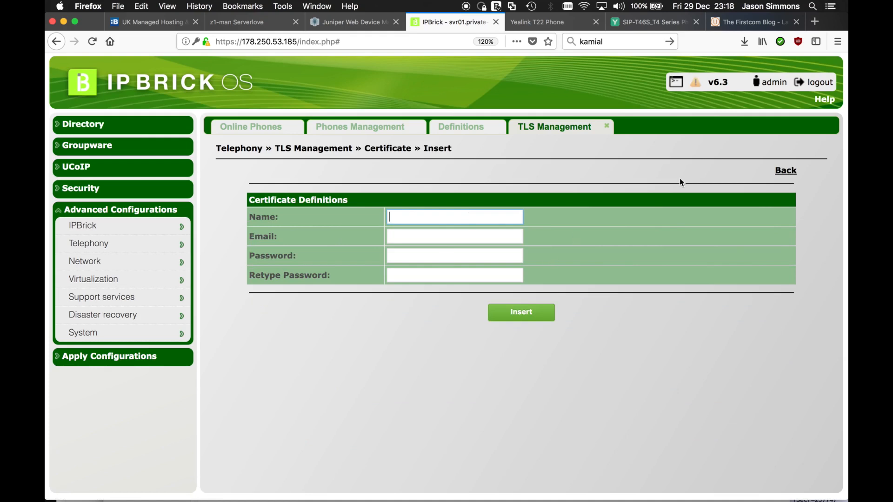
{"action": "left_click", "coordinate": [786, 170]}
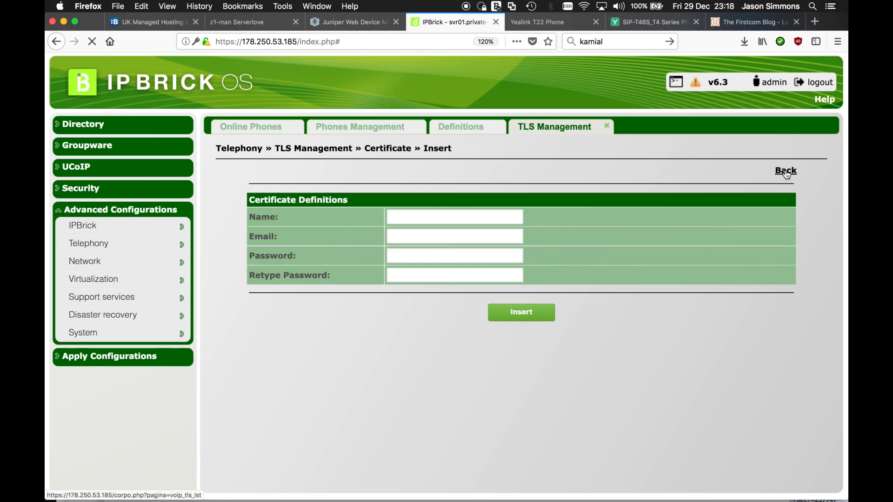
{"action": "left_click", "coordinate": [785, 171]}
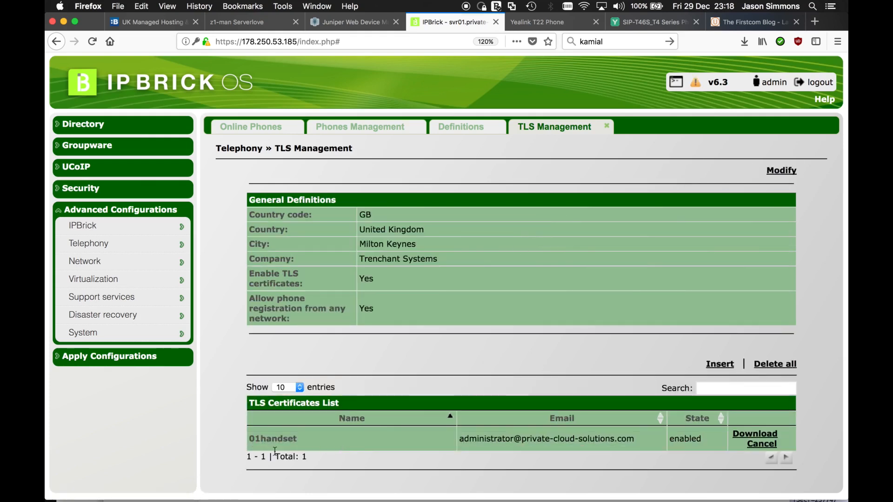
{"action": "mouse_move", "coordinate": [252, 431]}
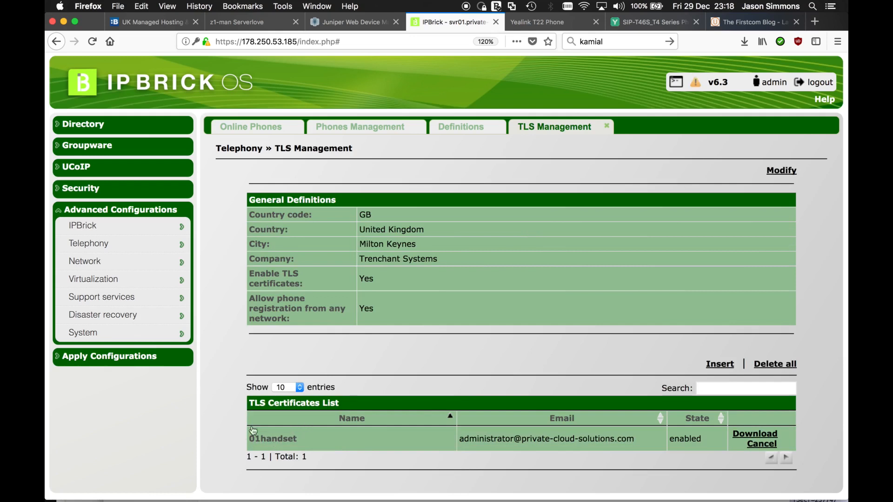
{"action": "mouse_move", "coordinate": [231, 270]}
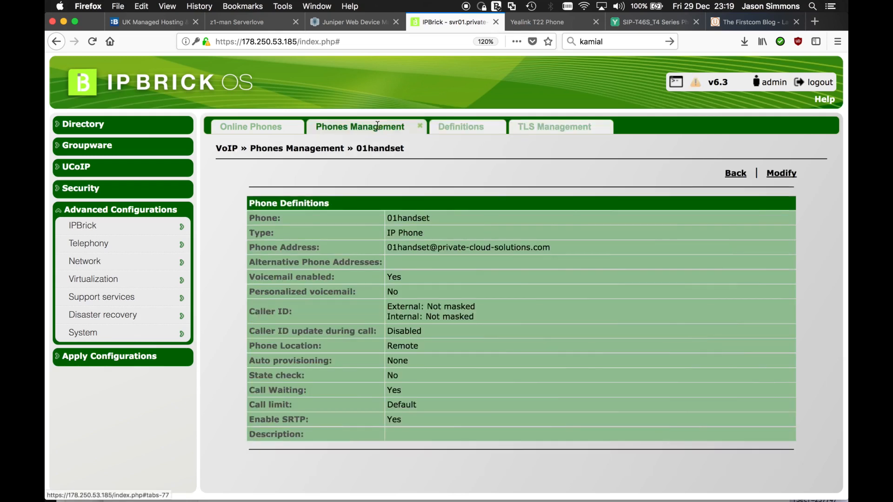
{"action": "mouse_move", "coordinate": [502, 214]}
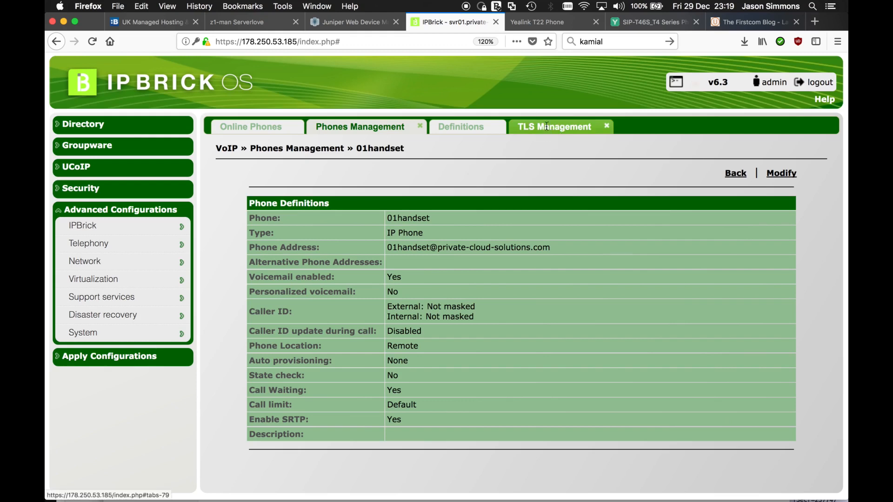
{"action": "left_click", "coordinate": [553, 126]}
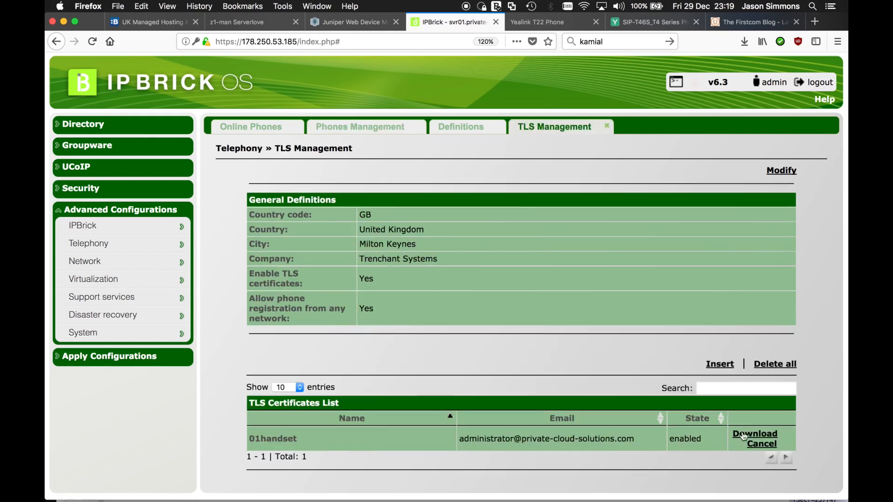
{"action": "left_click", "coordinate": [754, 434]}
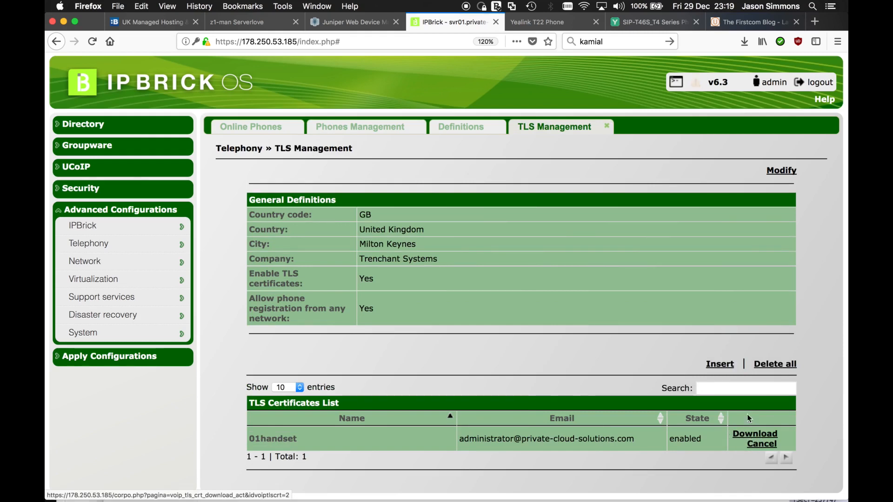
{"action": "left_click", "coordinate": [754, 434]}
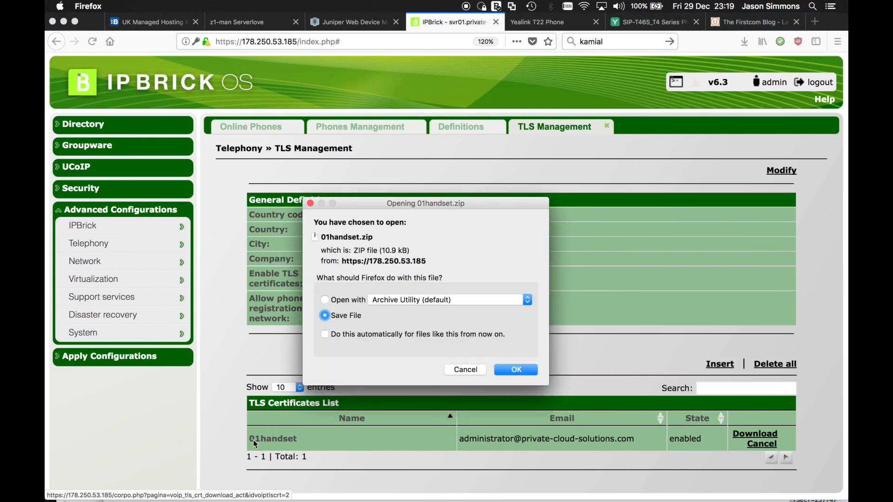
{"action": "mouse_move", "coordinate": [344, 429]}
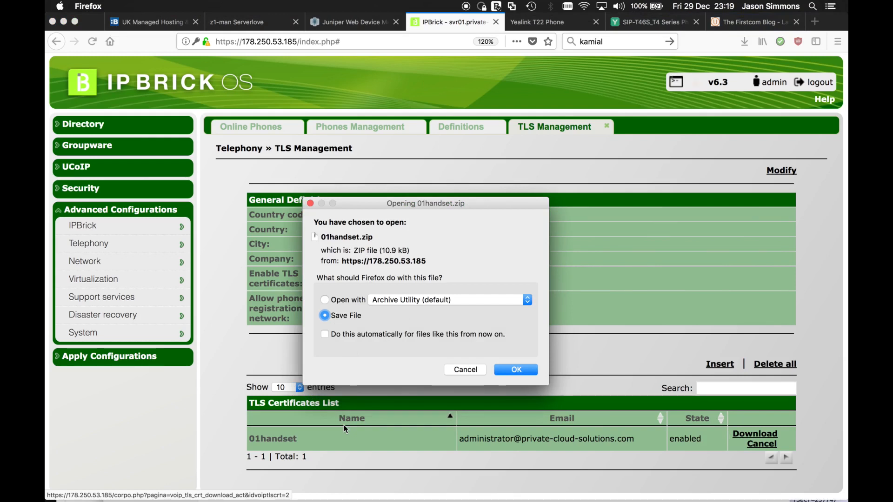
{"action": "mouse_move", "coordinate": [361, 409]}
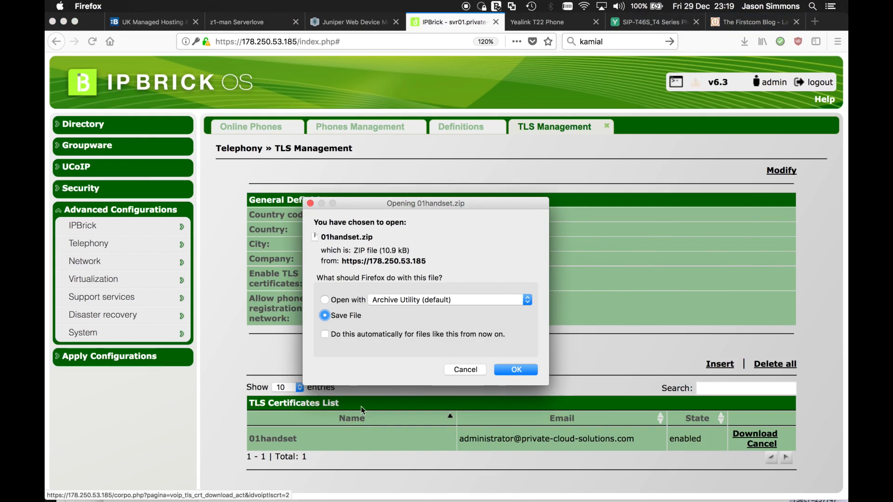
{"action": "mouse_move", "coordinate": [381, 280]}
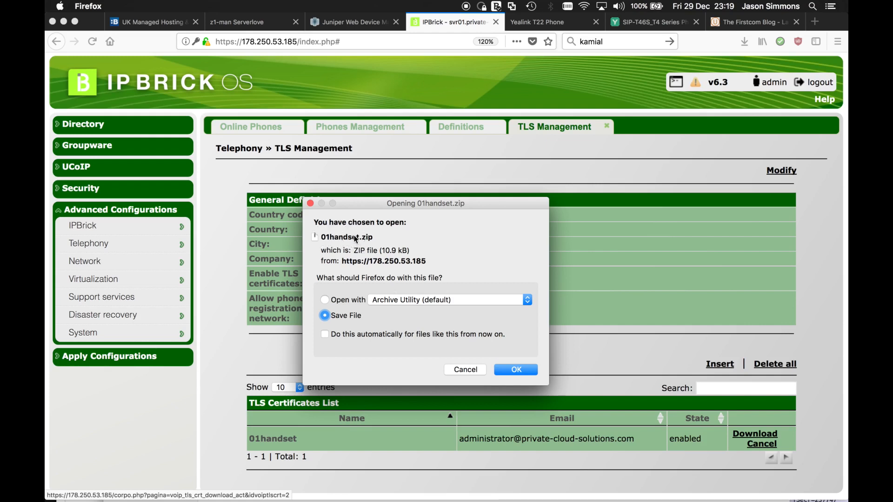
{"action": "left_click", "coordinate": [465, 370]}
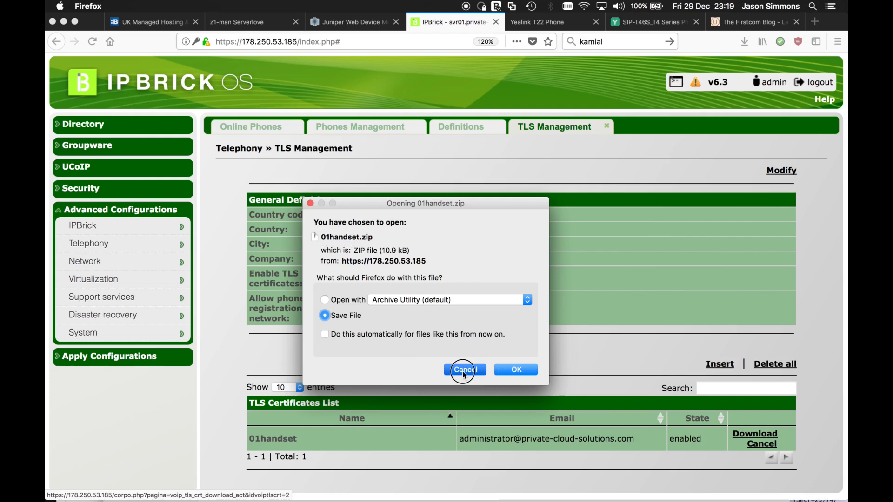
{"action": "left_click", "coordinate": [464, 369]}
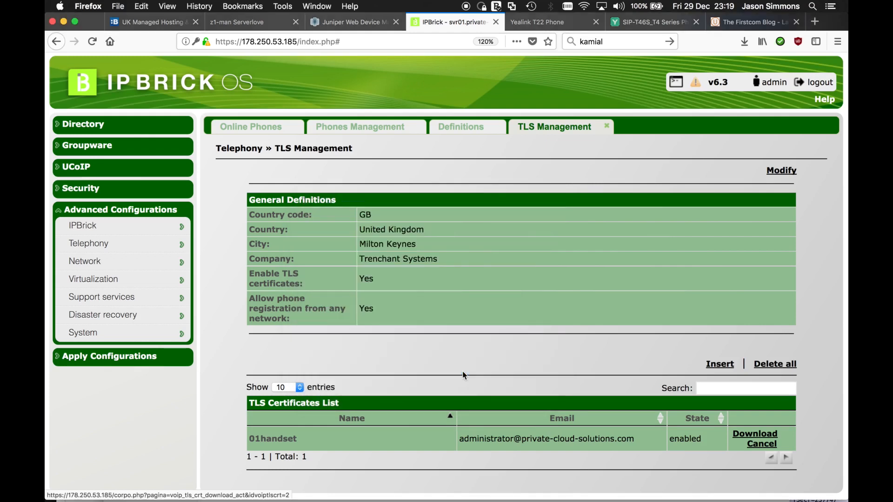
{"action": "mouse_move", "coordinate": [215, 480]}
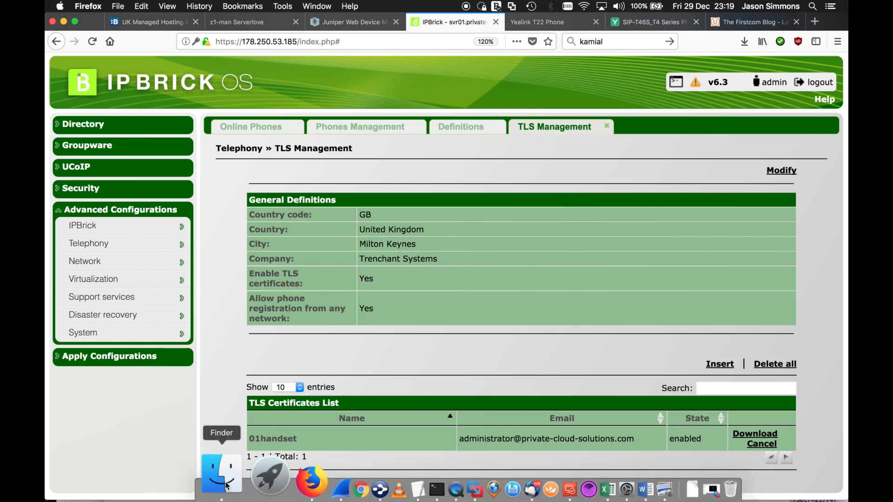
Step: Show the 01handset folder in Finder and pick out calist.crt, then 01handset.pem
{"action": "left_click", "coordinate": [221, 474]}
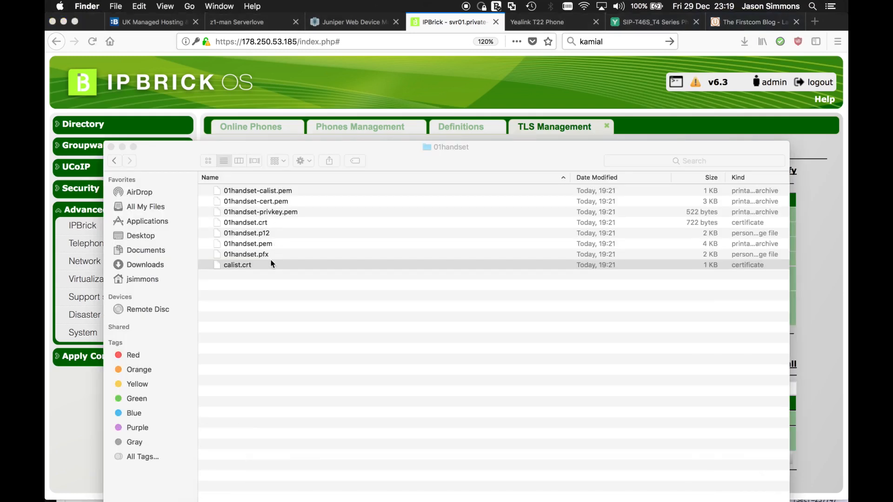
{"action": "mouse_move", "coordinate": [280, 196]}
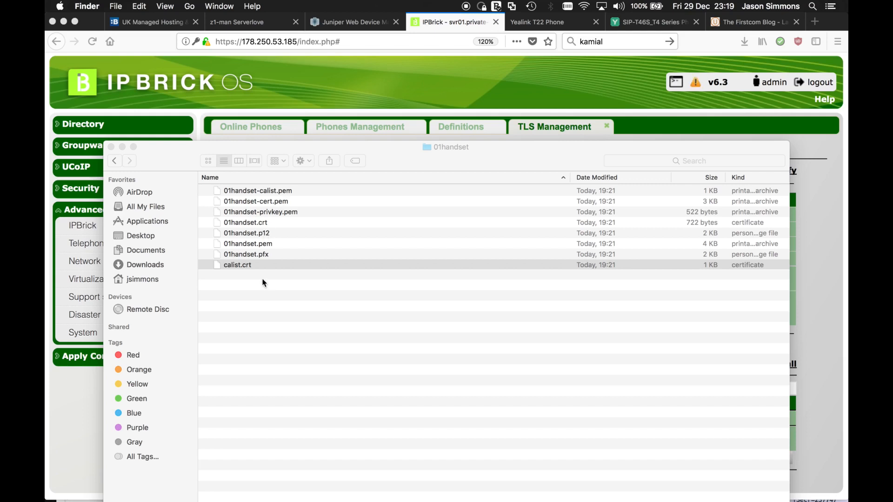
{"action": "mouse_move", "coordinate": [262, 268]}
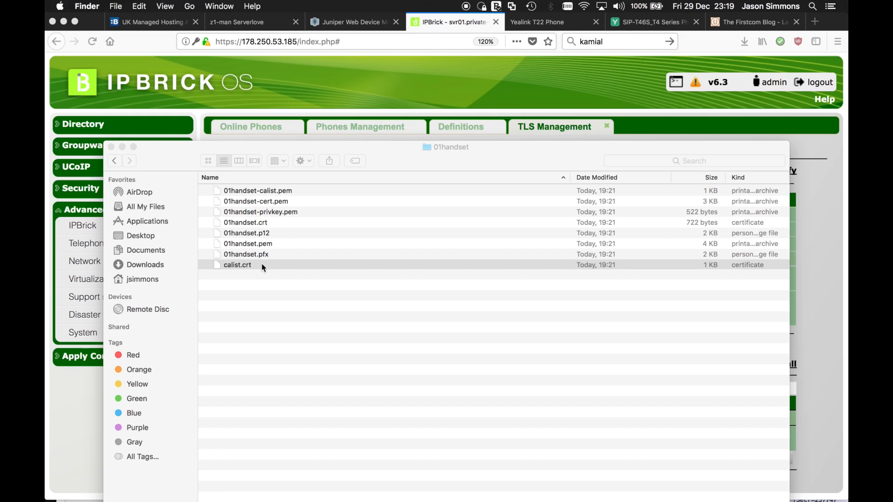
{"action": "mouse_move", "coordinate": [267, 259]}
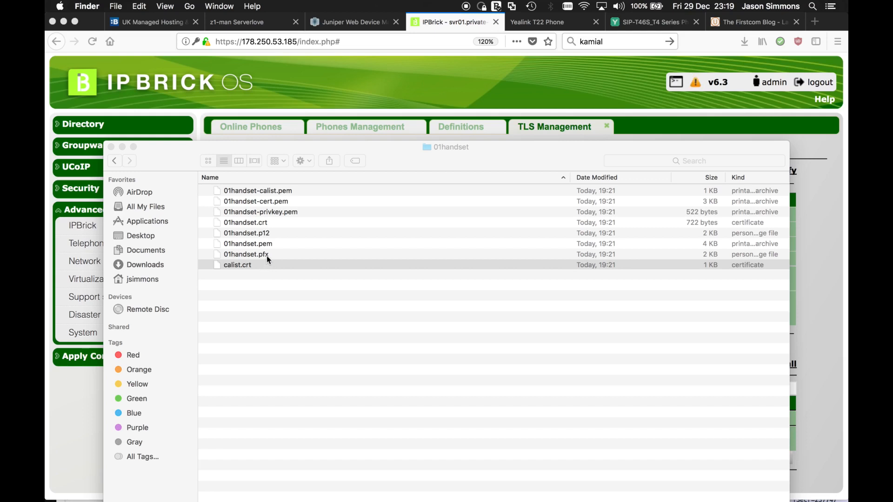
{"action": "mouse_move", "coordinate": [217, 268]}
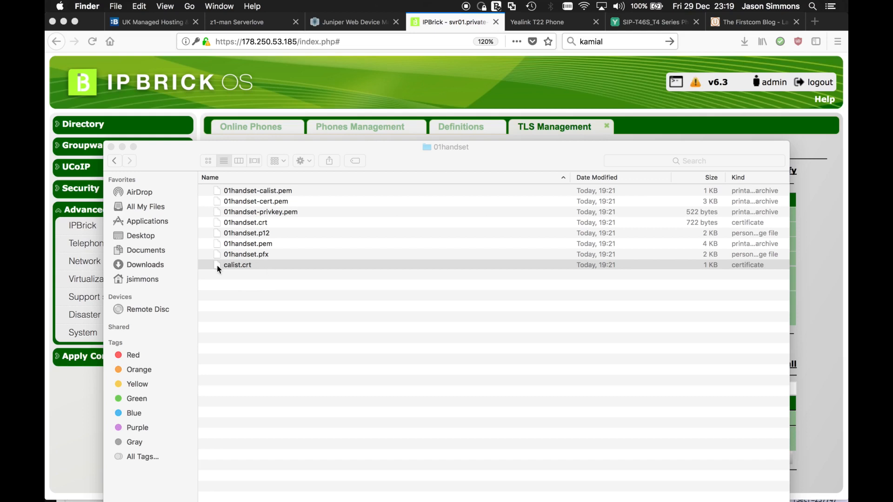
{"action": "left_click", "coordinate": [237, 265]}
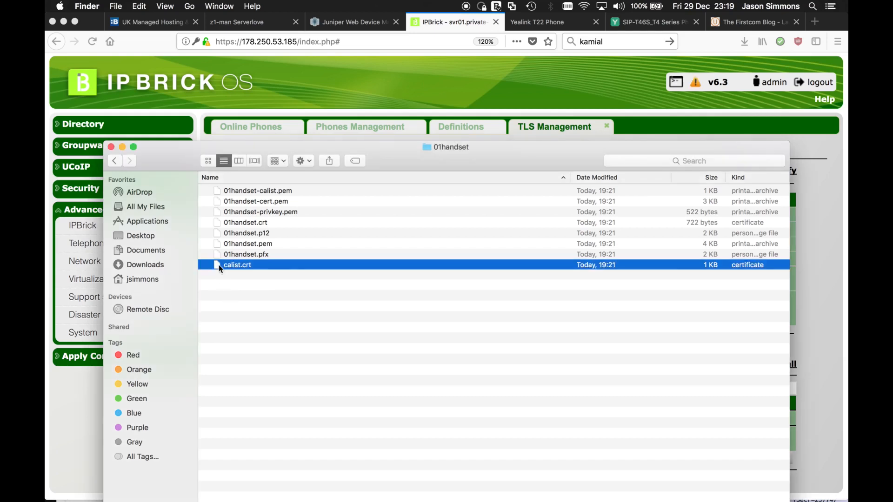
{"action": "mouse_move", "coordinate": [249, 268]}
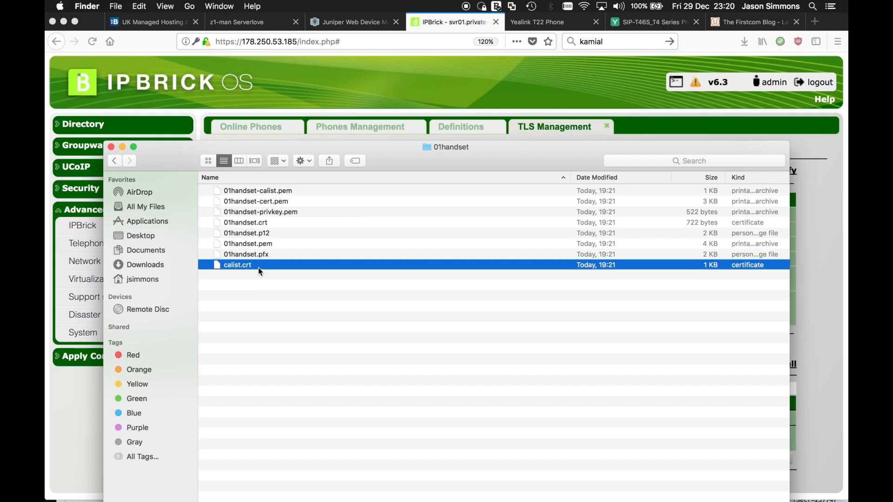
{"action": "mouse_move", "coordinate": [326, 159]}
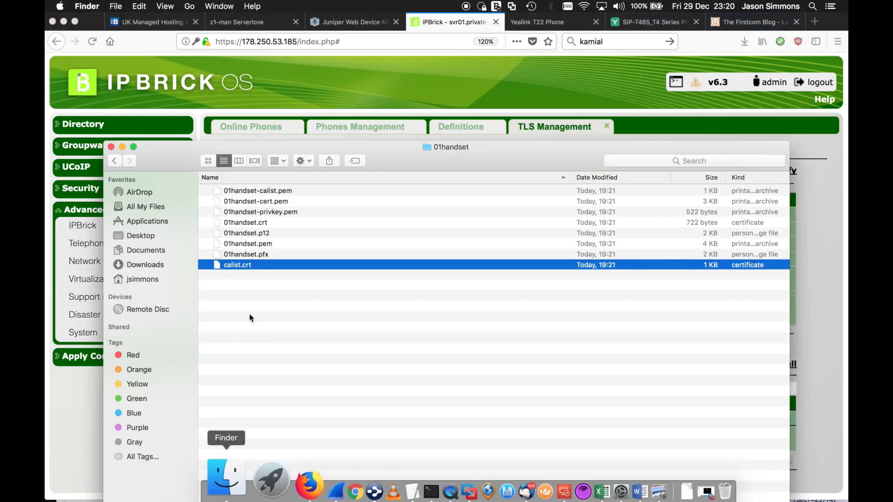
{"action": "left_click", "coordinate": [247, 243]}
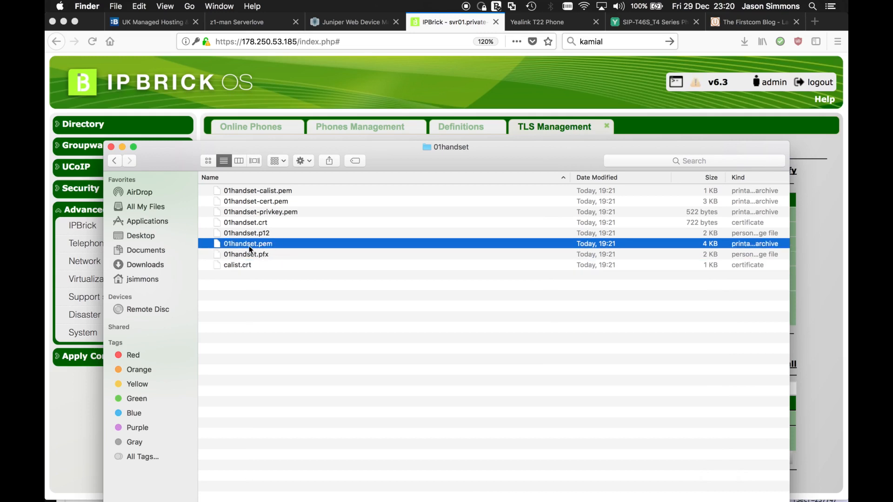
{"action": "mouse_move", "coordinate": [270, 251]}
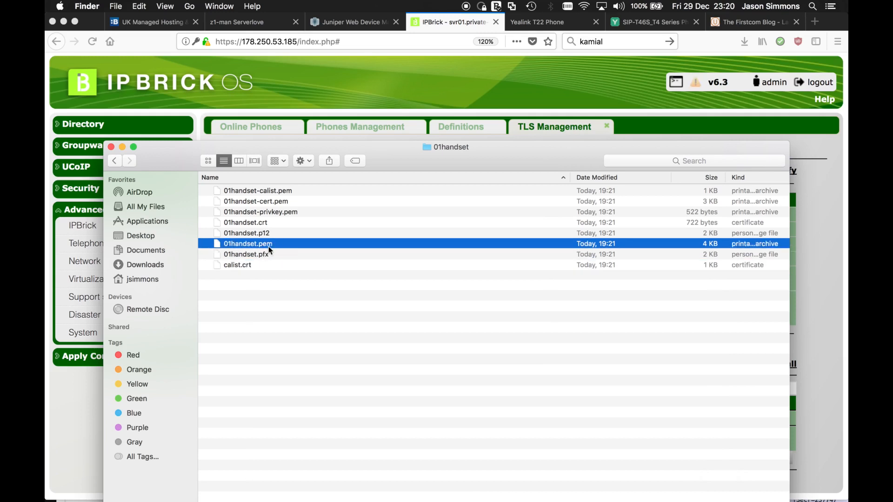
{"action": "right_click", "coordinate": [248, 244]}
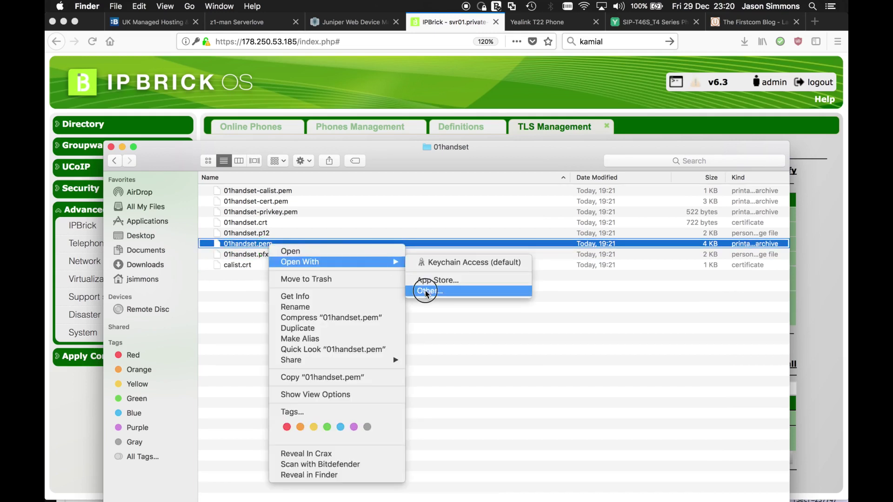
{"action": "left_click", "coordinate": [428, 291]}
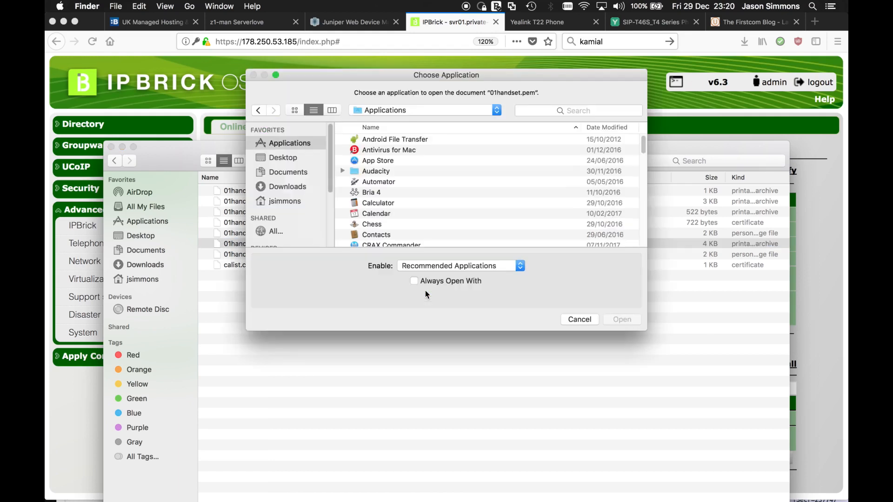
{"action": "left_click", "coordinate": [576, 111]}
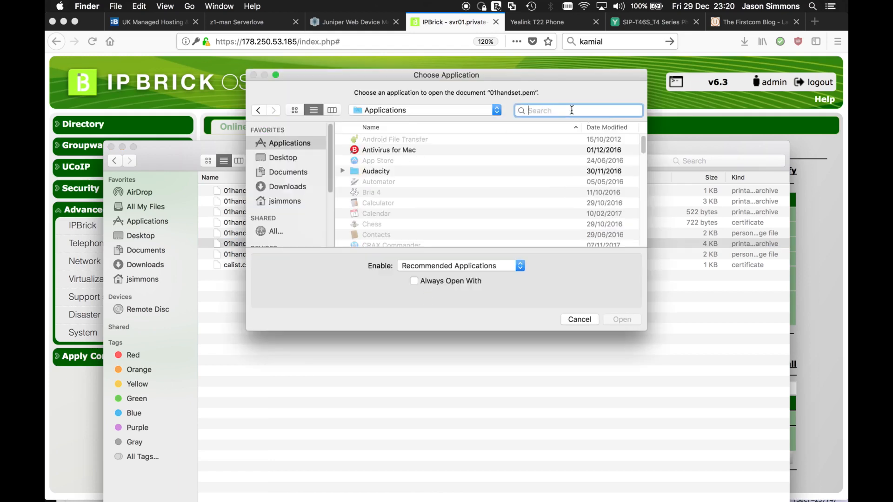
{"action": "type", "text": "text"}
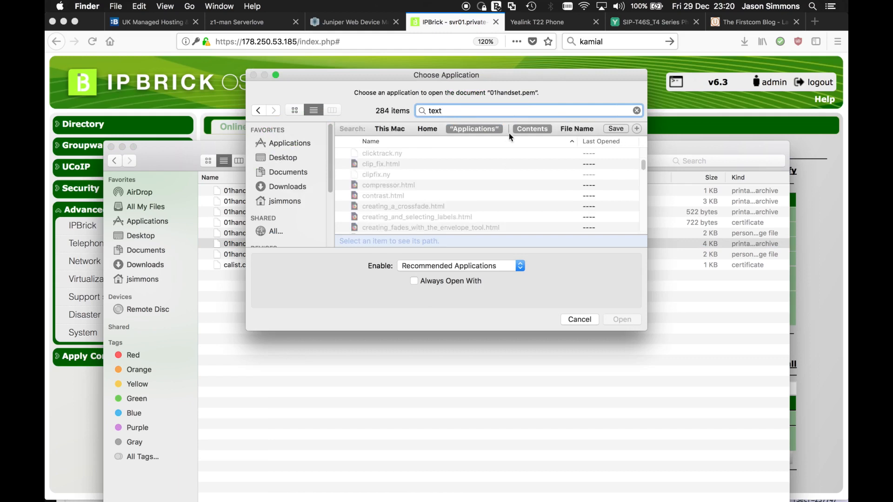
{"action": "mouse_move", "coordinate": [477, 192]}
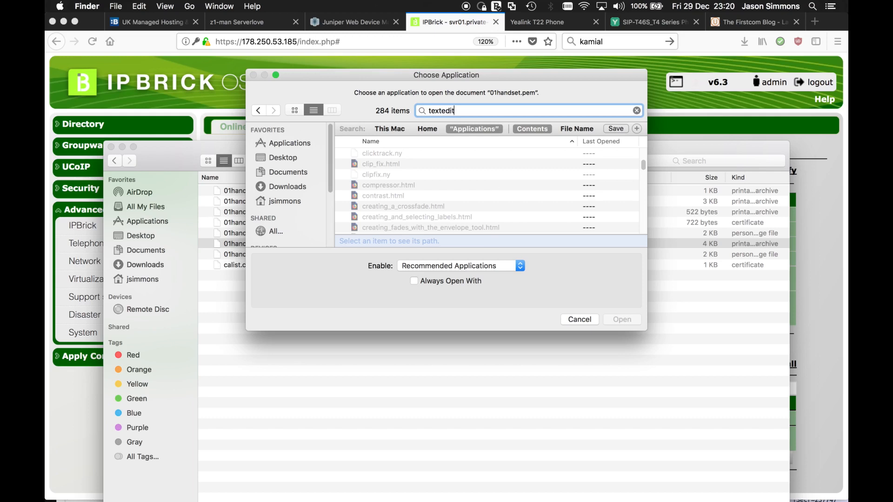
{"action": "type", "text": "or"}
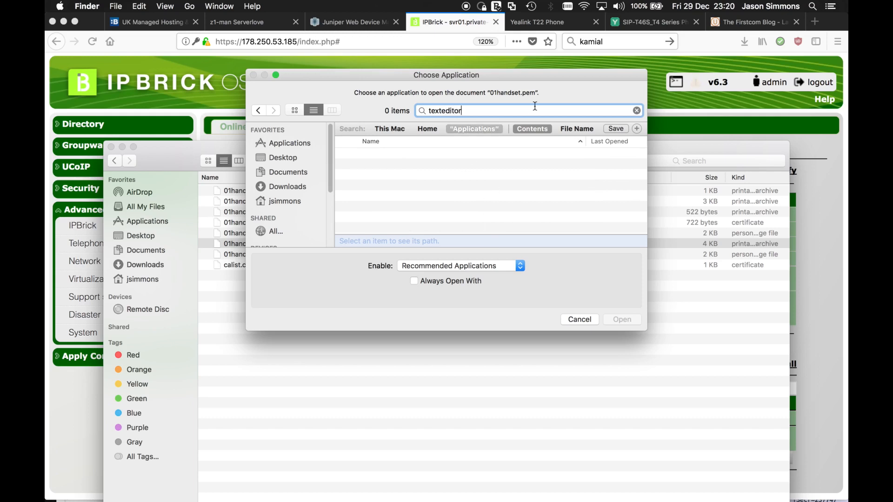
{"action": "left_click", "coordinate": [579, 319]}
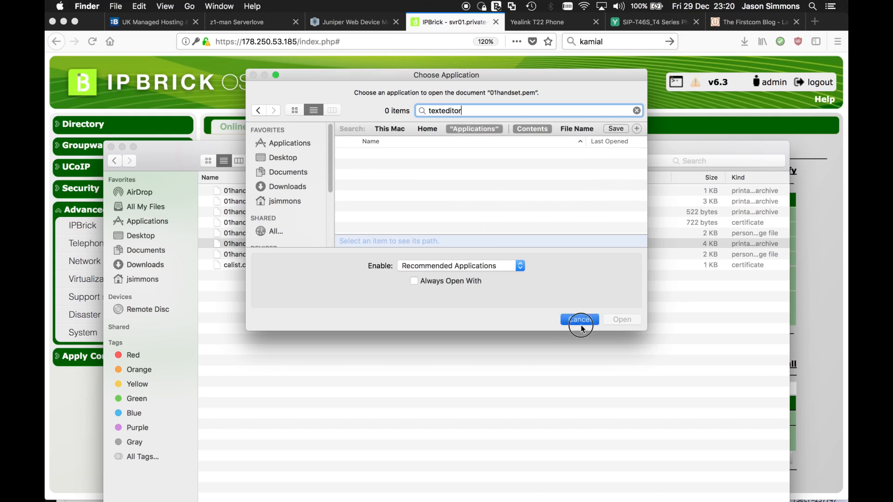
{"action": "left_click", "coordinate": [580, 319]}
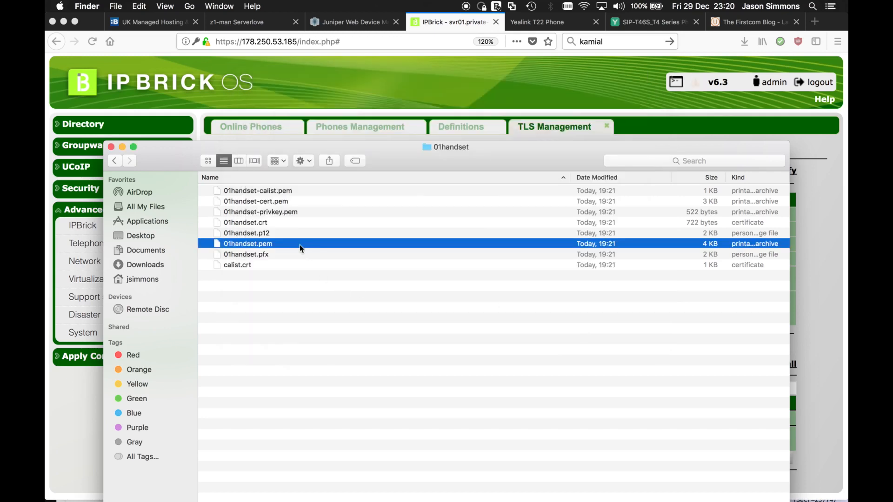
{"action": "mouse_move", "coordinate": [260, 247]}
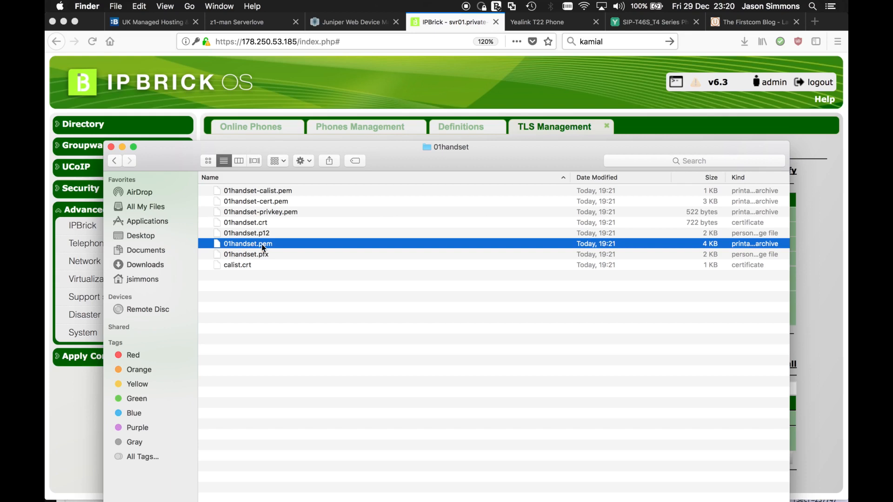
{"action": "mouse_move", "coordinate": [272, 212]}
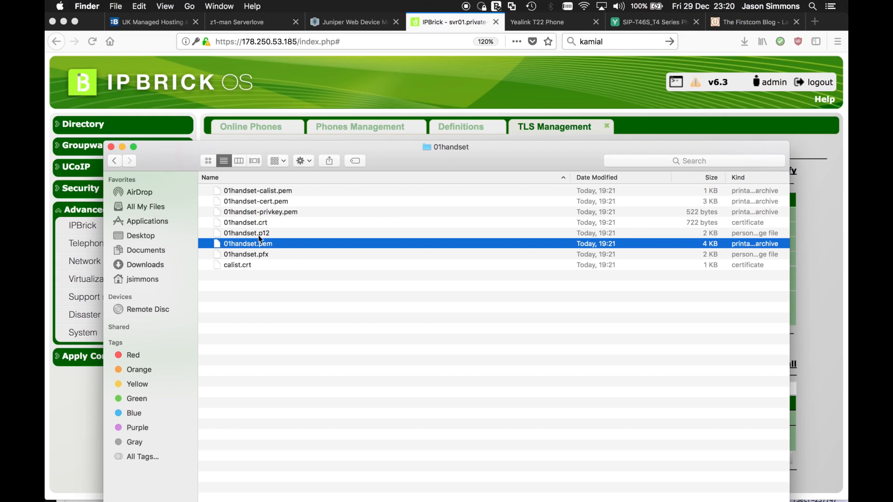
{"action": "mouse_move", "coordinate": [542, 33]}
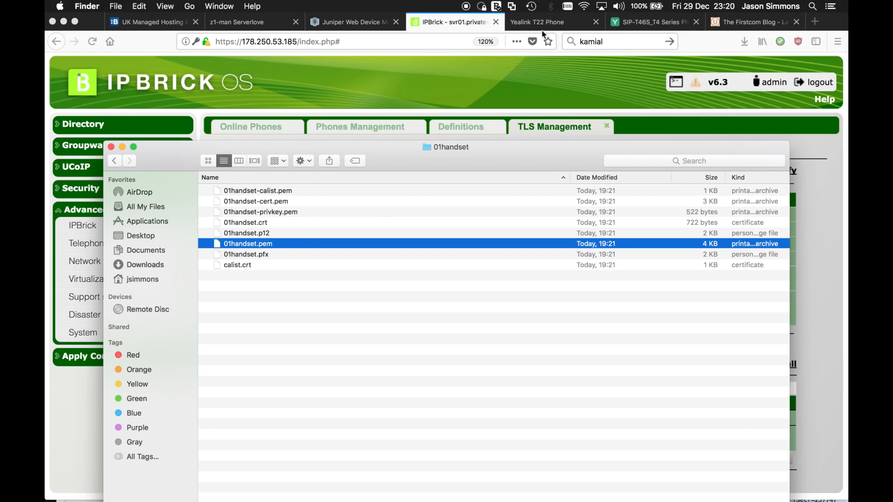
Step: Log in to the Yealink T22 web UI as admin without saving the browser password
{"action": "left_click", "coordinate": [535, 21]}
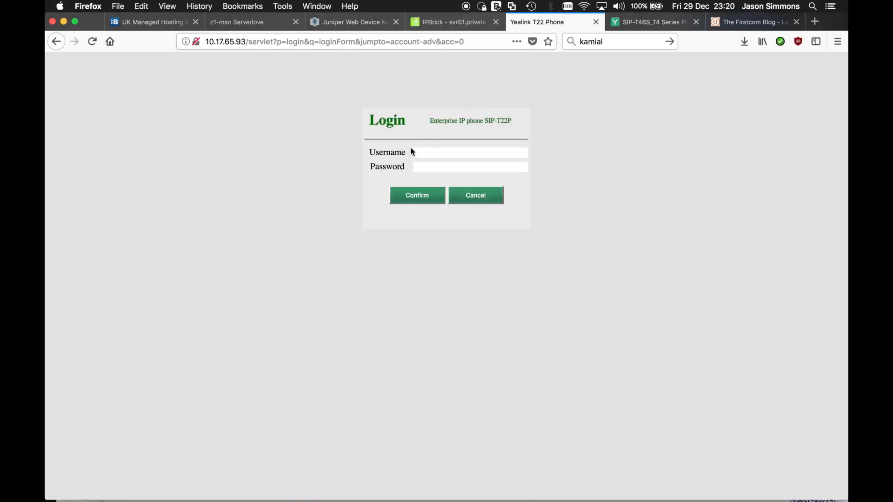
{"action": "left_click", "coordinate": [469, 152]}
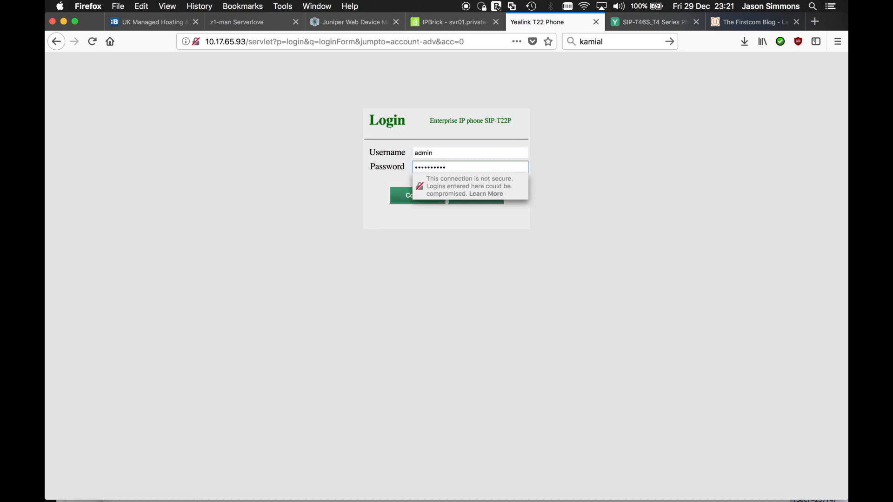
{"action": "key", "text": "backspace"}
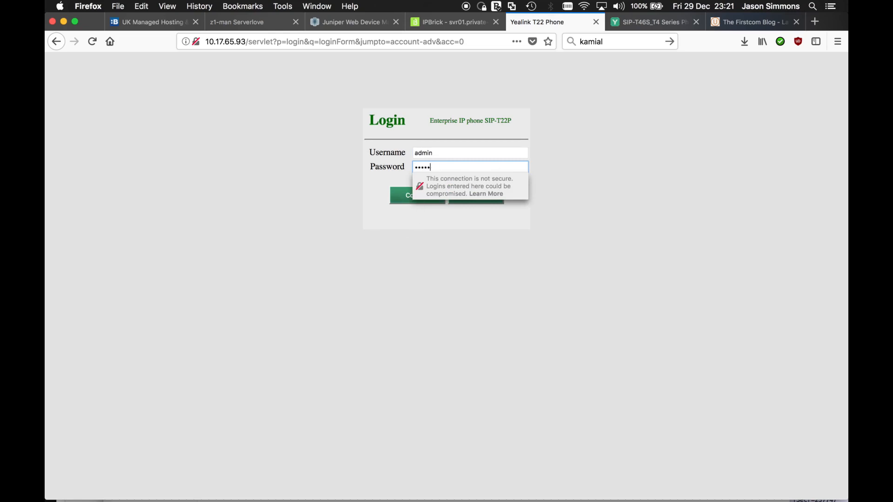
{"action": "left_click", "coordinate": [417, 194]}
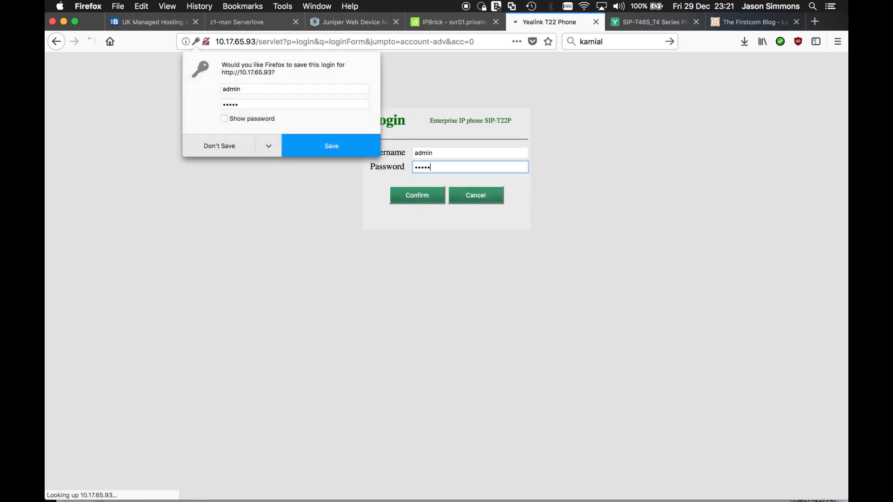
{"action": "left_click", "coordinate": [417, 194]}
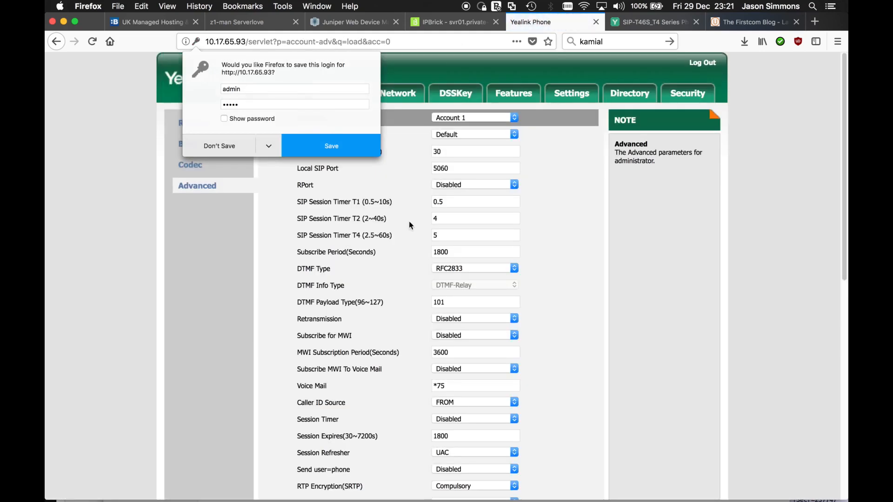
{"action": "mouse_move", "coordinate": [206, 196]}
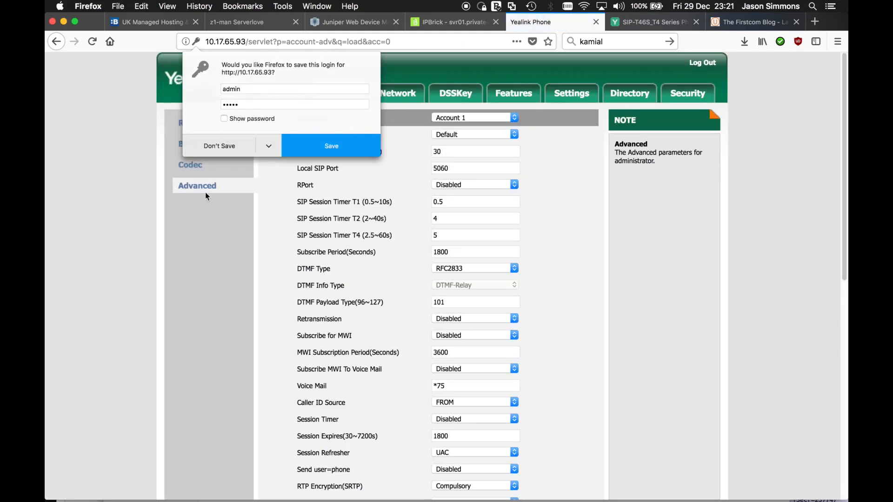
{"action": "left_click", "coordinate": [220, 146]}
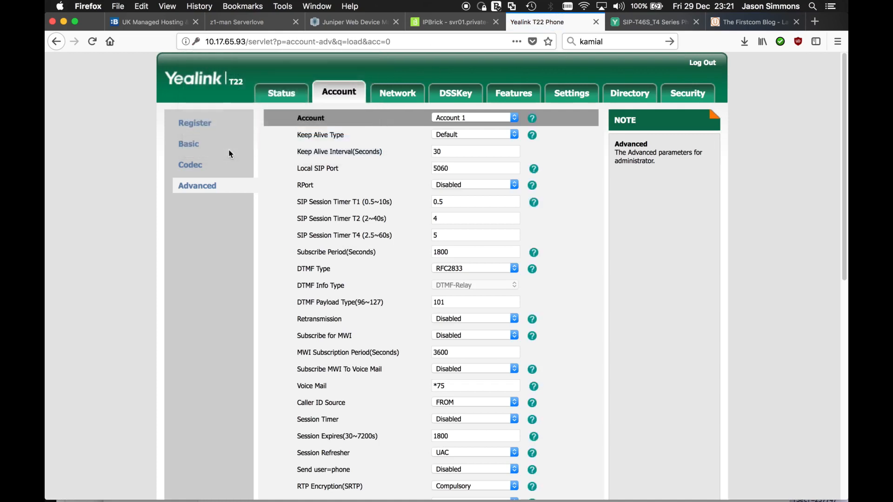
Step: Show Security's Trusted Certificates list with the Trenchant Systems Root CA
{"action": "left_click", "coordinate": [687, 93]}
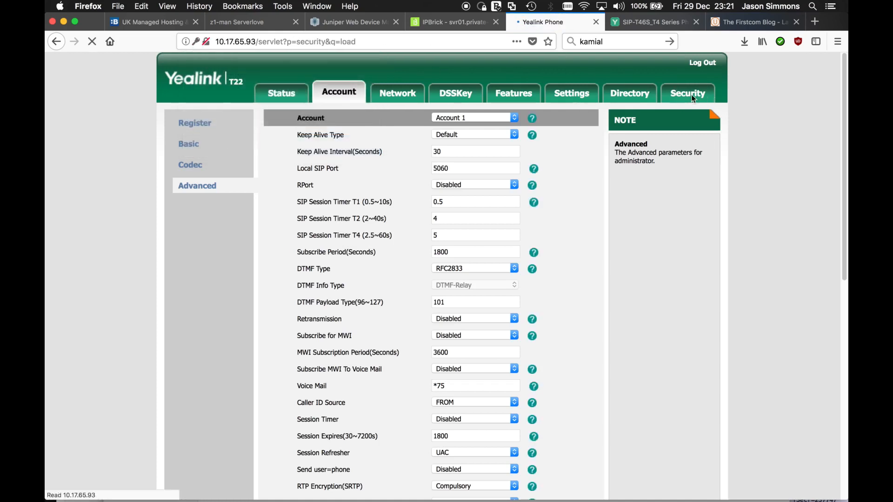
{"action": "left_click", "coordinate": [687, 93]}
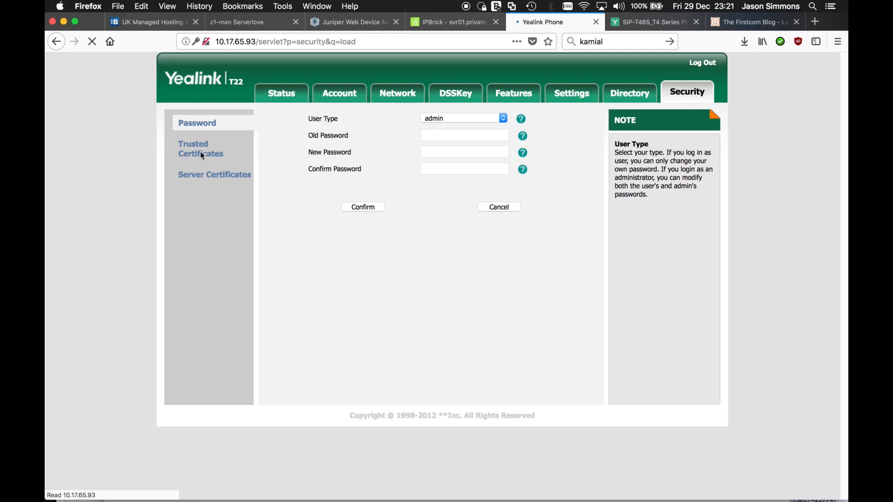
{"action": "left_click", "coordinate": [201, 148]}
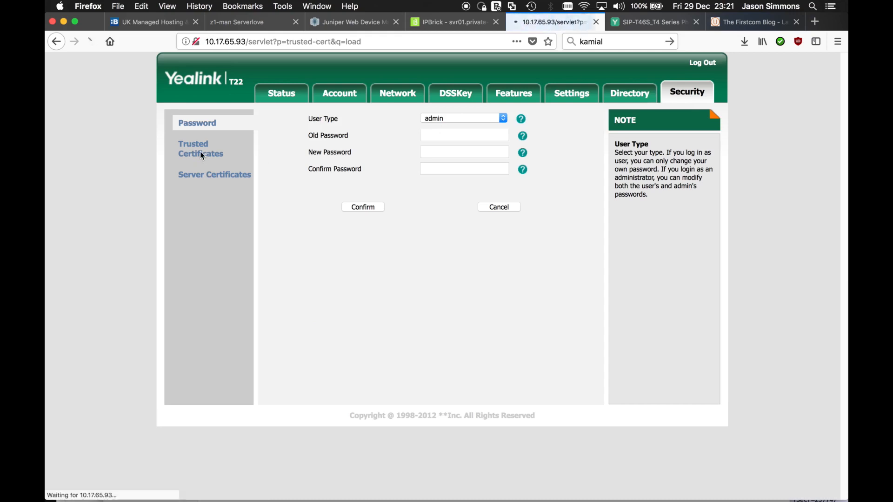
{"action": "left_click", "coordinate": [201, 149]}
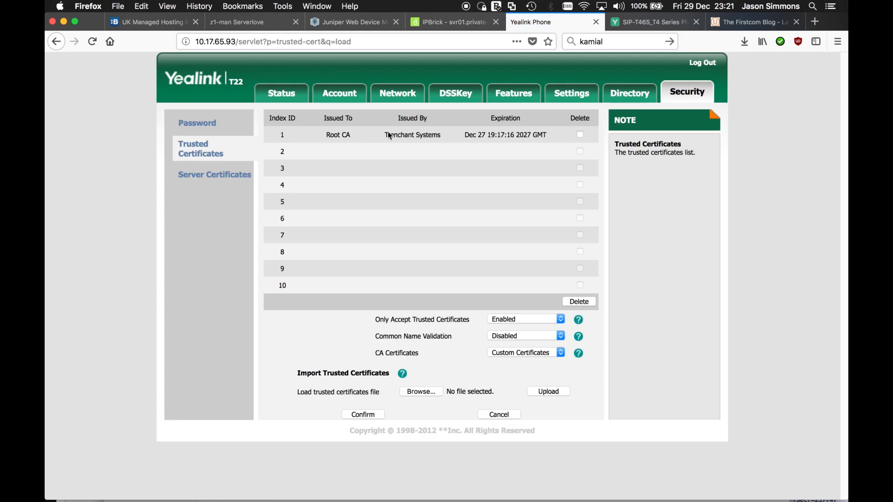
{"action": "mouse_move", "coordinate": [450, 141]}
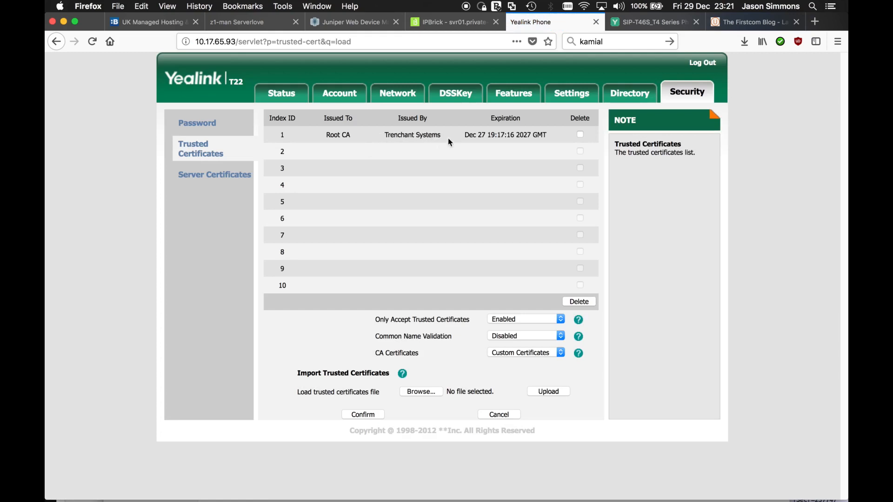
{"action": "mouse_move", "coordinate": [433, 140]}
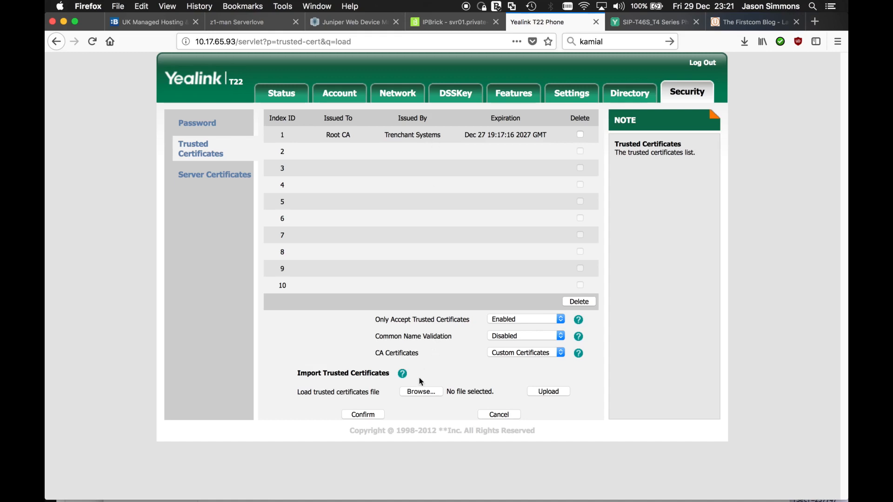
{"action": "mouse_move", "coordinate": [428, 395]}
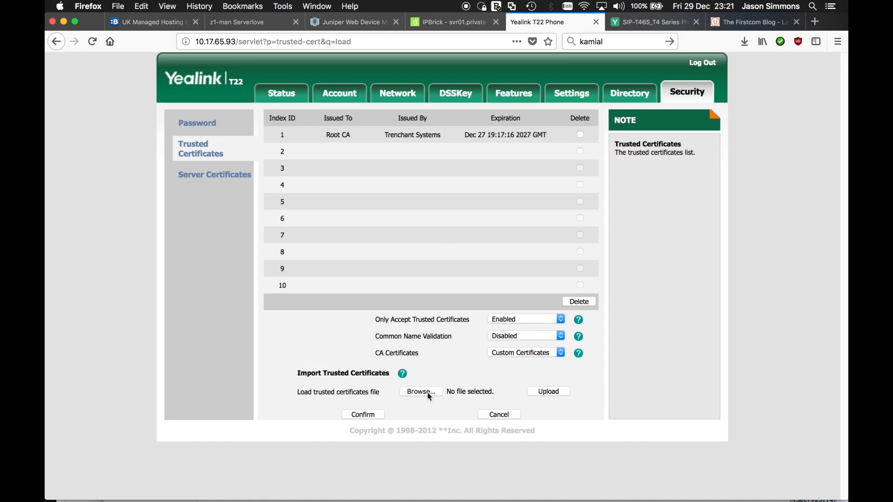
{"action": "left_click", "coordinate": [420, 392]}
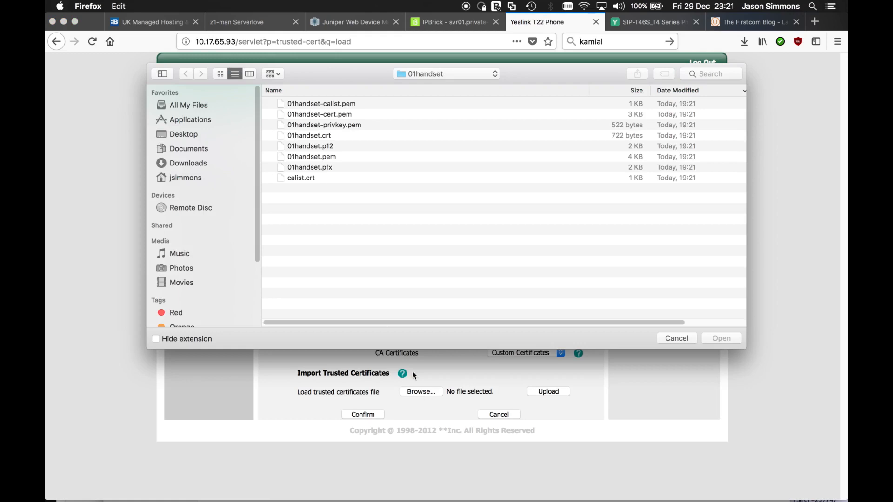
{"action": "left_click", "coordinate": [301, 178]}
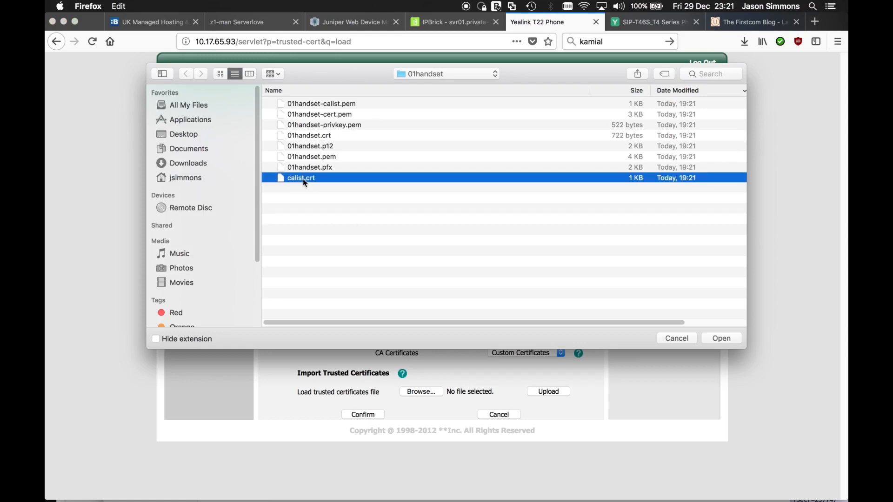
{"action": "mouse_move", "coordinate": [676, 339]}
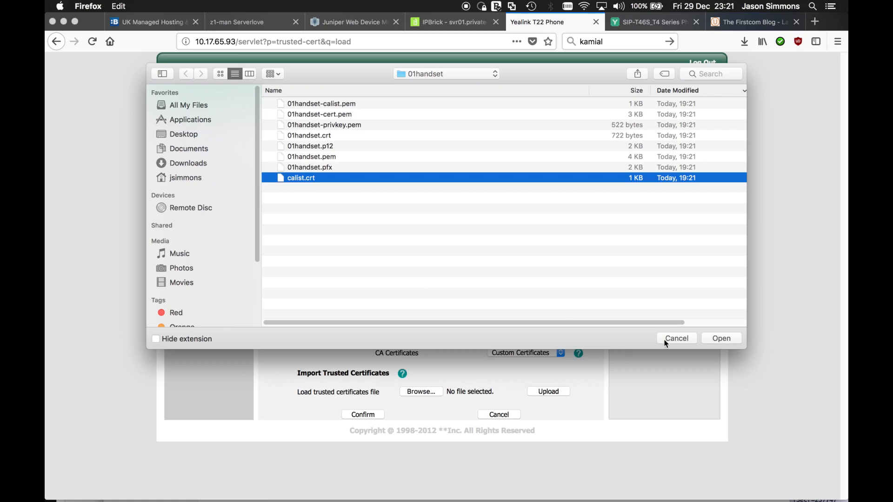
{"action": "left_click", "coordinate": [676, 339]}
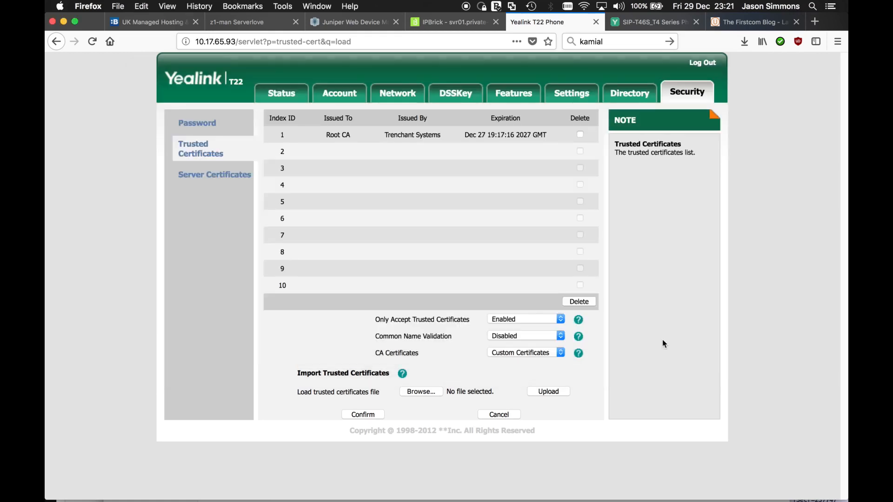
{"action": "mouse_move", "coordinate": [440, 150]}
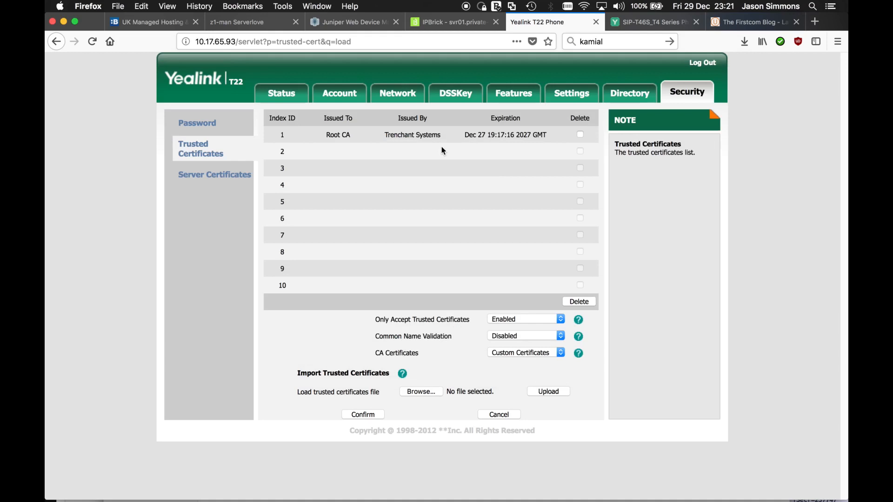
{"action": "mouse_move", "coordinate": [469, 131]}
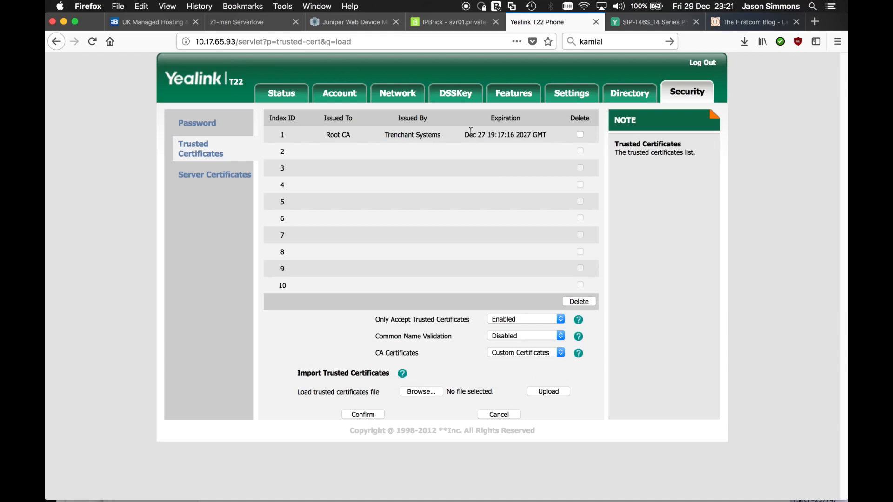
{"action": "mouse_move", "coordinate": [493, 263]}
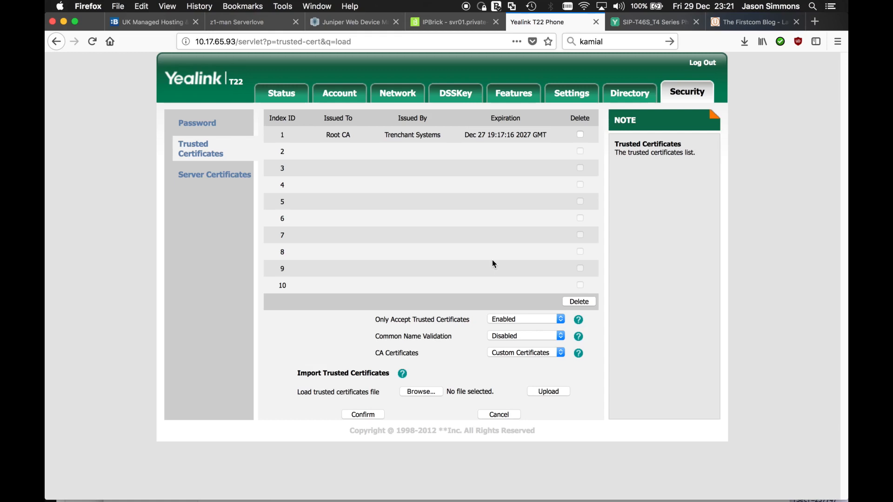
{"action": "mouse_move", "coordinate": [496, 354]}
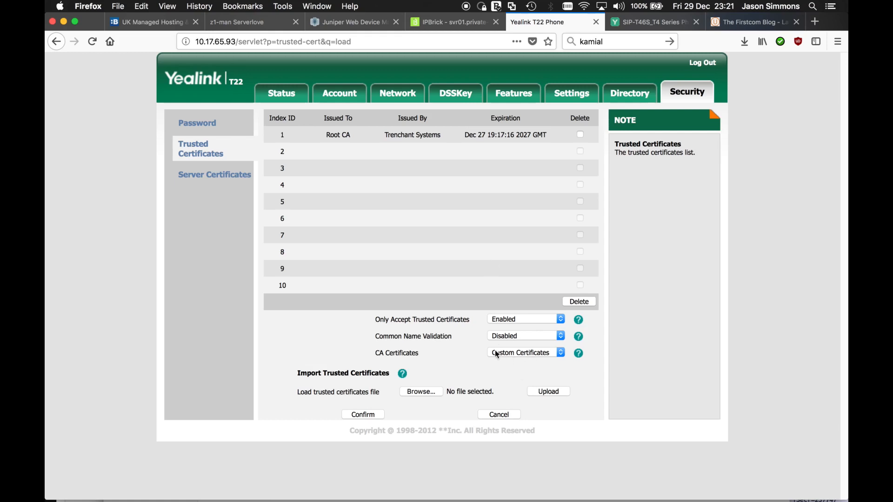
{"action": "mouse_move", "coordinate": [522, 365]}
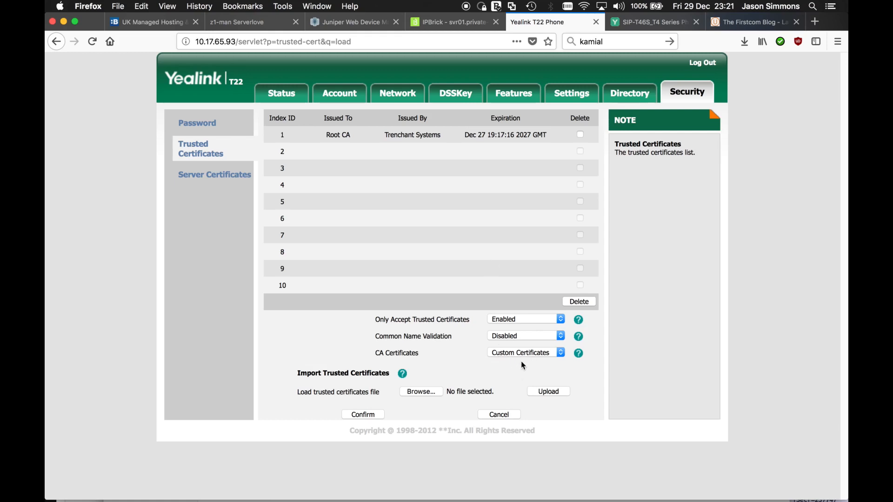
{"action": "mouse_move", "coordinate": [408, 143]}
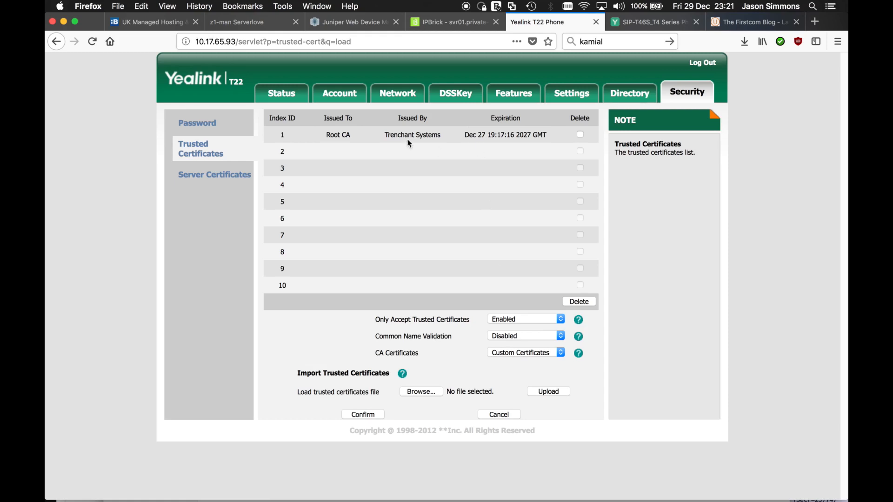
{"action": "mouse_move", "coordinate": [419, 138]}
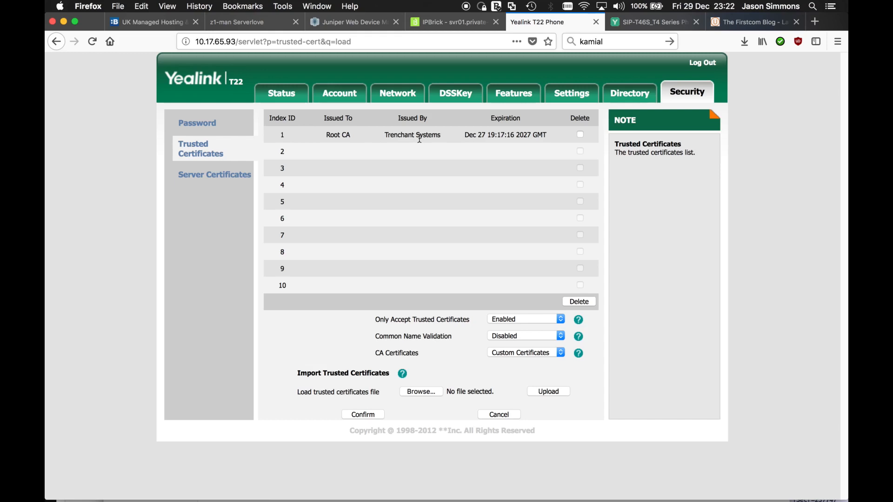
{"action": "mouse_move", "coordinate": [515, 364]}
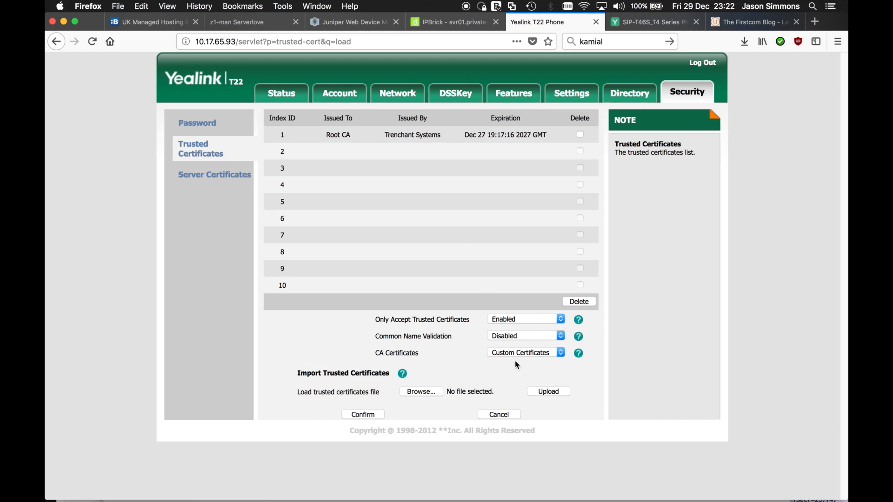
{"action": "mouse_move", "coordinate": [520, 357]}
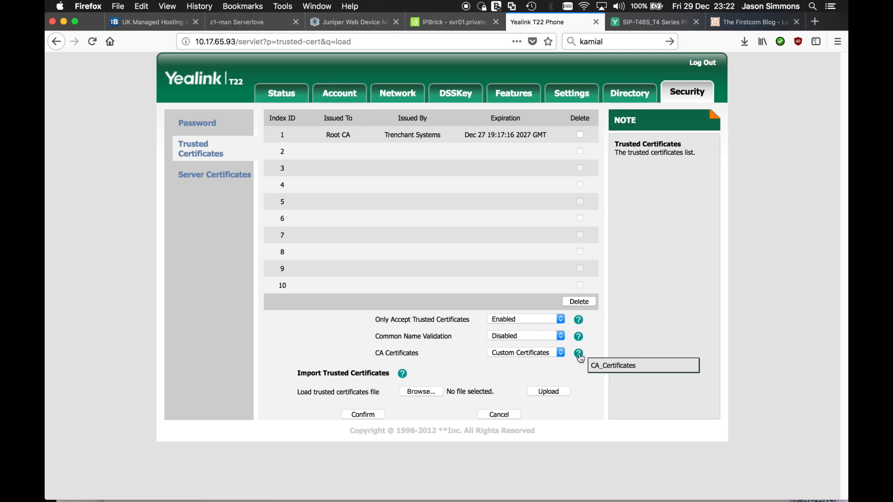
{"action": "mouse_move", "coordinate": [482, 187]}
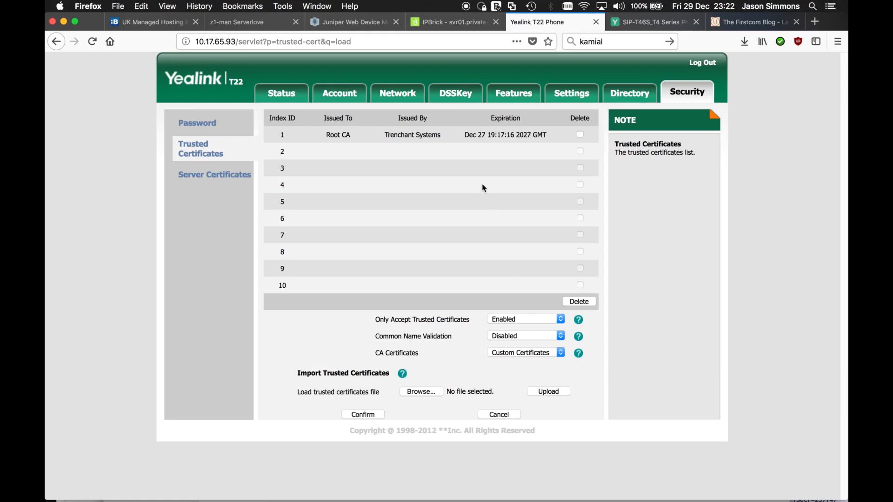
{"action": "mouse_move", "coordinate": [463, 254]}
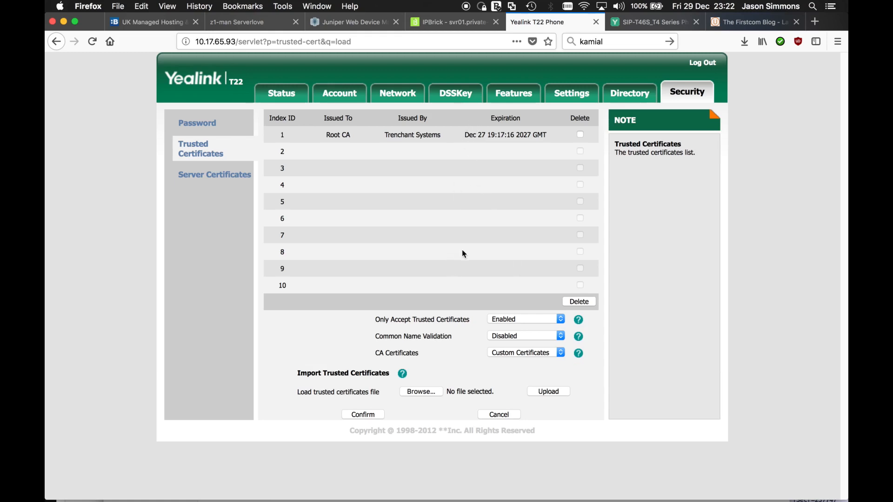
{"action": "mouse_move", "coordinate": [563, 354]}
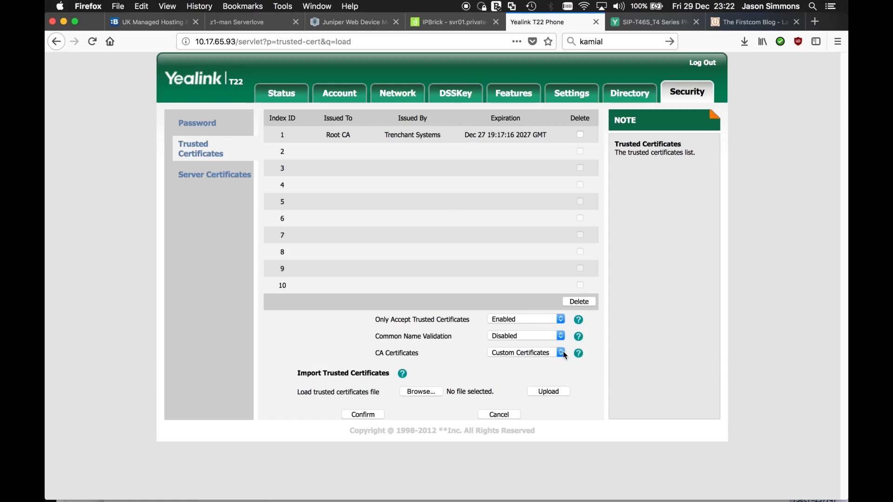
{"action": "mouse_move", "coordinate": [544, 360]}
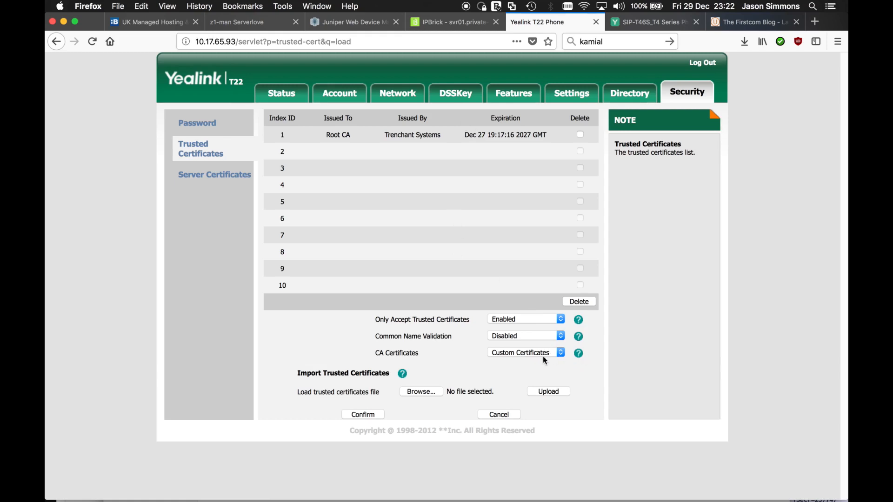
{"action": "mouse_move", "coordinate": [547, 356]}
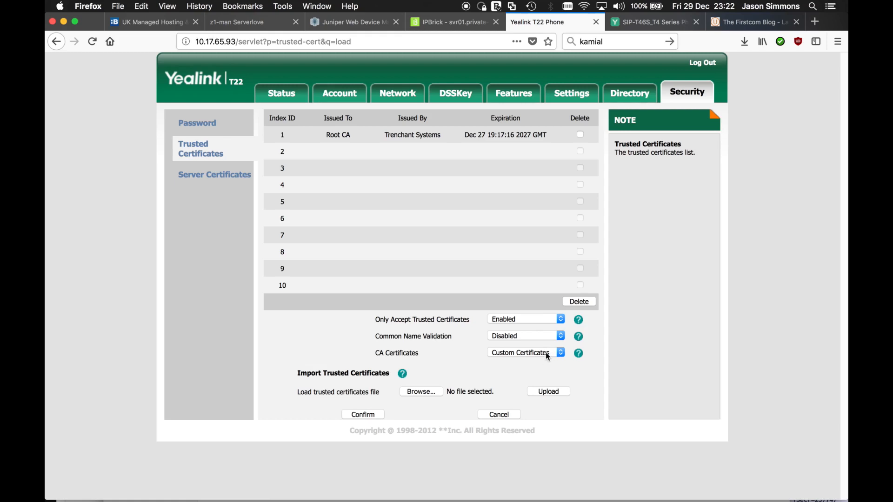
{"action": "mouse_move", "coordinate": [494, 218]}
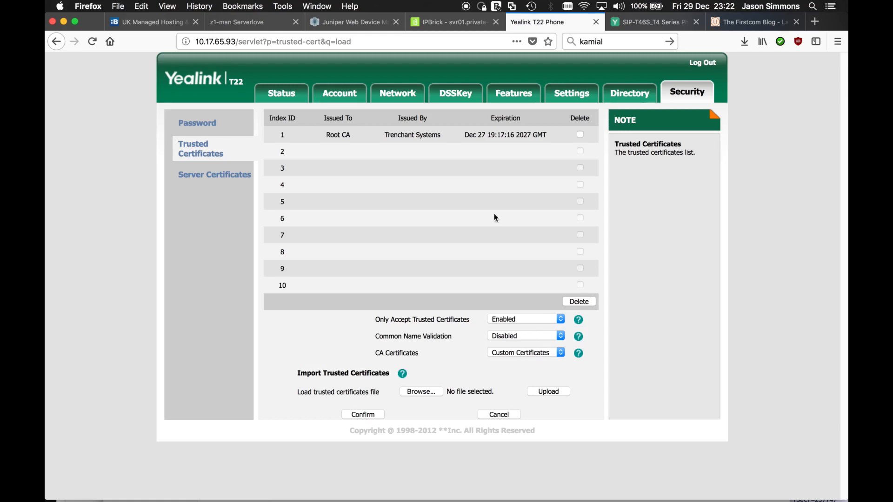
{"action": "mouse_move", "coordinate": [488, 135]}
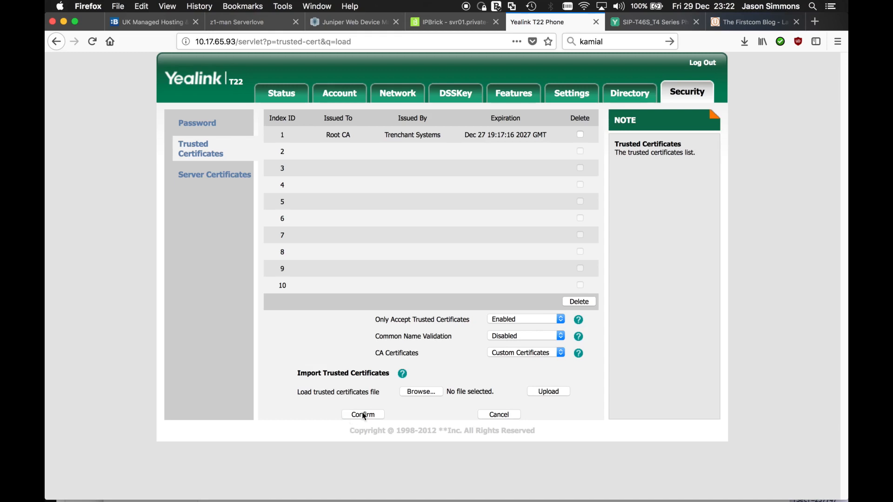
{"action": "mouse_move", "coordinate": [235, 212]}
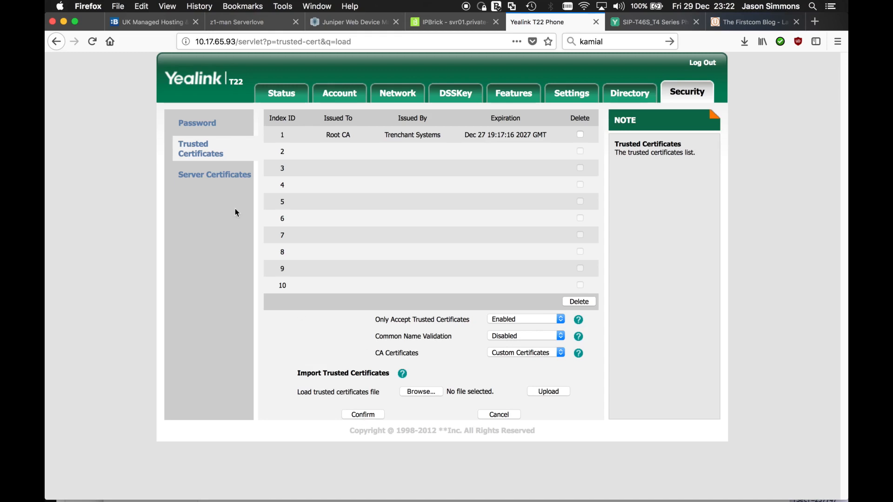
Step: On Server Certificates, browse for a file and pick 01handset.pem in the 01handset folder
{"action": "left_click", "coordinate": [214, 174]}
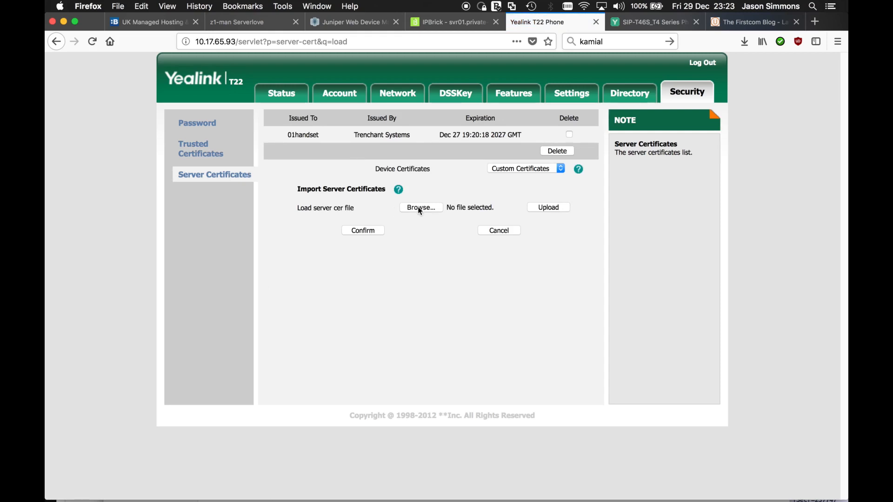
{"action": "left_click", "coordinate": [421, 206]}
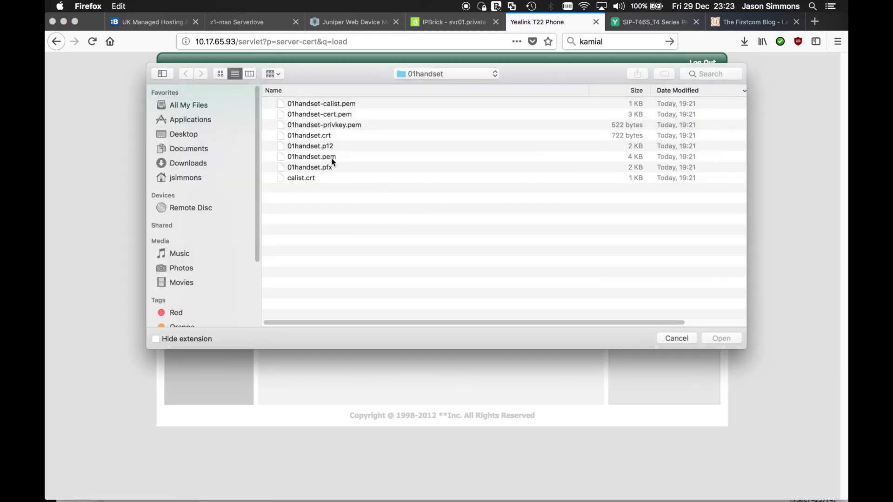
{"action": "left_click", "coordinate": [311, 157]}
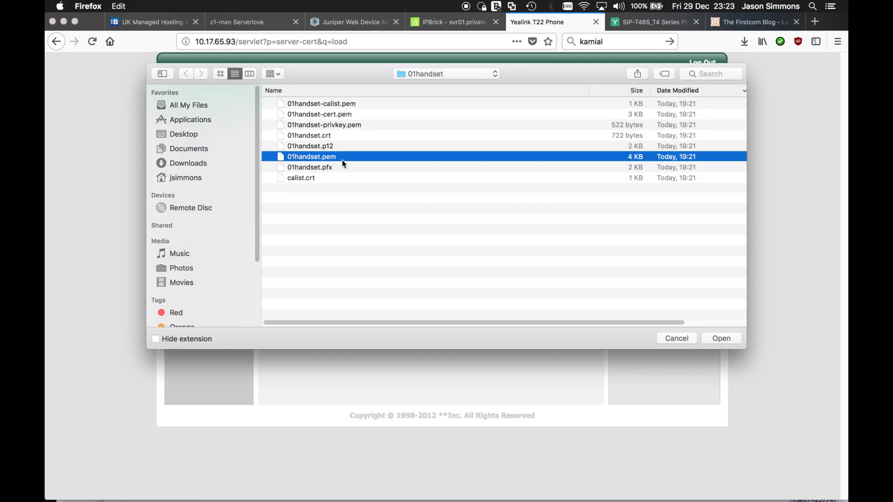
{"action": "mouse_move", "coordinate": [343, 158]}
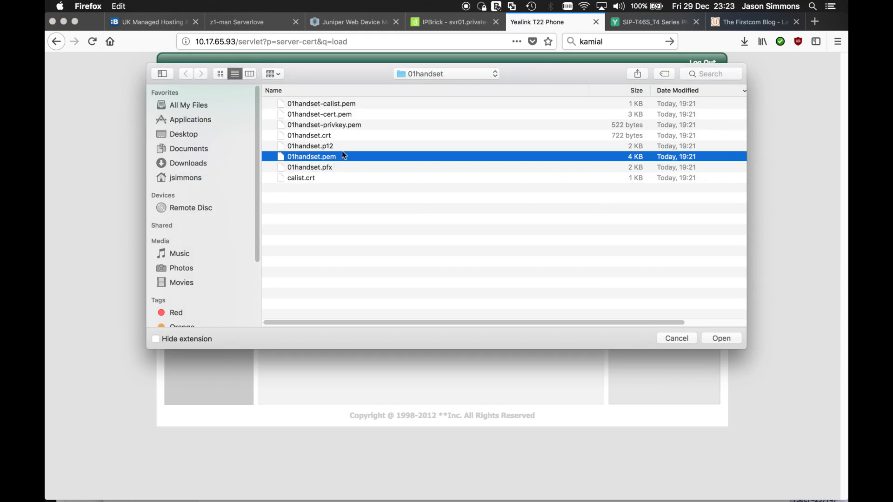
{"action": "mouse_move", "coordinate": [332, 165]}
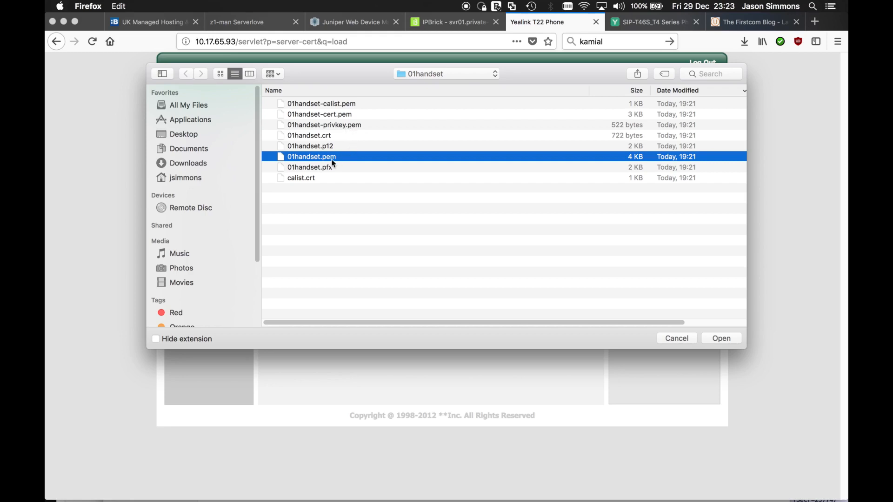
{"action": "mouse_move", "coordinate": [322, 164]}
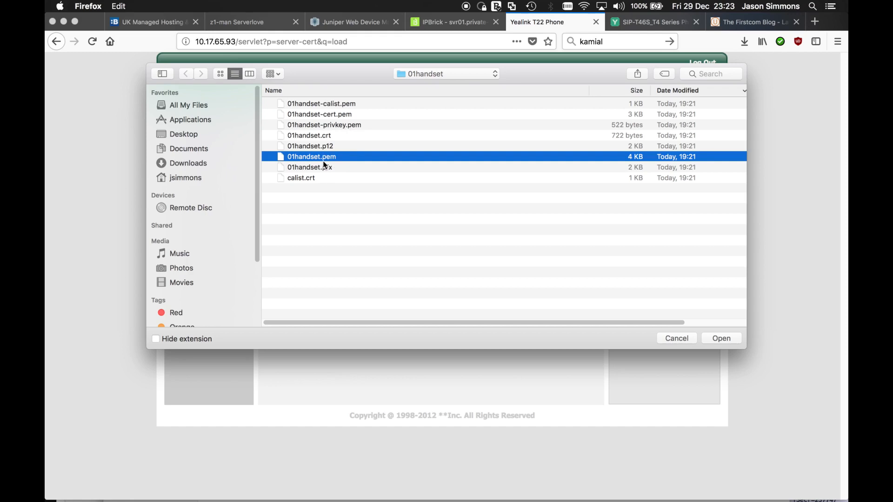
{"action": "mouse_move", "coordinate": [301, 191]}
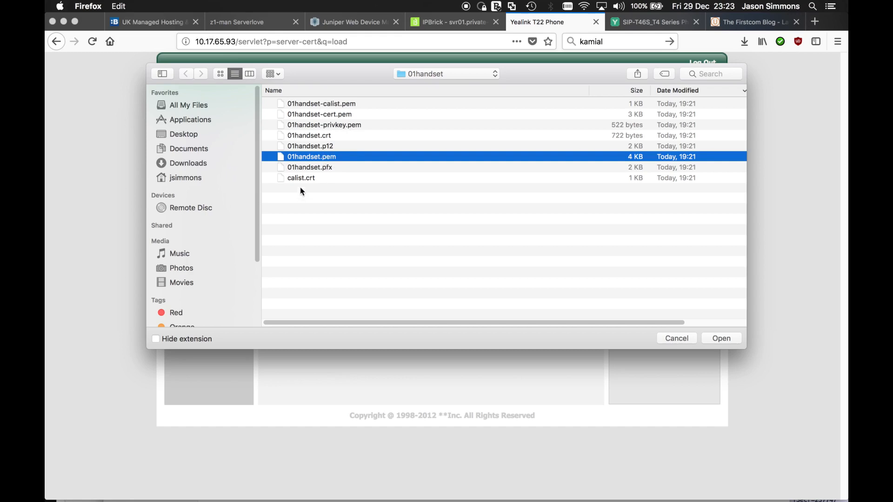
{"action": "mouse_move", "coordinate": [342, 110]}
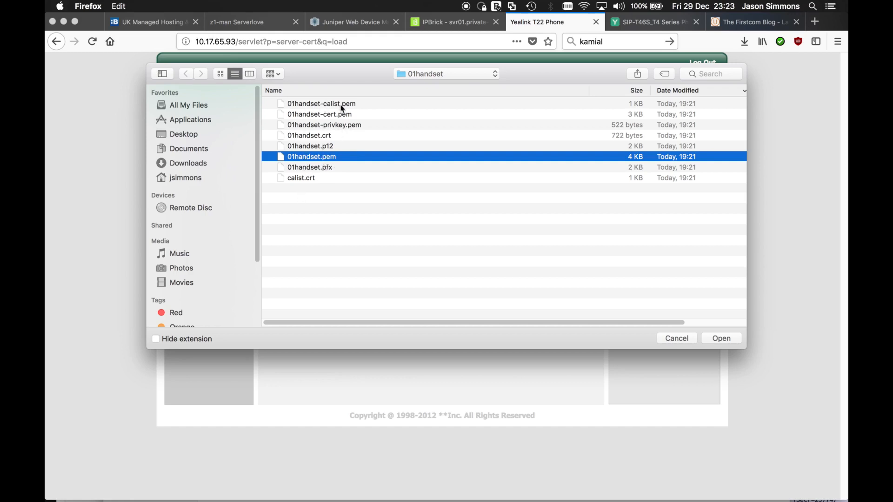
{"action": "mouse_move", "coordinate": [318, 198]}
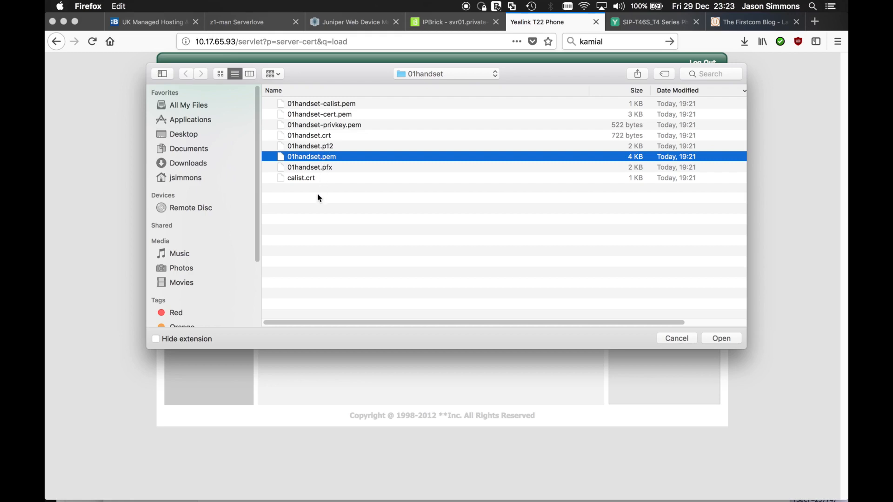
{"action": "mouse_move", "coordinate": [320, 159]}
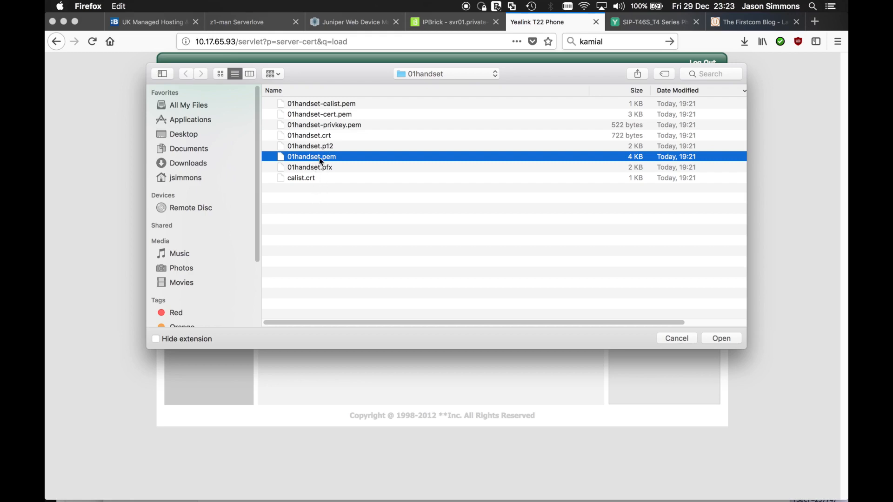
{"action": "mouse_move", "coordinate": [529, 314]}
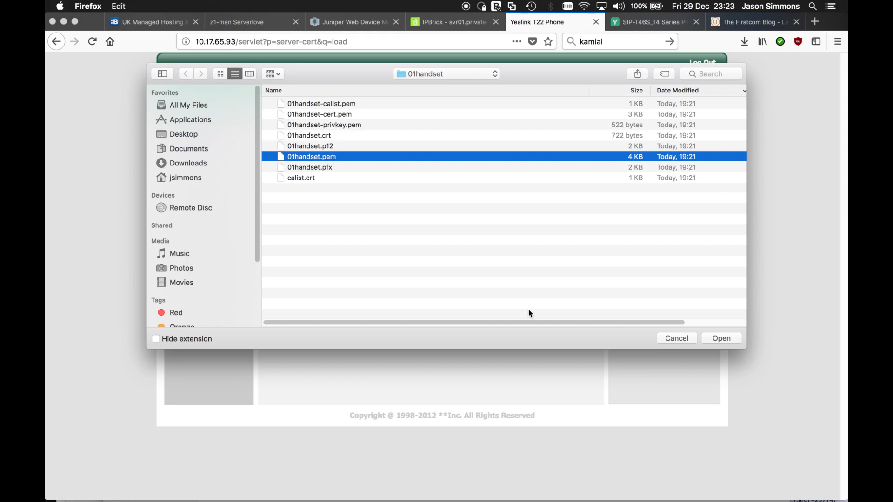
{"action": "mouse_move", "coordinate": [365, 172]}
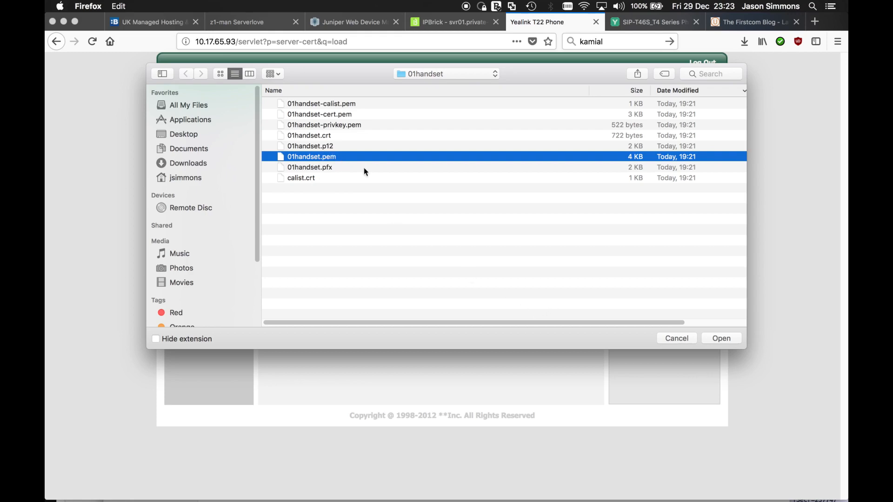
Step: Close the file chooser without loading a new server certificate
{"action": "left_click", "coordinate": [676, 338]}
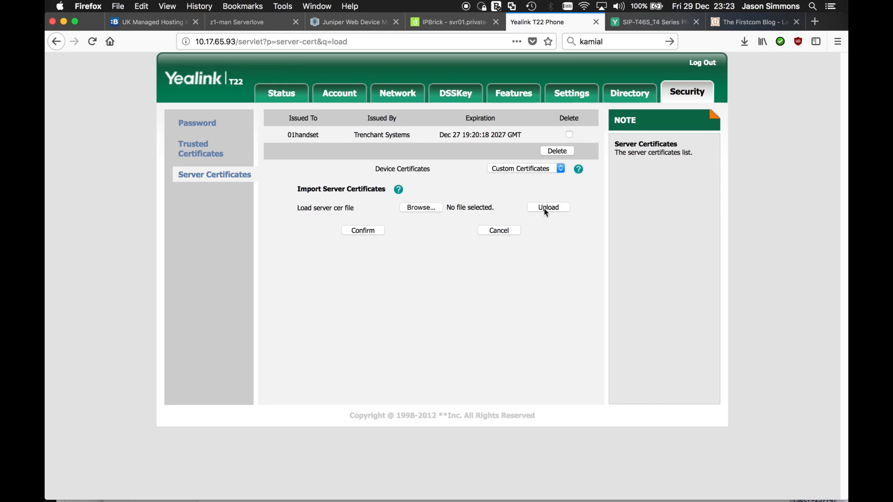
{"action": "mouse_move", "coordinate": [435, 140]}
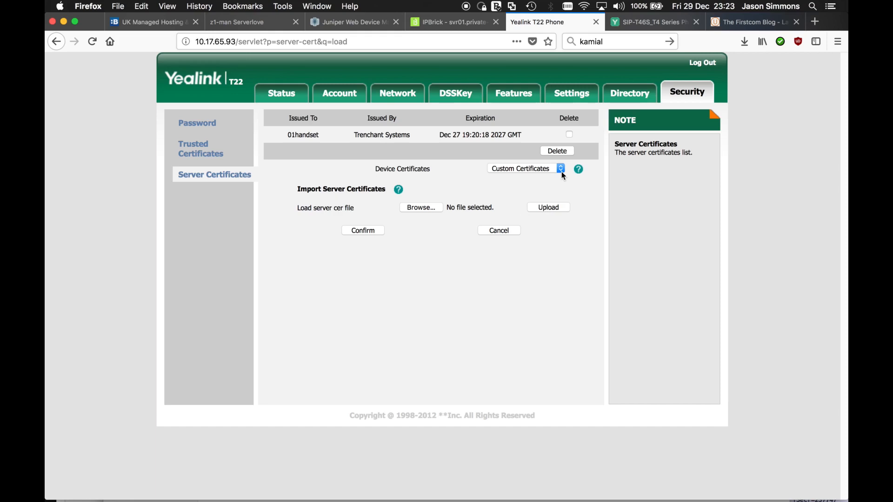
{"action": "mouse_move", "coordinate": [552, 178]}
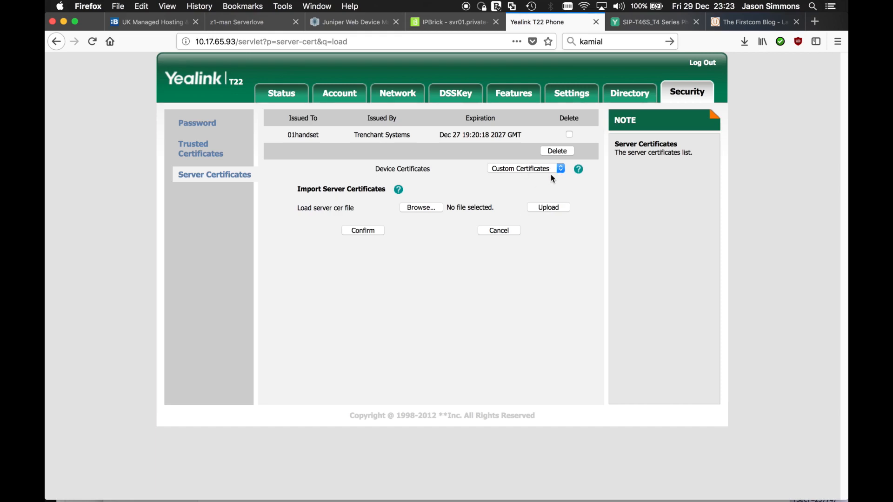
{"action": "mouse_move", "coordinate": [353, 242]}
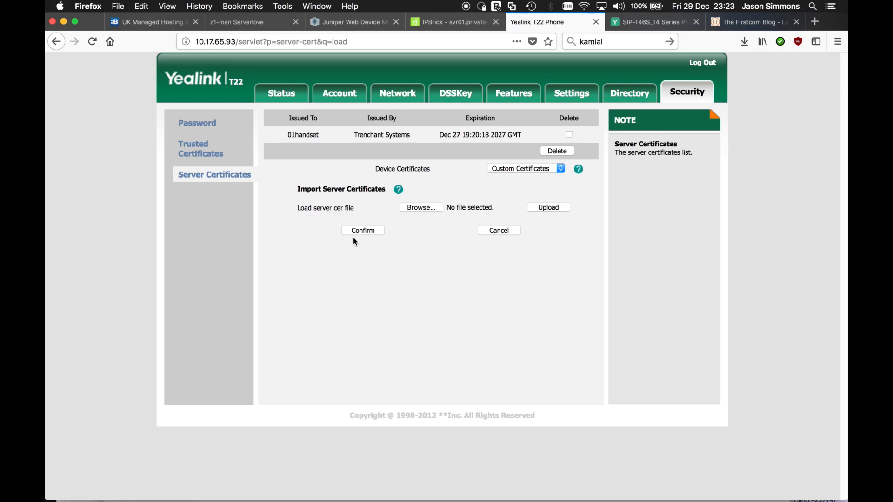
{"action": "mouse_move", "coordinate": [409, 259]}
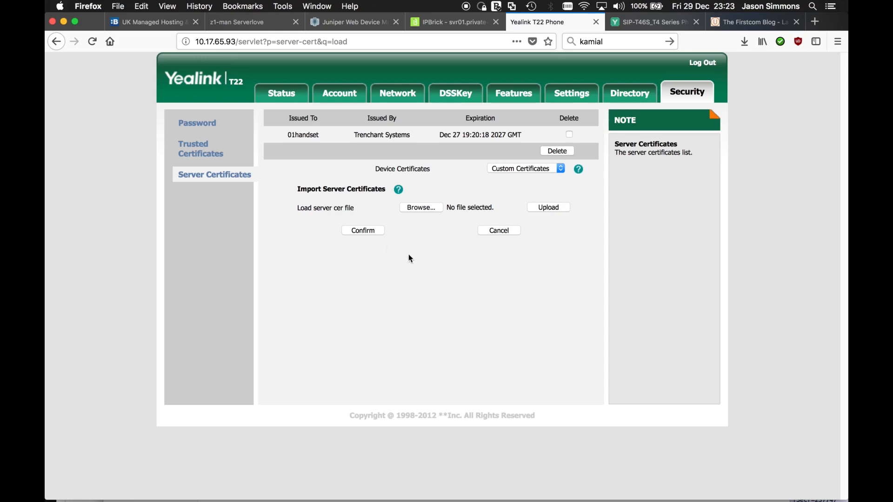
Step: Confirm Enable SRTP is Yes for 01handset in IPBrick, then return to the Yealink account page
{"action": "left_click", "coordinate": [338, 93]}
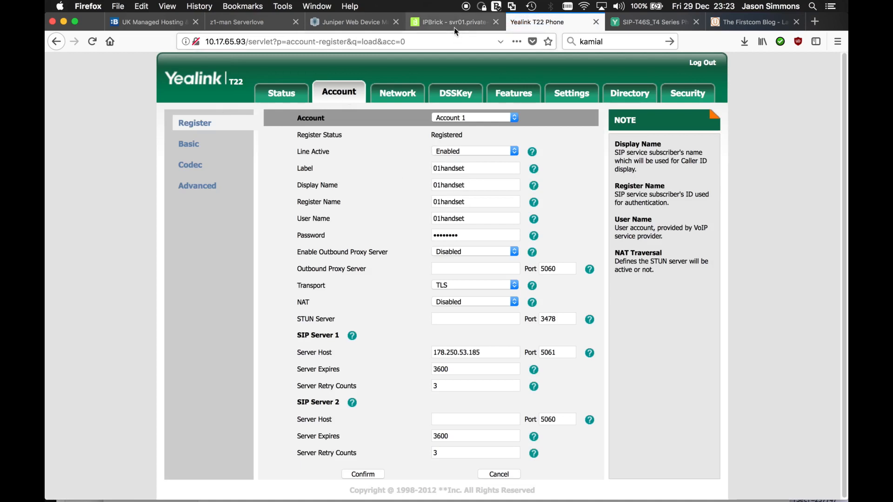
{"action": "left_click", "coordinate": [450, 22]}
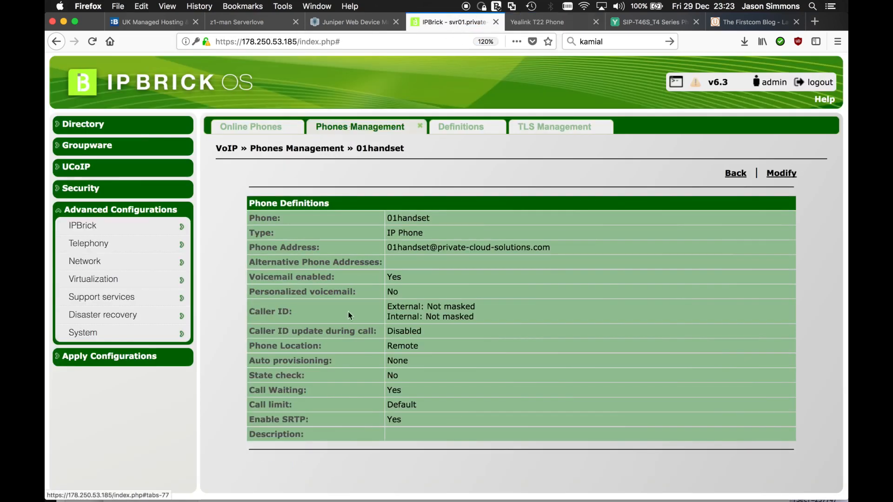
{"action": "mouse_move", "coordinate": [422, 340]}
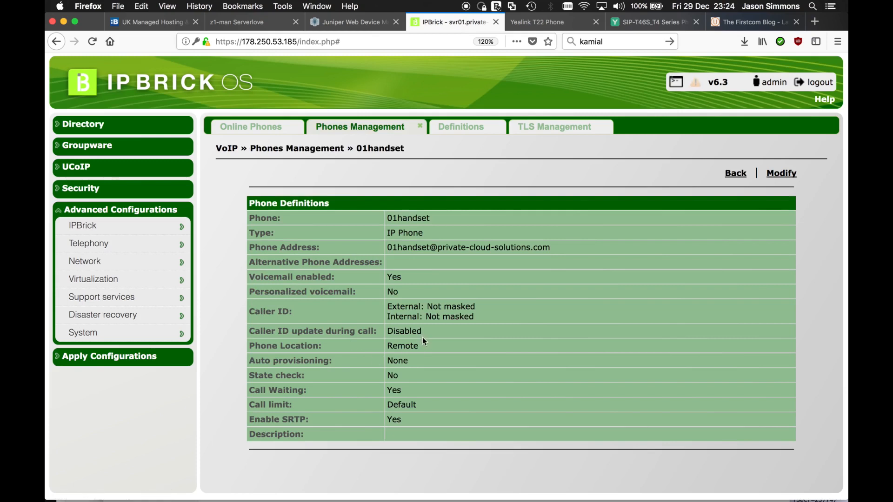
{"action": "mouse_move", "coordinate": [421, 338]}
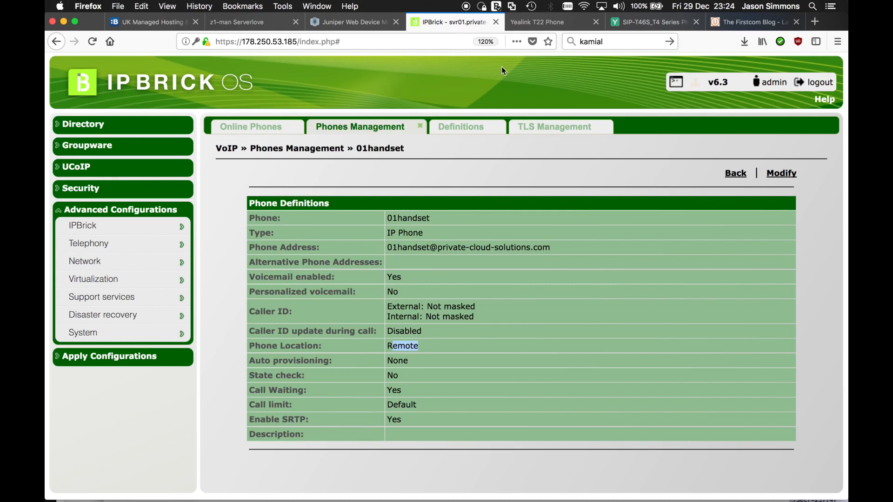
{"action": "left_click", "coordinate": [537, 21]}
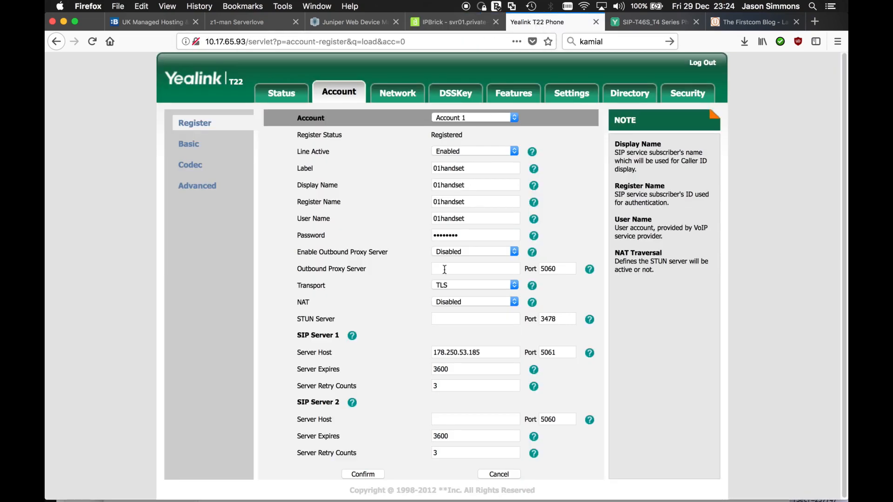
{"action": "mouse_move", "coordinate": [551, 299]}
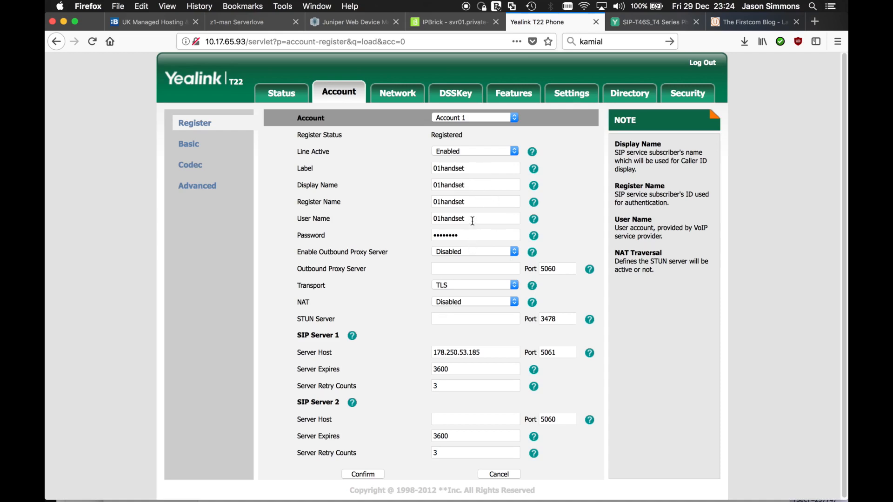
{"action": "left_click", "coordinate": [475, 217]}
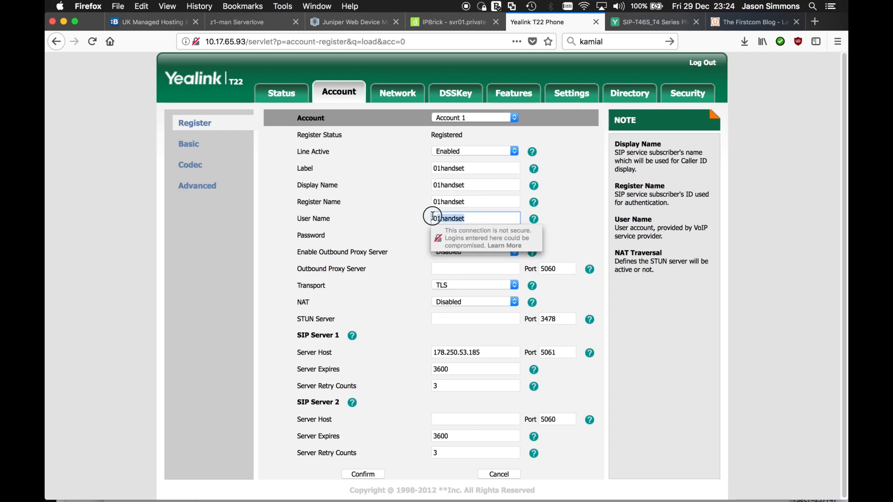
{"action": "left_click", "coordinate": [476, 235]}
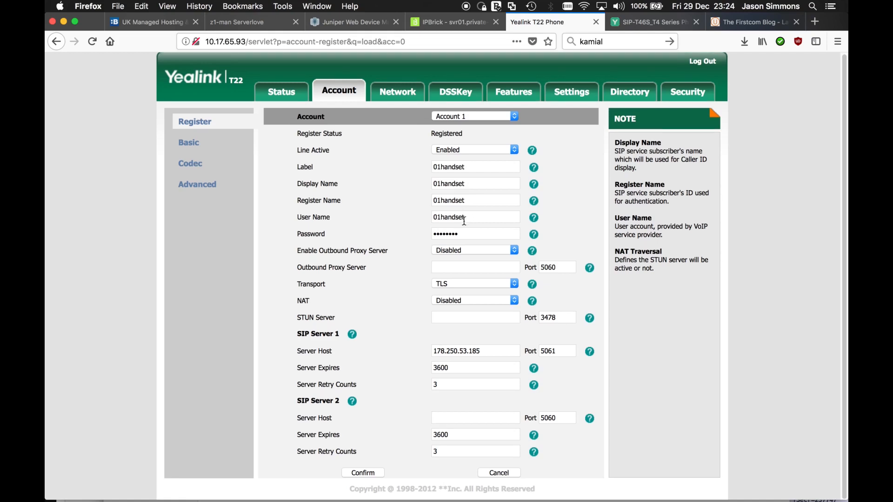
{"action": "mouse_move", "coordinate": [501, 314]}
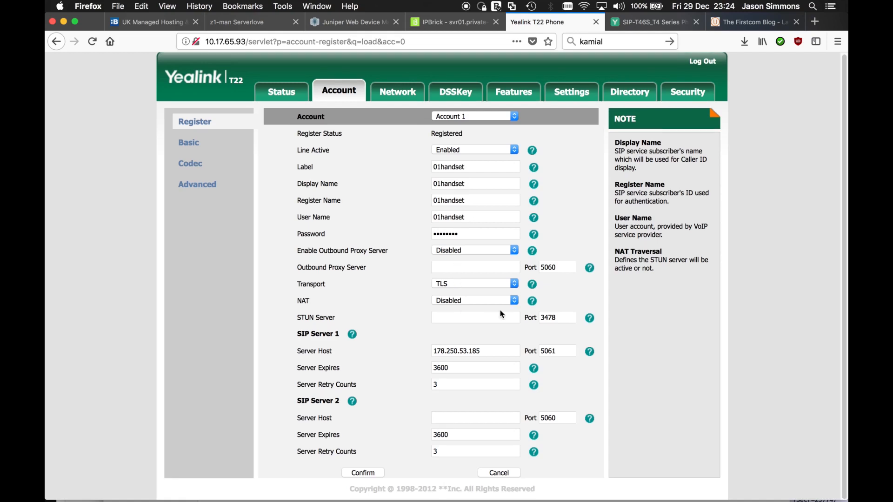
{"action": "mouse_move", "coordinate": [488, 351]}
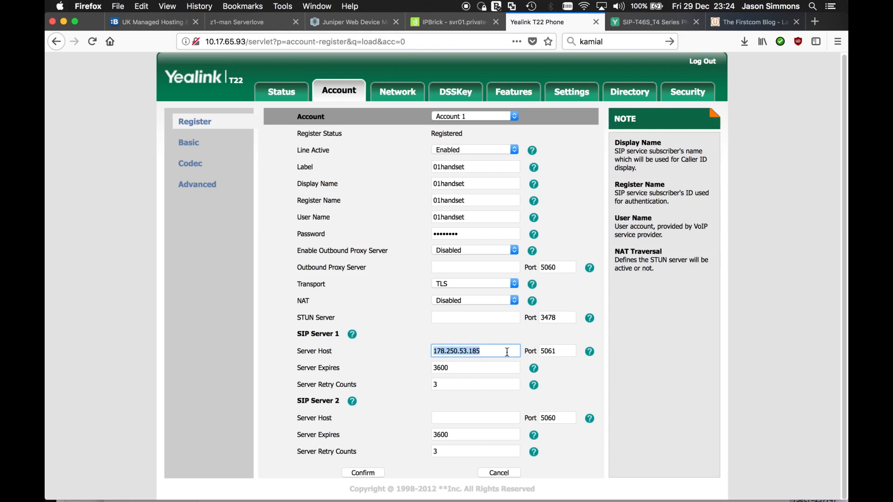
{"action": "mouse_move", "coordinate": [511, 313]}
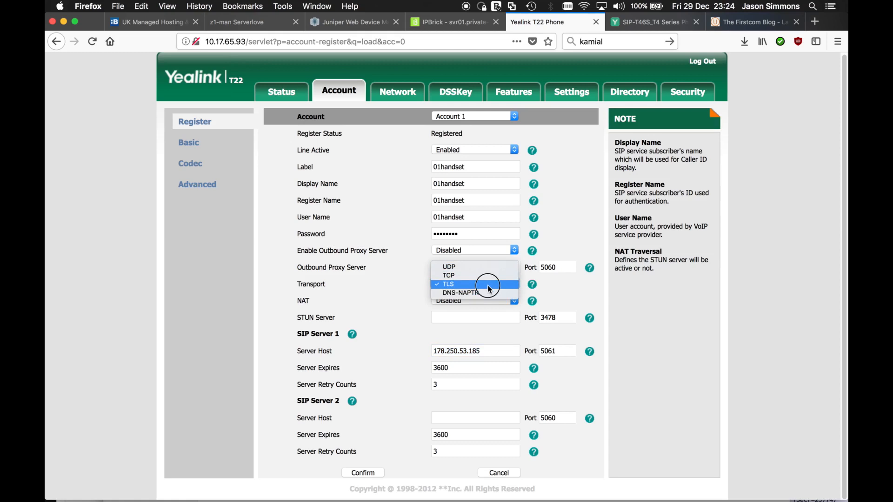
{"action": "left_click", "coordinate": [449, 285]}
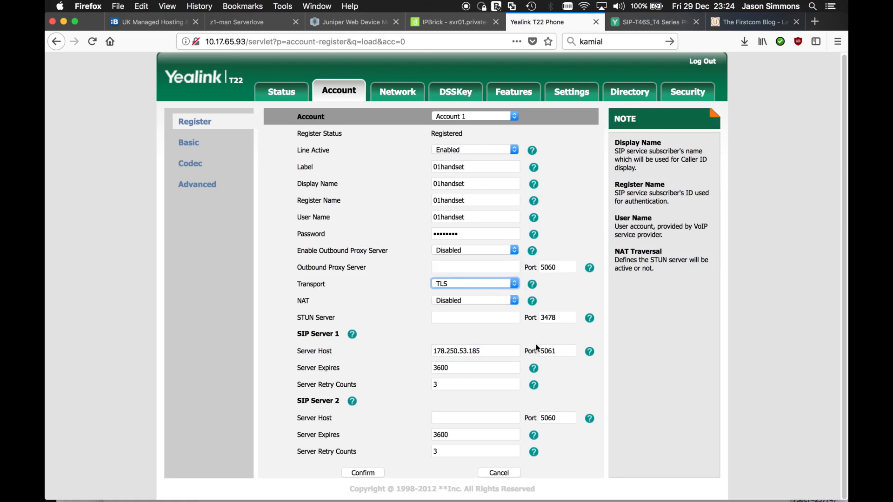
{"action": "left_click", "coordinate": [557, 350]}
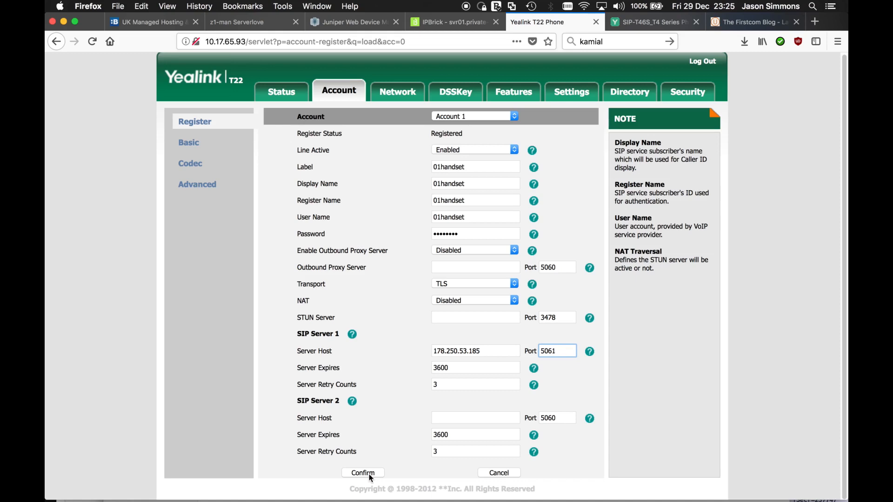
{"action": "mouse_move", "coordinate": [472, 136]}
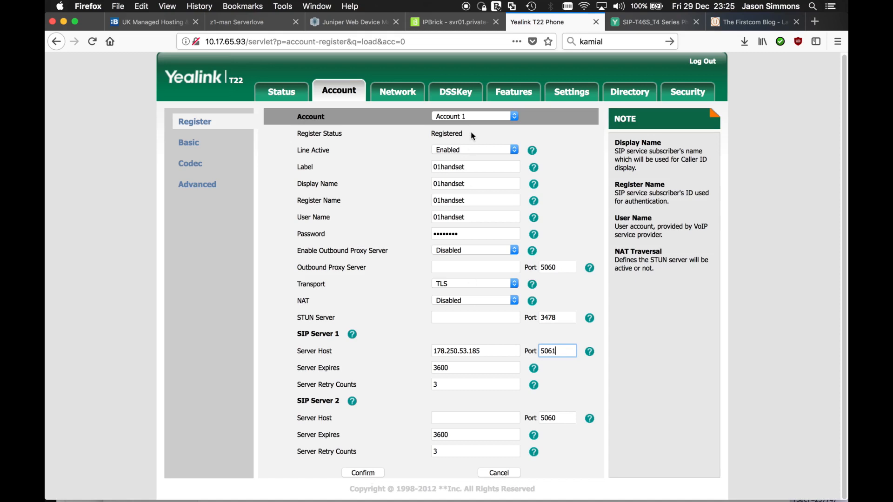
{"action": "mouse_move", "coordinate": [432, 138]}
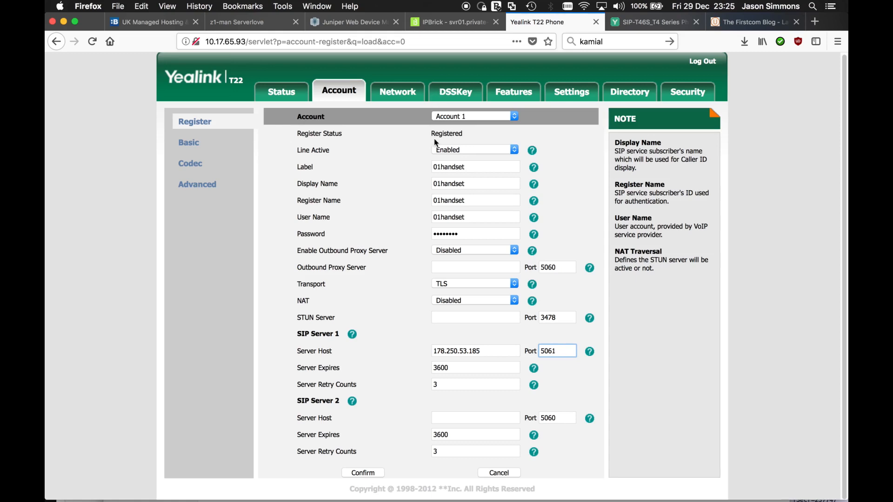
{"action": "mouse_move", "coordinate": [423, 340]}
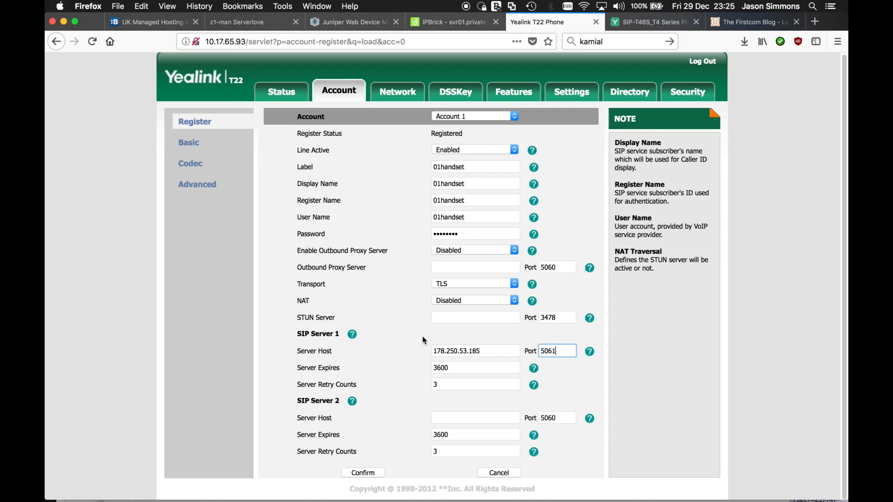
{"action": "mouse_move", "coordinate": [437, 268]}
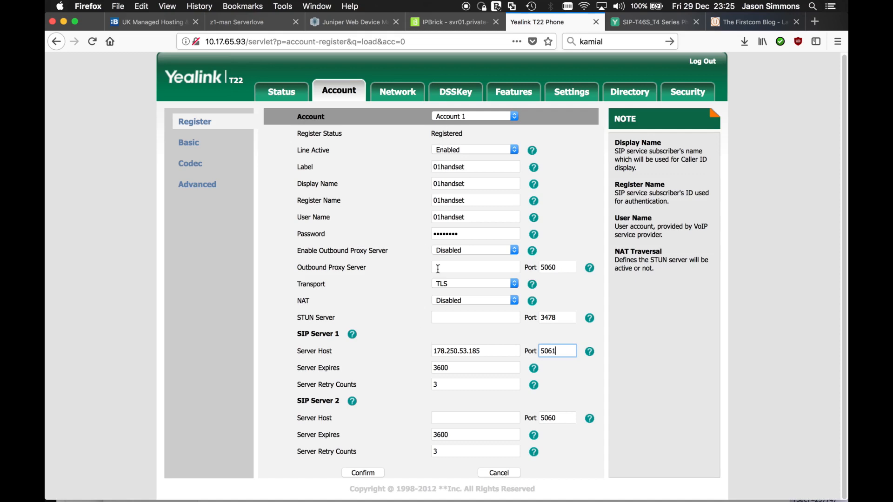
{"action": "mouse_move", "coordinate": [445, 291]}
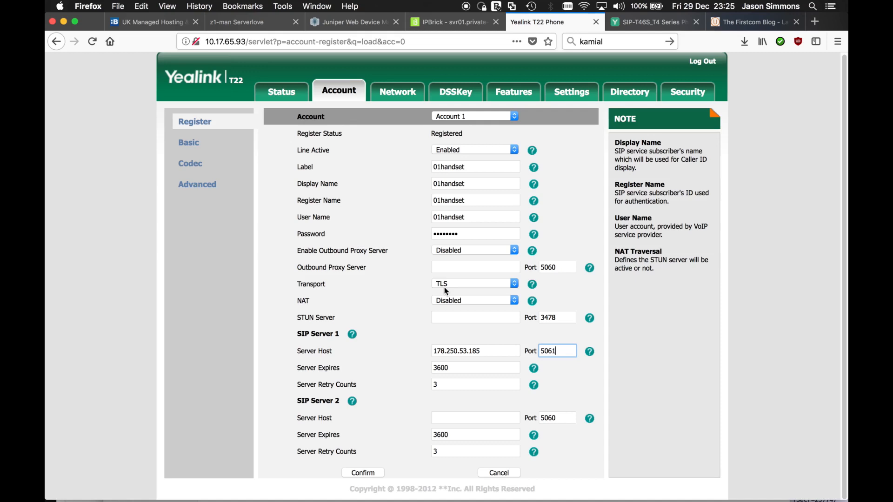
{"action": "mouse_move", "coordinate": [424, 162]}
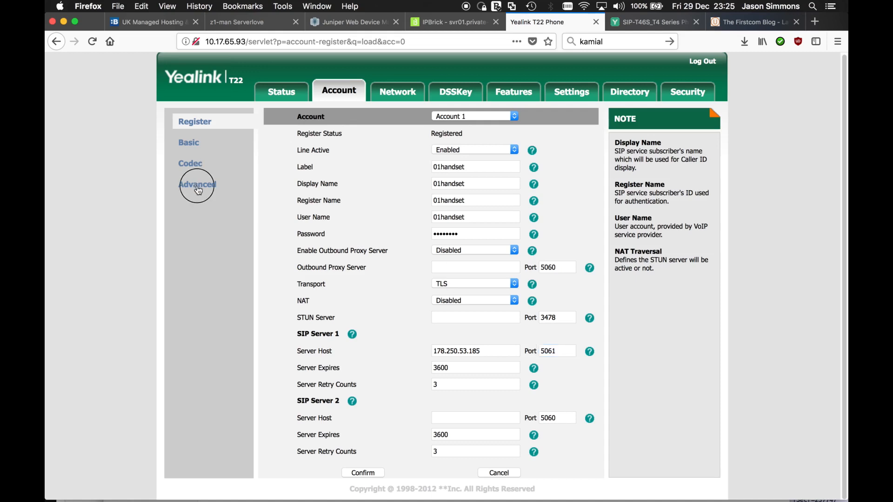
Step: Keep RTP Encryption (SRTP) set to Compulsory on account 1's Advanced page
{"action": "left_click", "coordinate": [196, 184]}
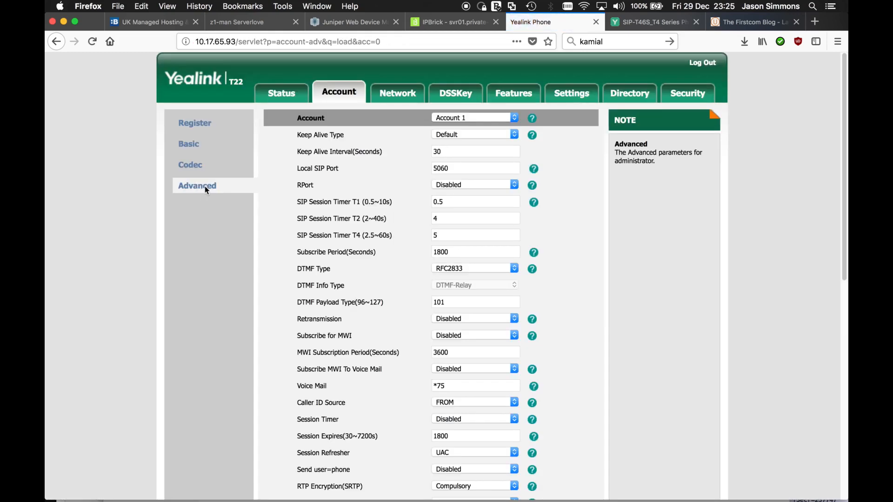
{"action": "scroll", "scroll_direction": "down", "scroll_amount": 3}
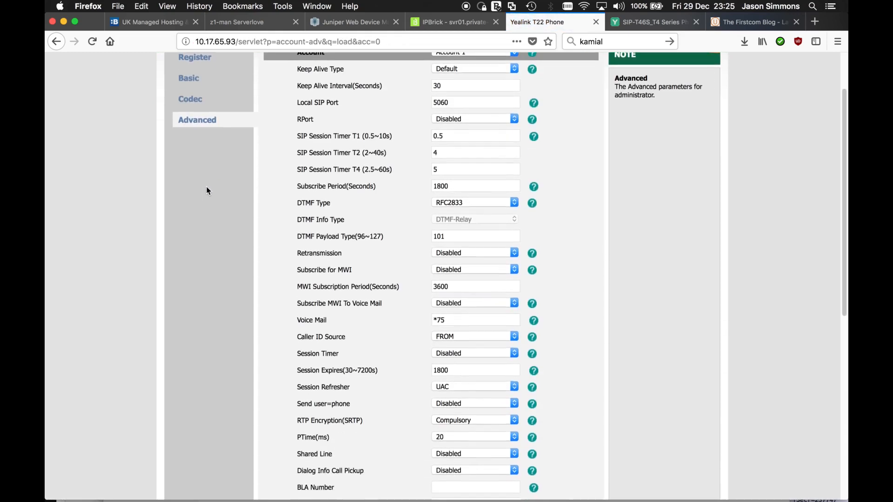
{"action": "scroll", "scroll_direction": "down", "scroll_amount": 3}
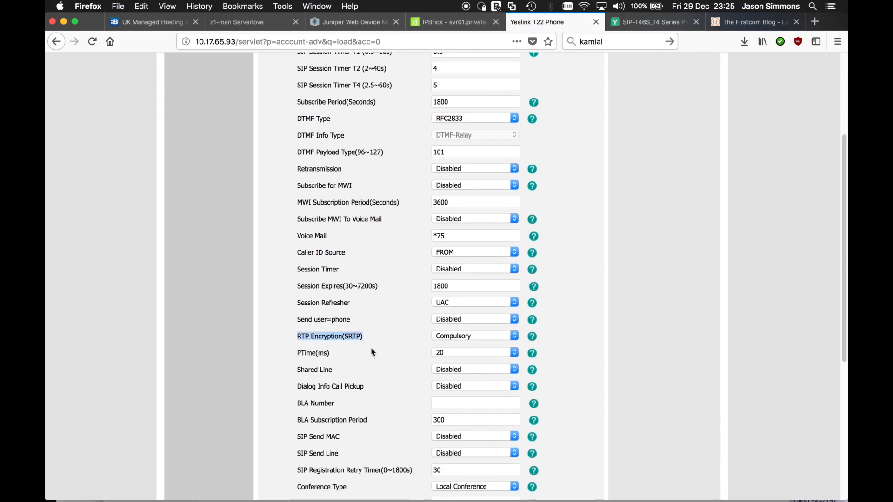
{"action": "mouse_move", "coordinate": [499, 340]}
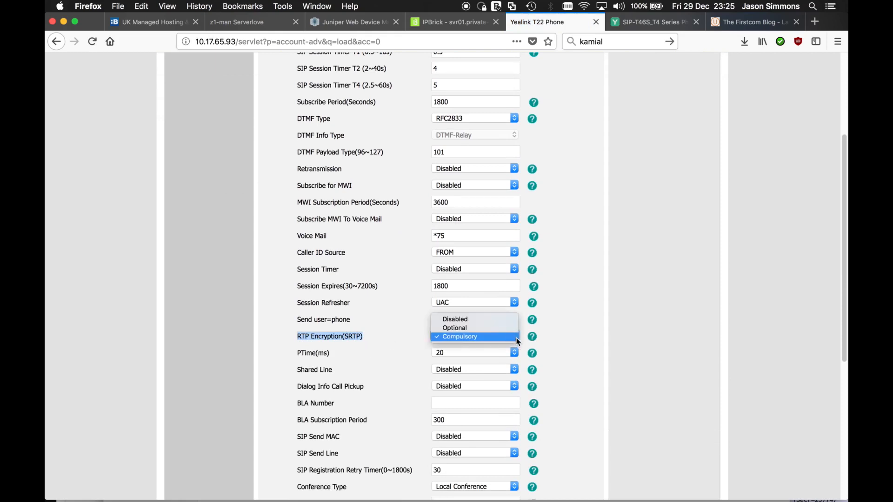
{"action": "mouse_move", "coordinate": [496, 319]}
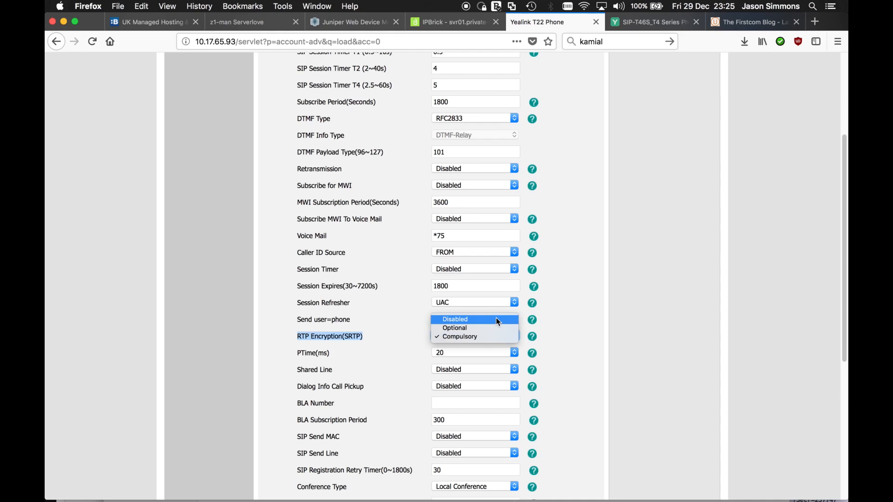
{"action": "mouse_move", "coordinate": [474, 328]}
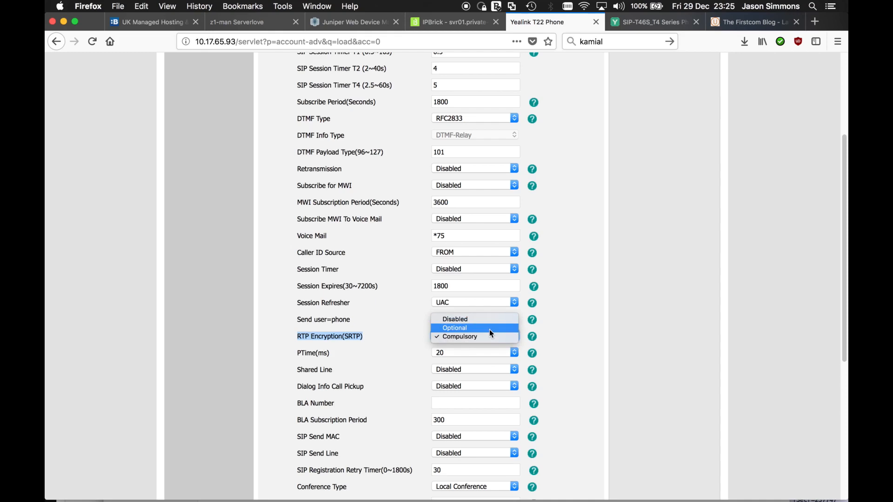
{"action": "mouse_move", "coordinate": [487, 337]}
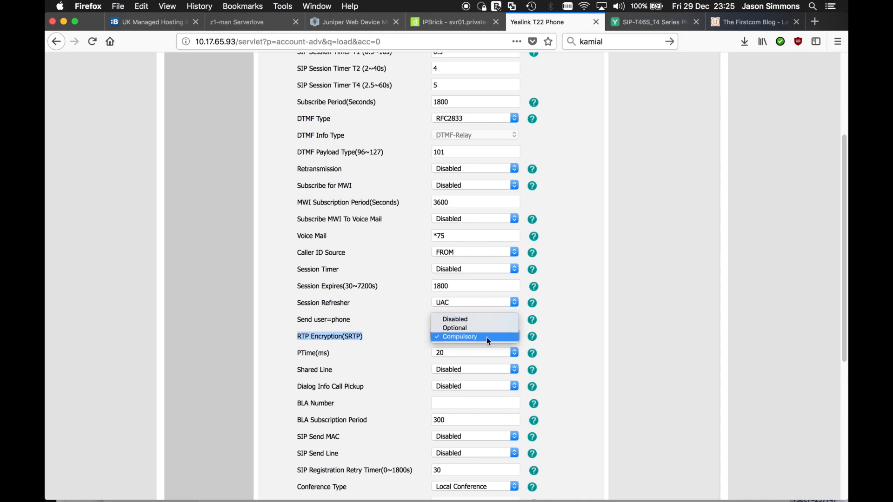
{"action": "mouse_move", "coordinate": [524, 337]}
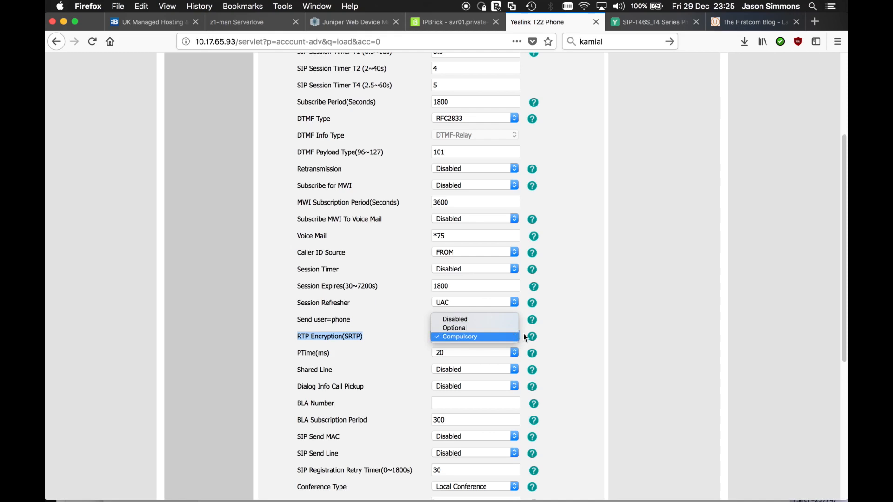
{"action": "left_click", "coordinate": [462, 337]}
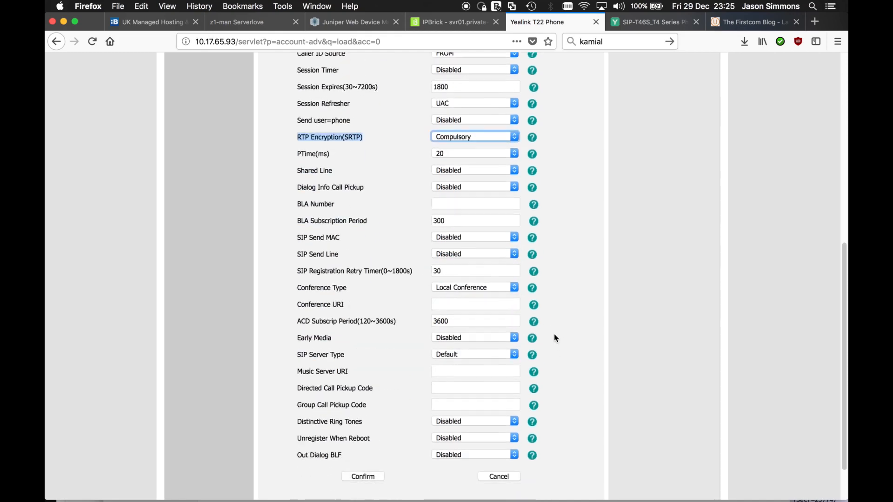
{"action": "scroll", "scroll_direction": "down", "scroll_amount": 3}
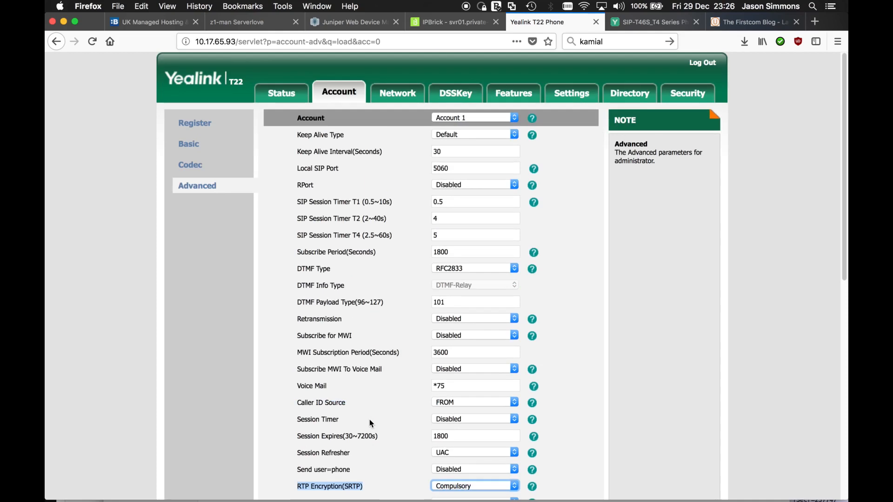
{"action": "mouse_move", "coordinate": [427, 337]}
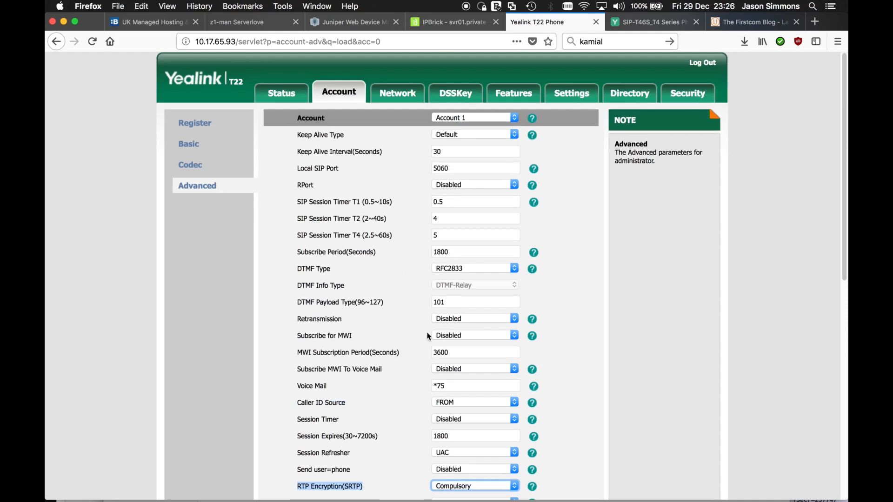
{"action": "mouse_move", "coordinate": [405, 341]}
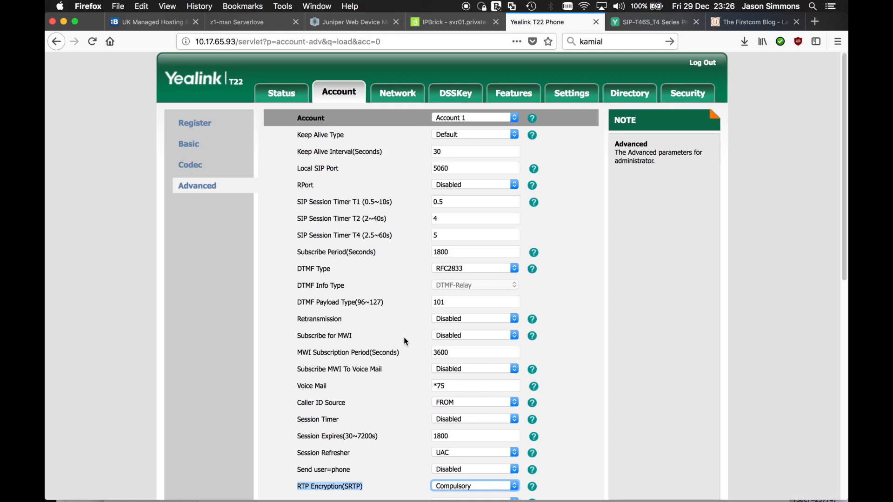
{"action": "mouse_move", "coordinate": [409, 136]}
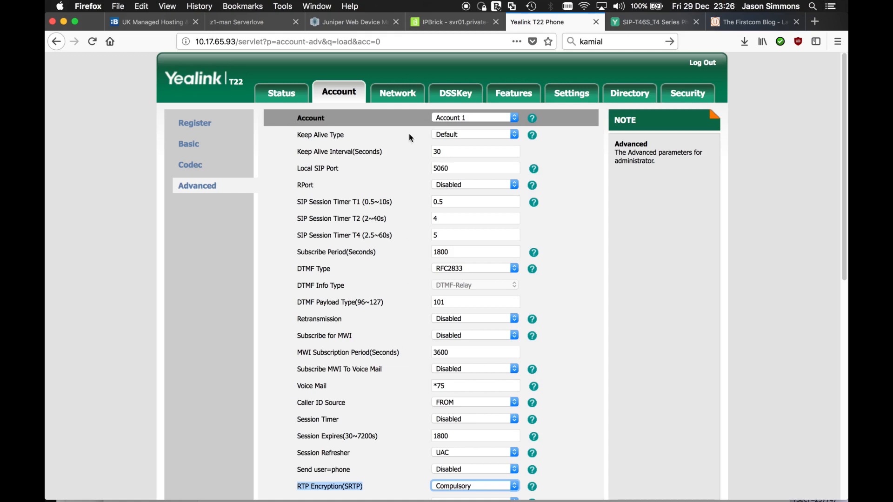
{"action": "mouse_move", "coordinate": [438, 124]}
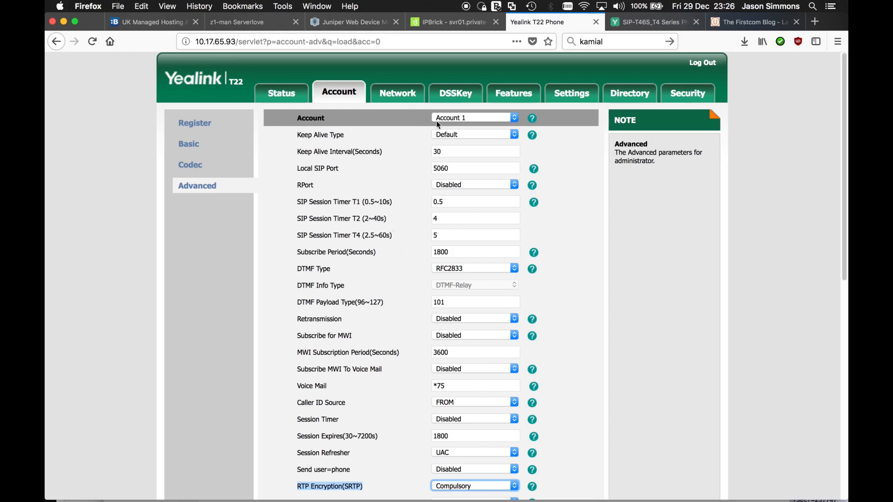
{"action": "mouse_move", "coordinate": [435, 201]}
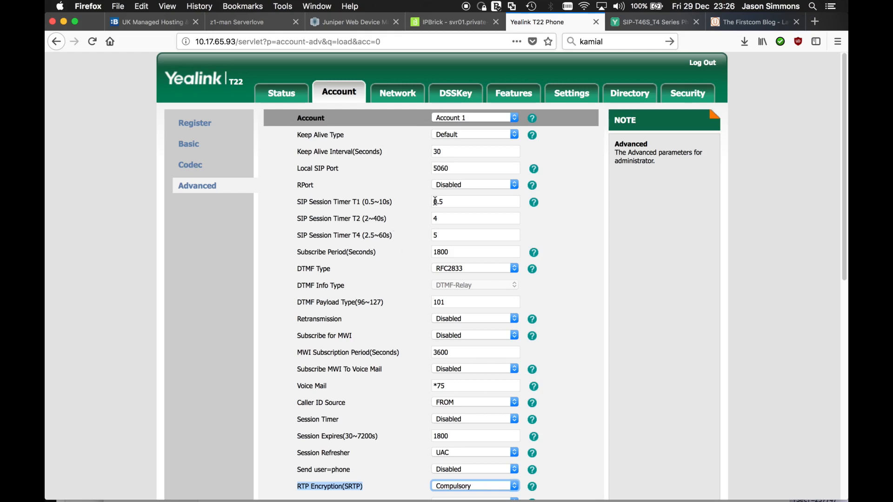
Step: Verify Enable SRTP Yes for 01handset in IPBrick and bring up its Modify form showing location Remote
{"action": "left_click", "coordinate": [450, 21]}
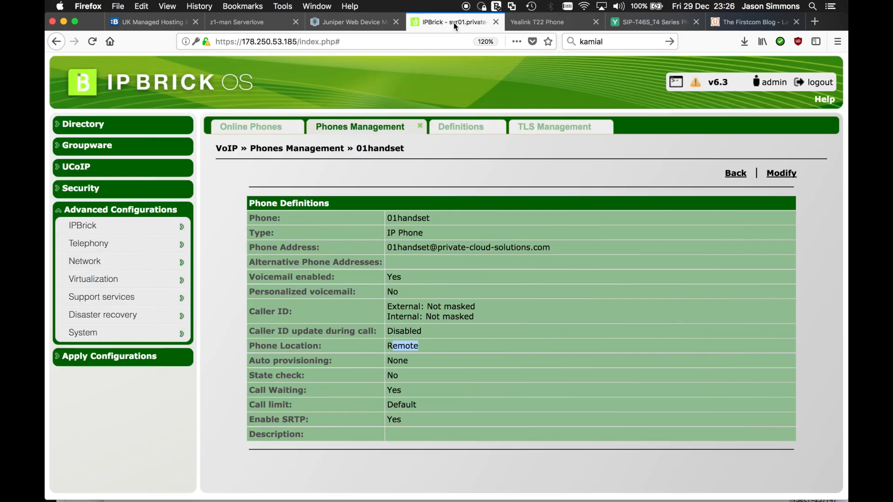
{"action": "left_click", "coordinate": [83, 332]}
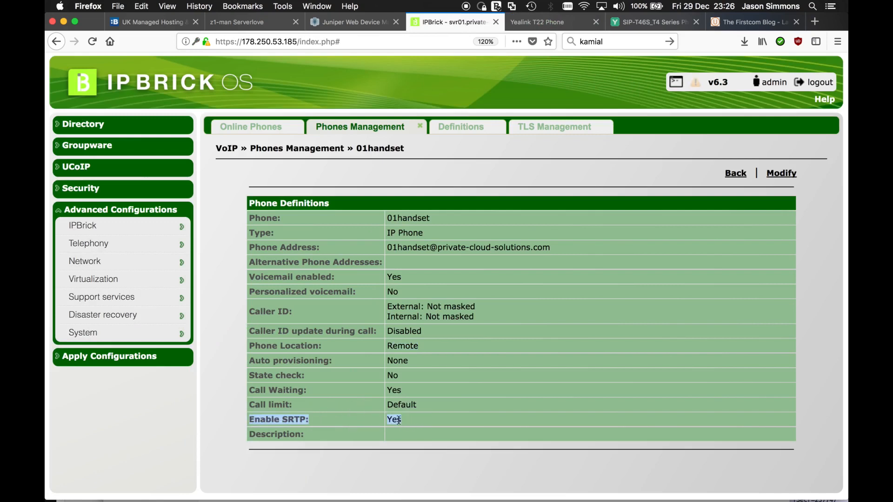
{"action": "mouse_move", "coordinate": [746, 221]}
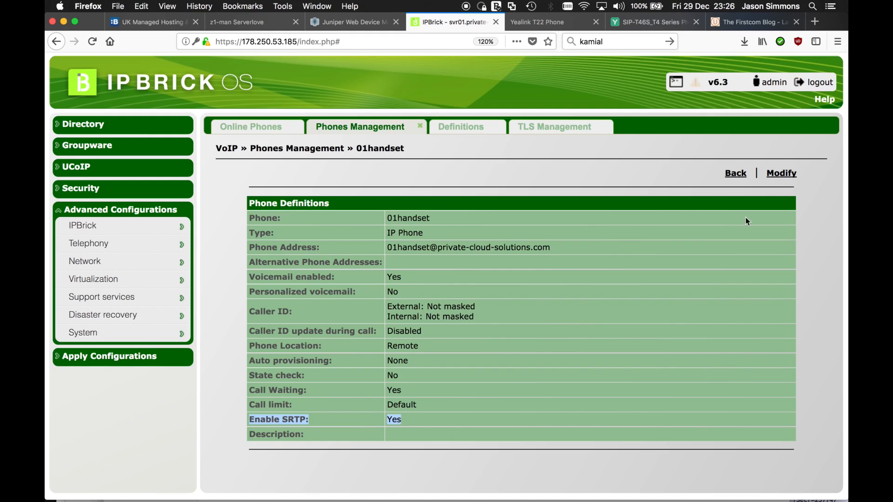
{"action": "mouse_move", "coordinate": [668, 253]}
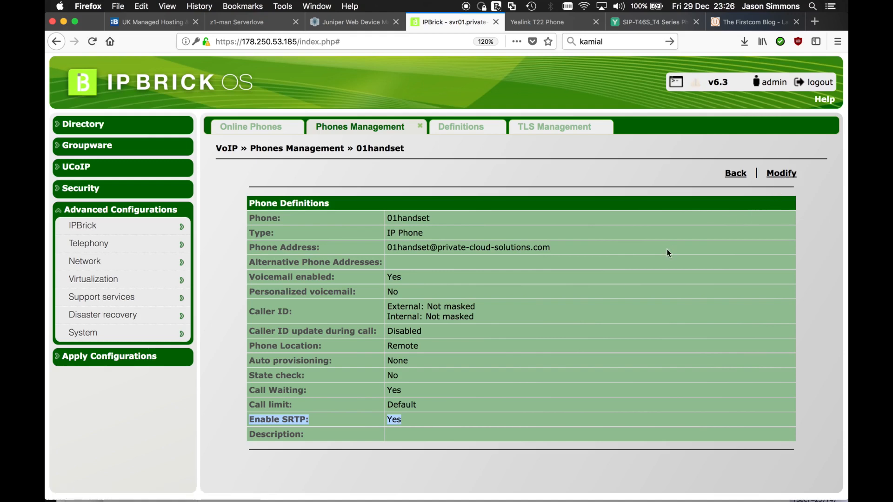
{"action": "left_click", "coordinate": [781, 173]}
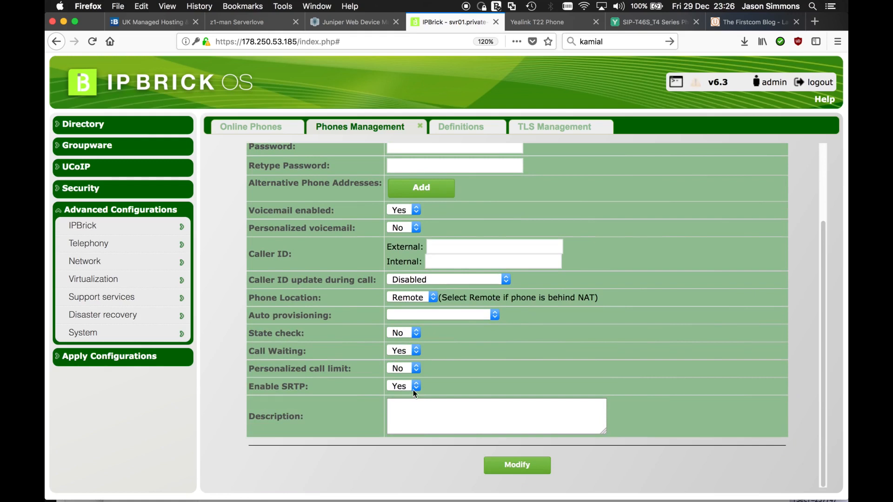
{"action": "mouse_move", "coordinate": [152, 366]}
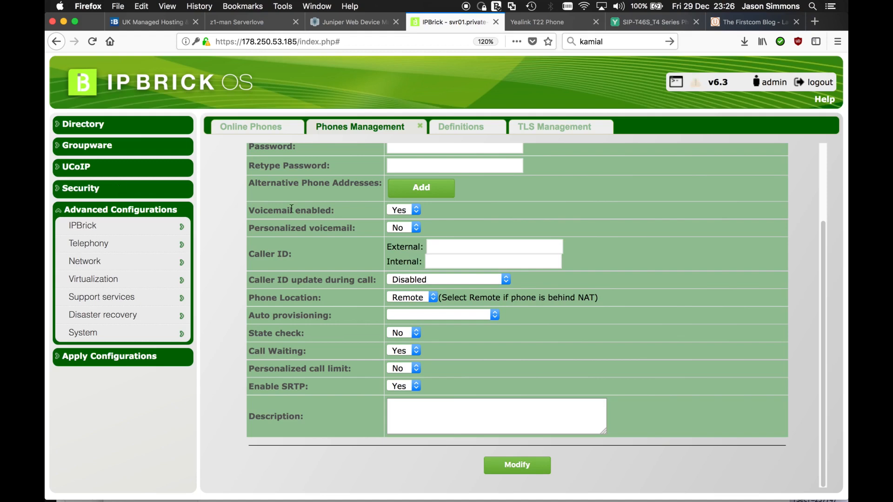
{"action": "scroll", "scroll_direction": "up", "scroll_amount": 3}
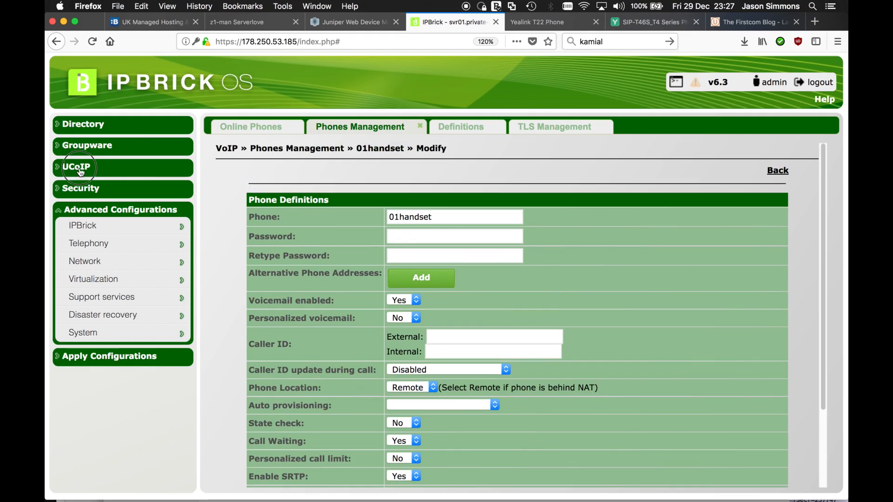
Step: Show 01handset online from 10.17.65.93 port 1053 under UCoIP > VoIP > Monitoring, then the Serverlove panel
{"action": "left_click", "coordinate": [78, 167]}
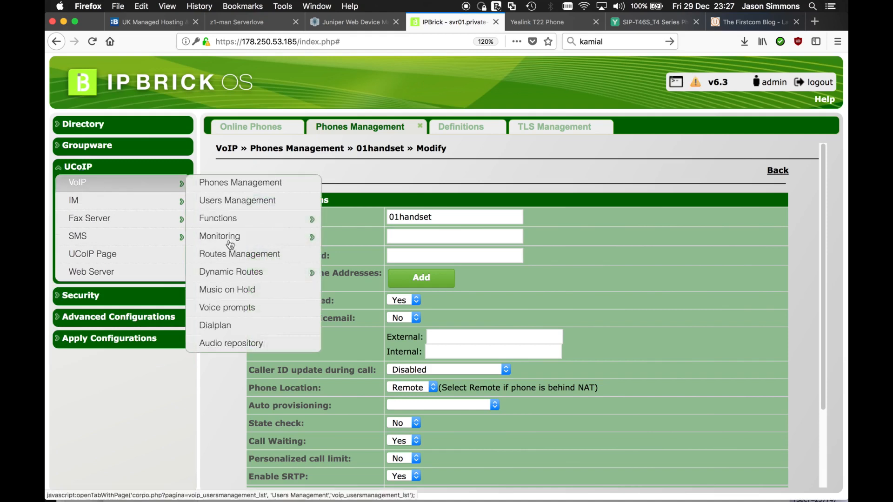
{"action": "mouse_move", "coordinate": [220, 235]}
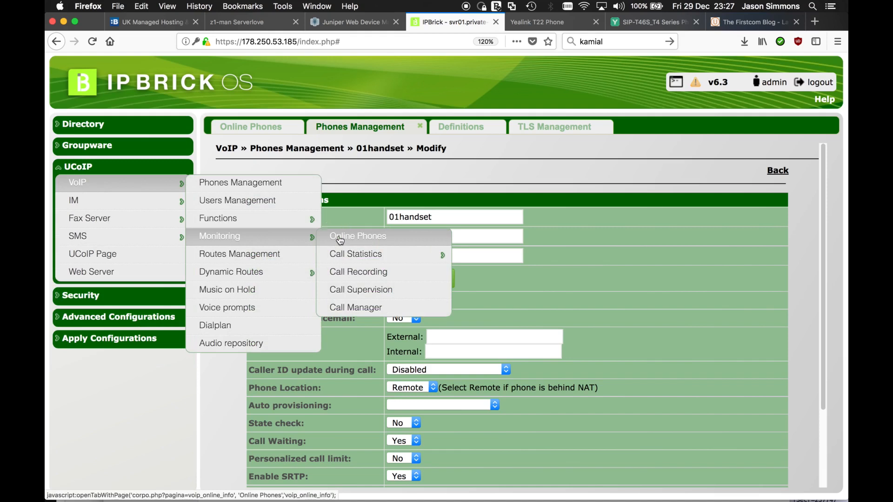
{"action": "left_click", "coordinate": [357, 236]}
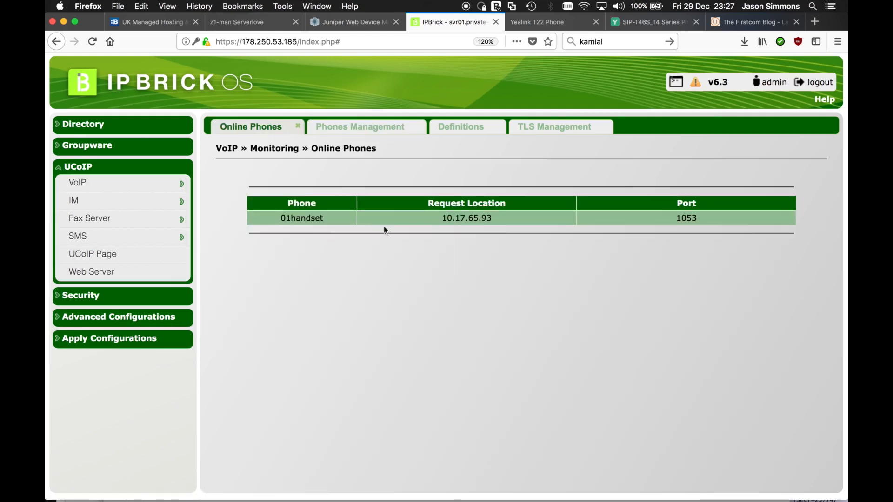
{"action": "mouse_move", "coordinate": [308, 213]}
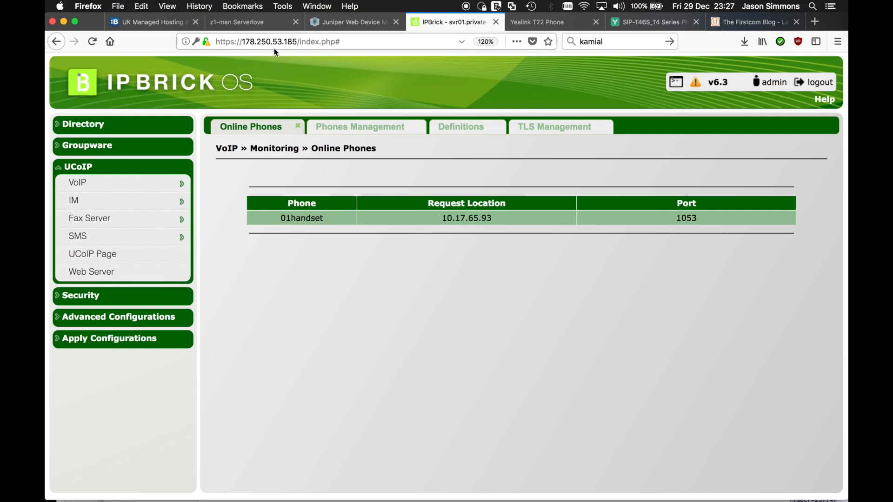
{"action": "left_click", "coordinate": [236, 22]}
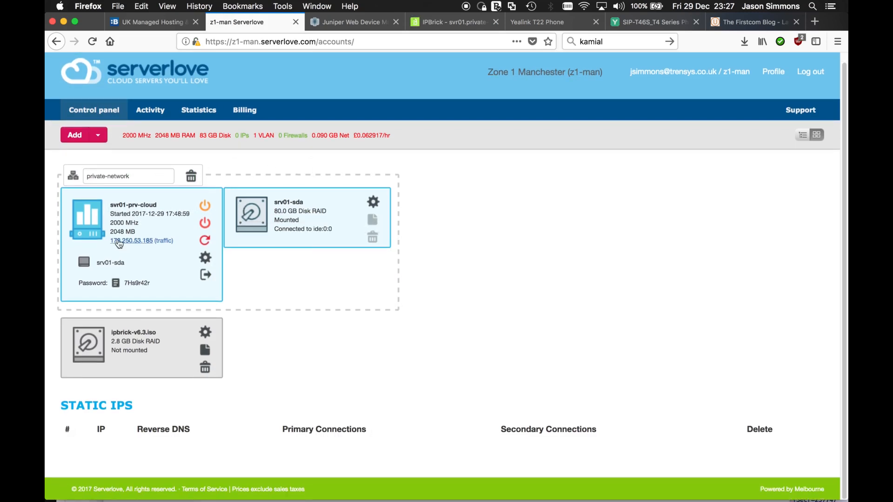
{"action": "mouse_move", "coordinate": [200, 275]}
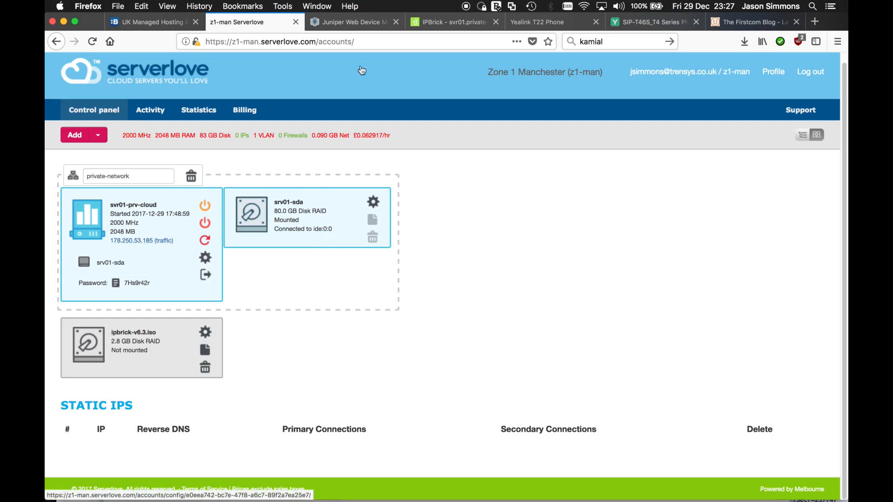
Step: Return from Serverlove (server 178.250.53.185) to the IPBrick online phones list
{"action": "left_click", "coordinate": [450, 22]}
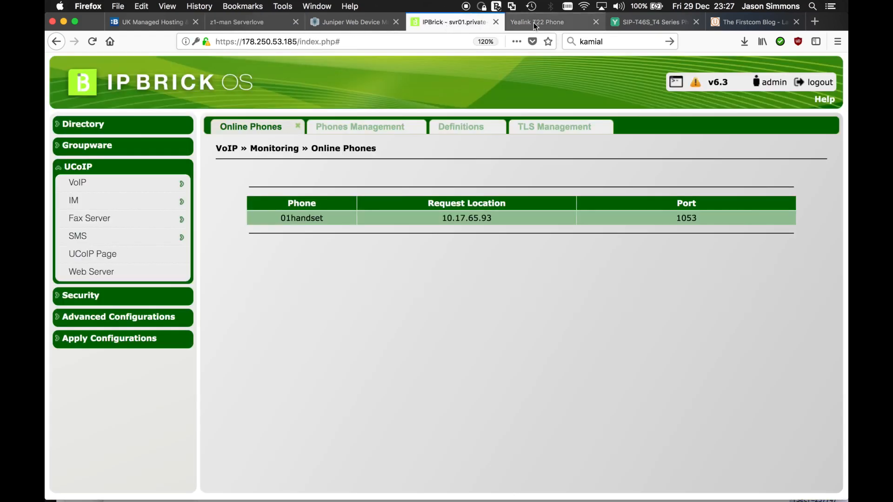
Step: Show account 1 Registered over TLS to 178.250.53.185:5061 in the Yealink web UI
{"action": "left_click", "coordinate": [547, 21]}
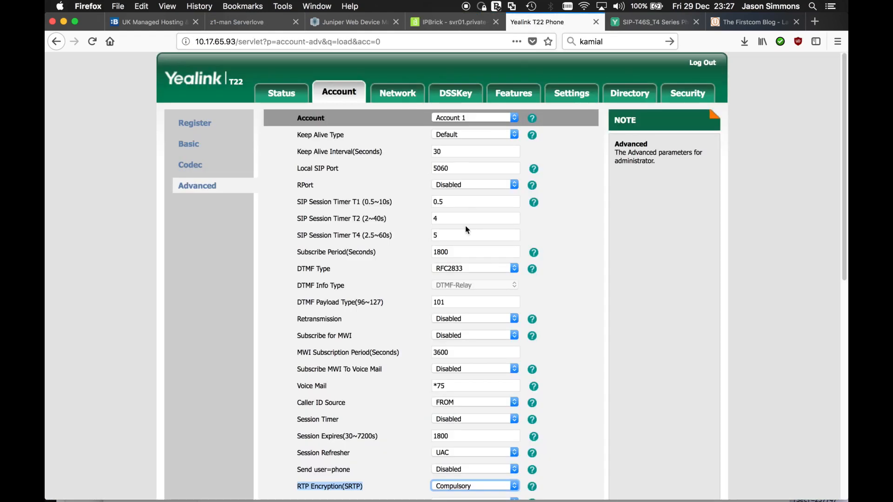
{"action": "scroll", "scroll_direction": "down", "scroll_amount": 3}
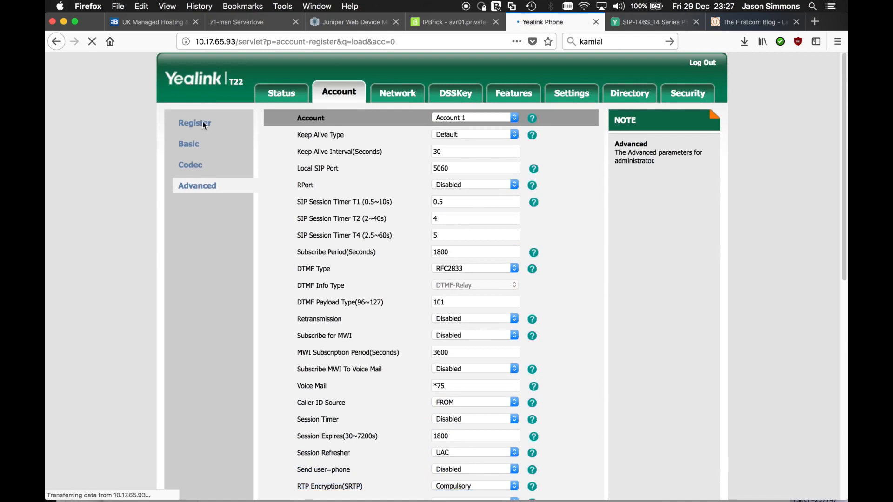
{"action": "left_click", "coordinate": [194, 123]}
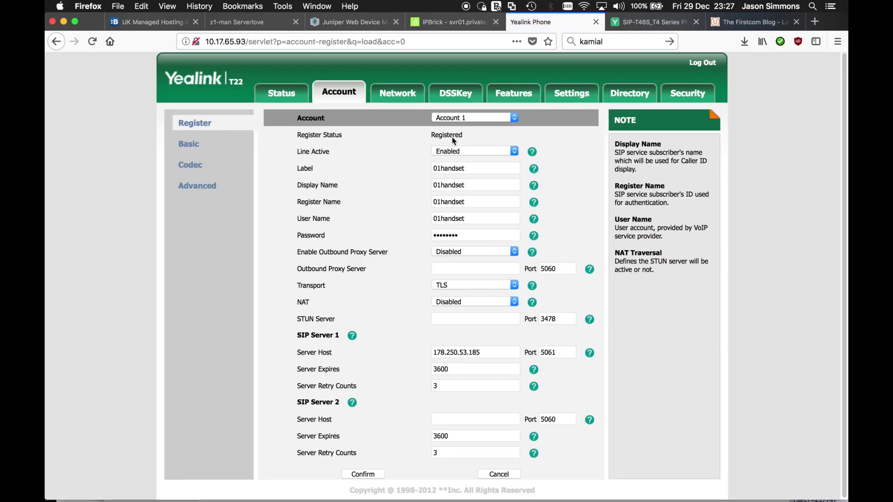
{"action": "mouse_move", "coordinate": [493, 206]}
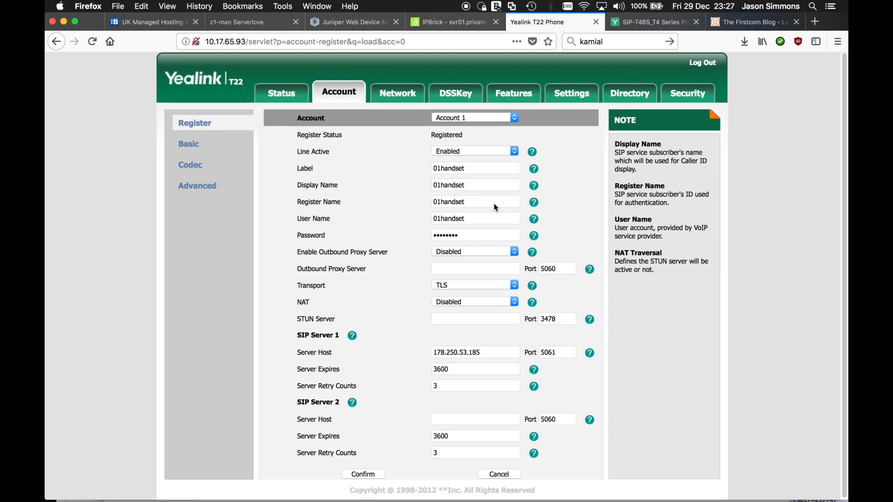
{"action": "mouse_move", "coordinate": [688, 93]}
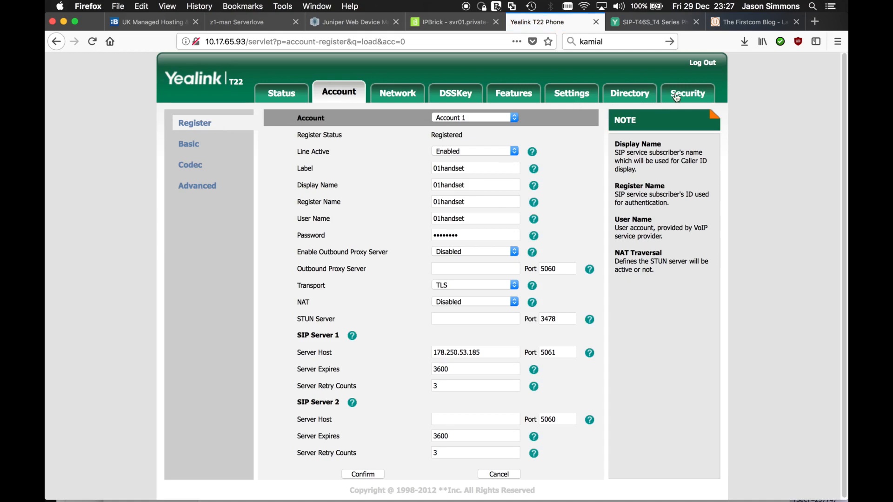
Step: View the Server Certificates list with the 01handset certificate from Trenchant Systems under Security
{"action": "left_click", "coordinate": [686, 93]}
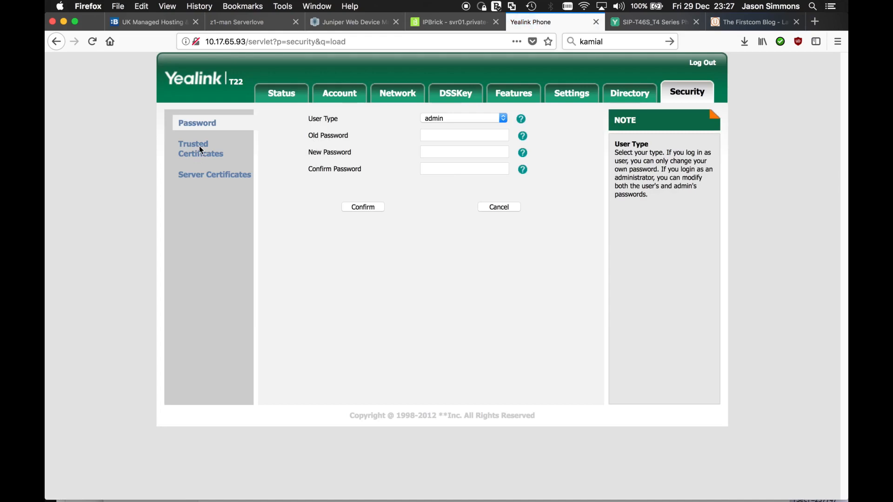
{"action": "left_click", "coordinate": [201, 149]}
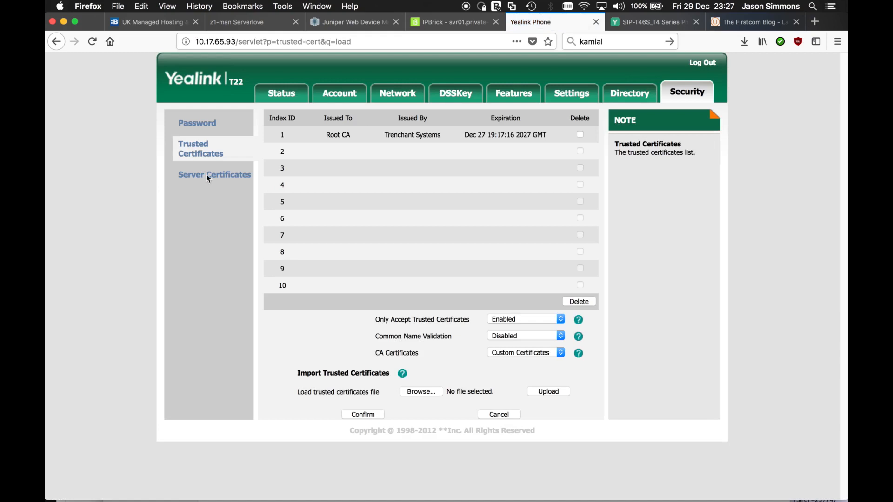
{"action": "mouse_move", "coordinate": [511, 376]}
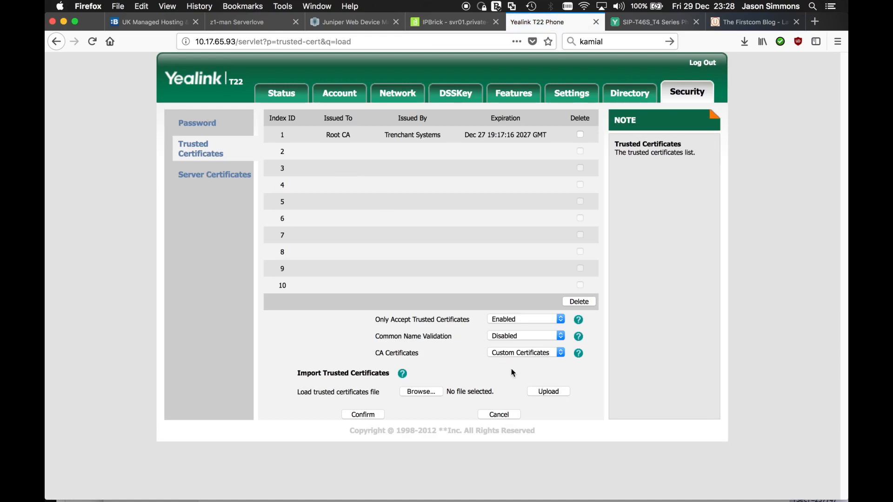
{"action": "mouse_move", "coordinate": [515, 369]}
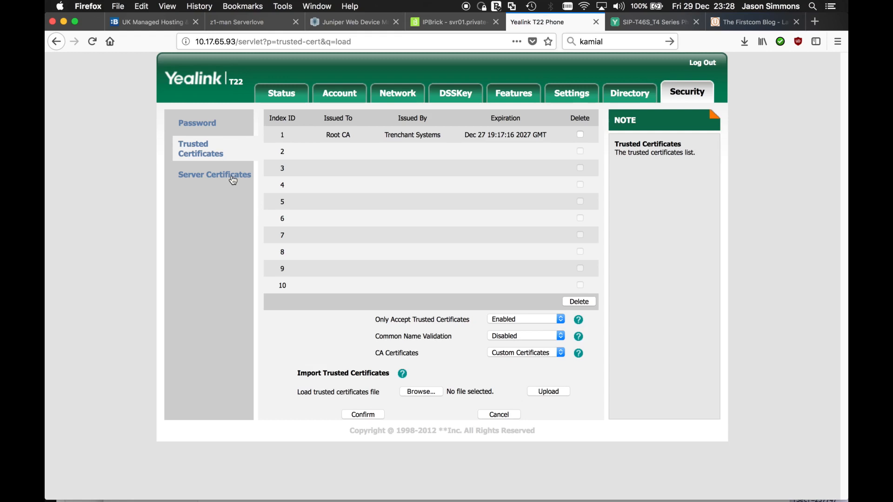
{"action": "left_click", "coordinate": [215, 174]}
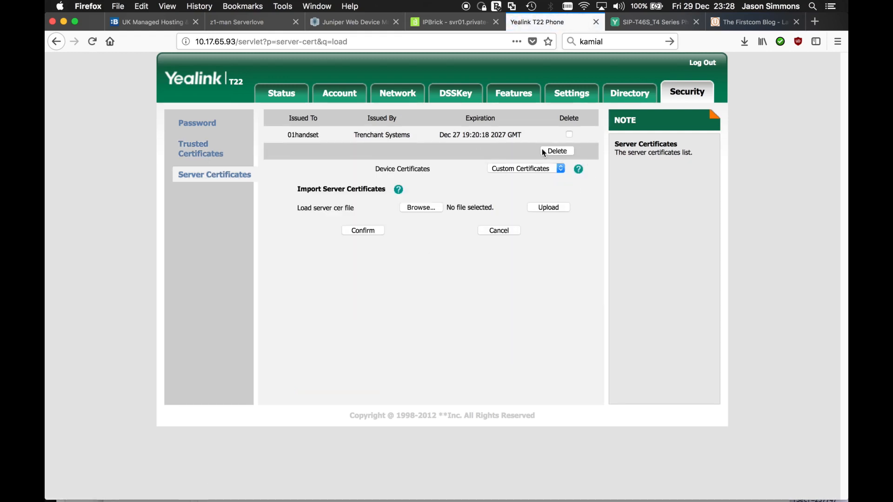
{"action": "mouse_move", "coordinate": [340, 93]}
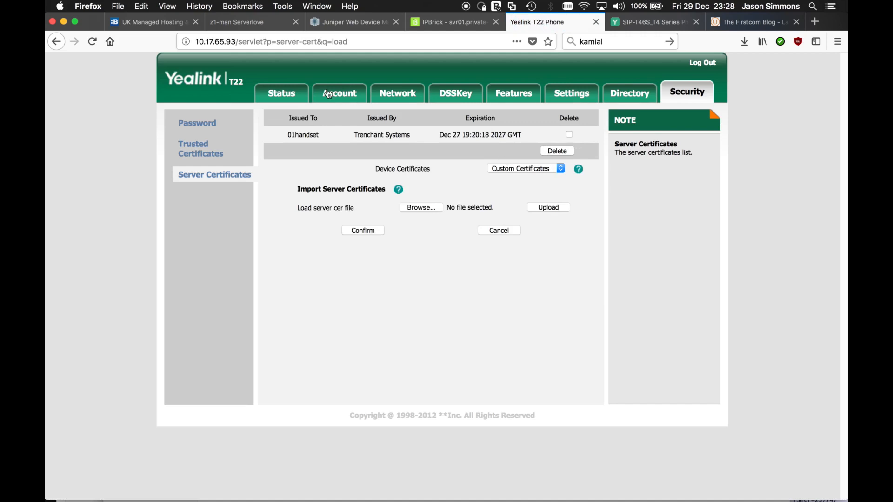
Step: Highlight SIP Server 1 port 5061 on account 1's registration settings
{"action": "left_click", "coordinate": [338, 93]}
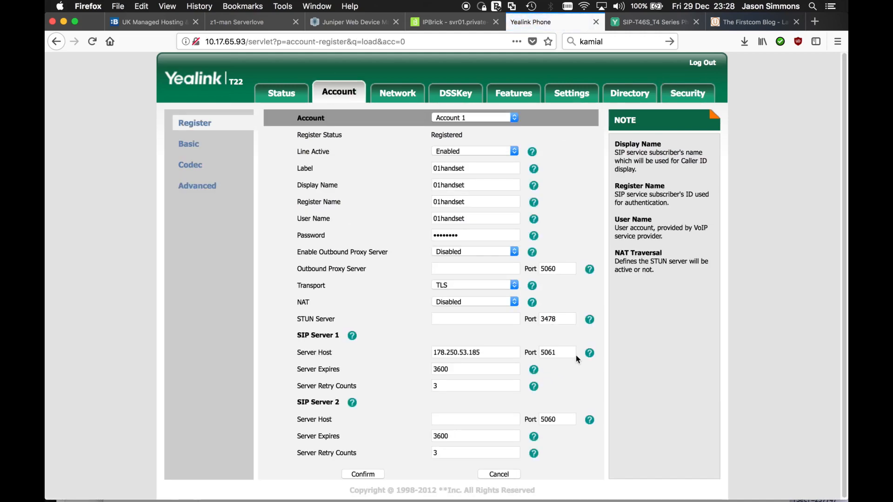
{"action": "left_click", "coordinate": [557, 351]}
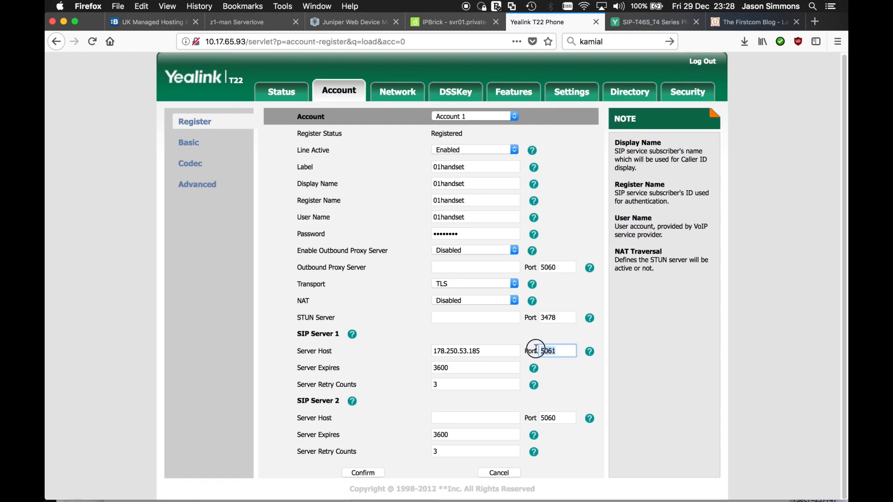
{"action": "mouse_move", "coordinate": [589, 350]}
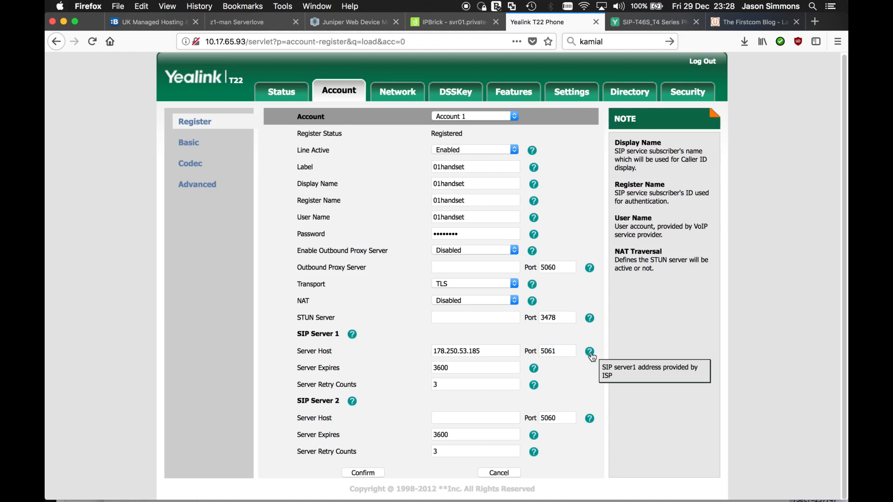